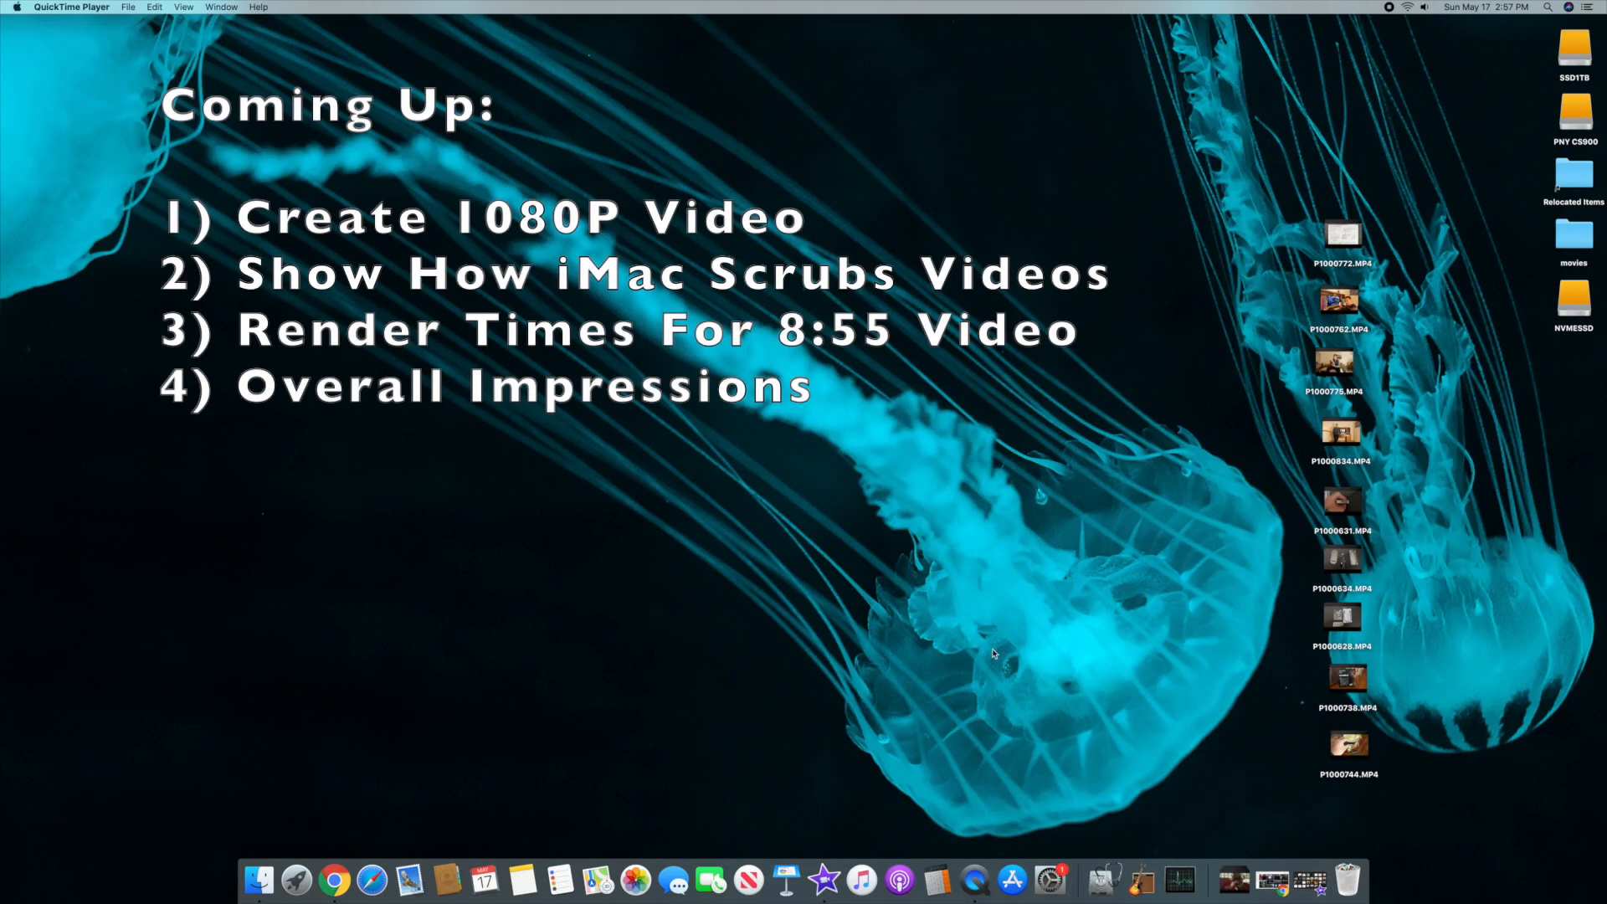
pyautogui.moveTo(1005, 513)
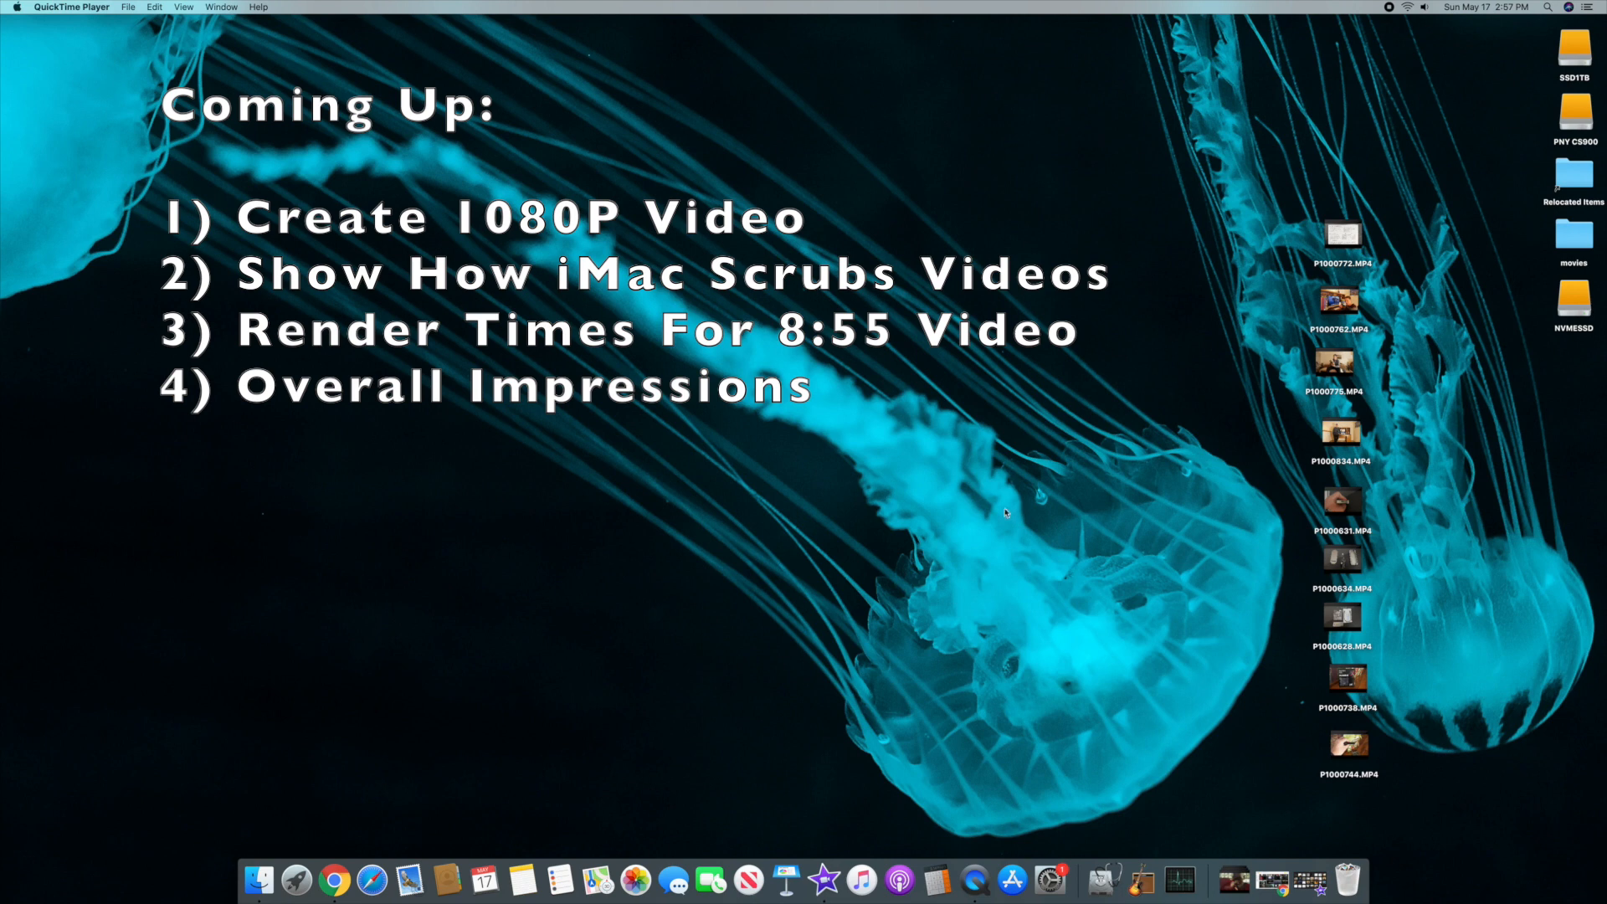
pyautogui.moveTo(1352, 751)
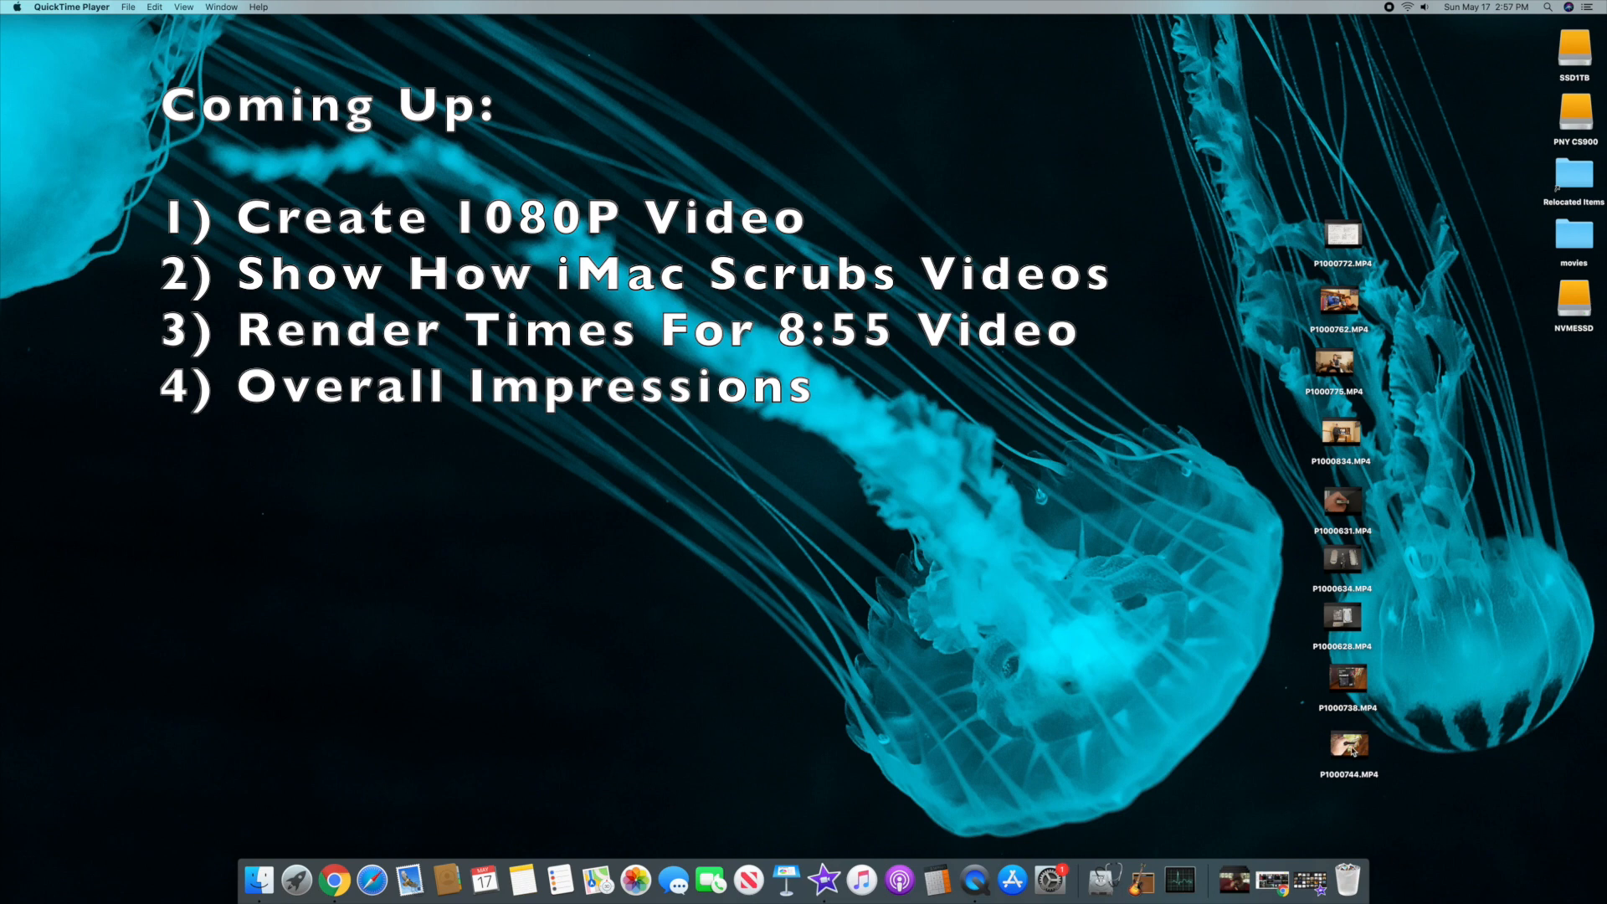
pyautogui.moveTo(1192, 627)
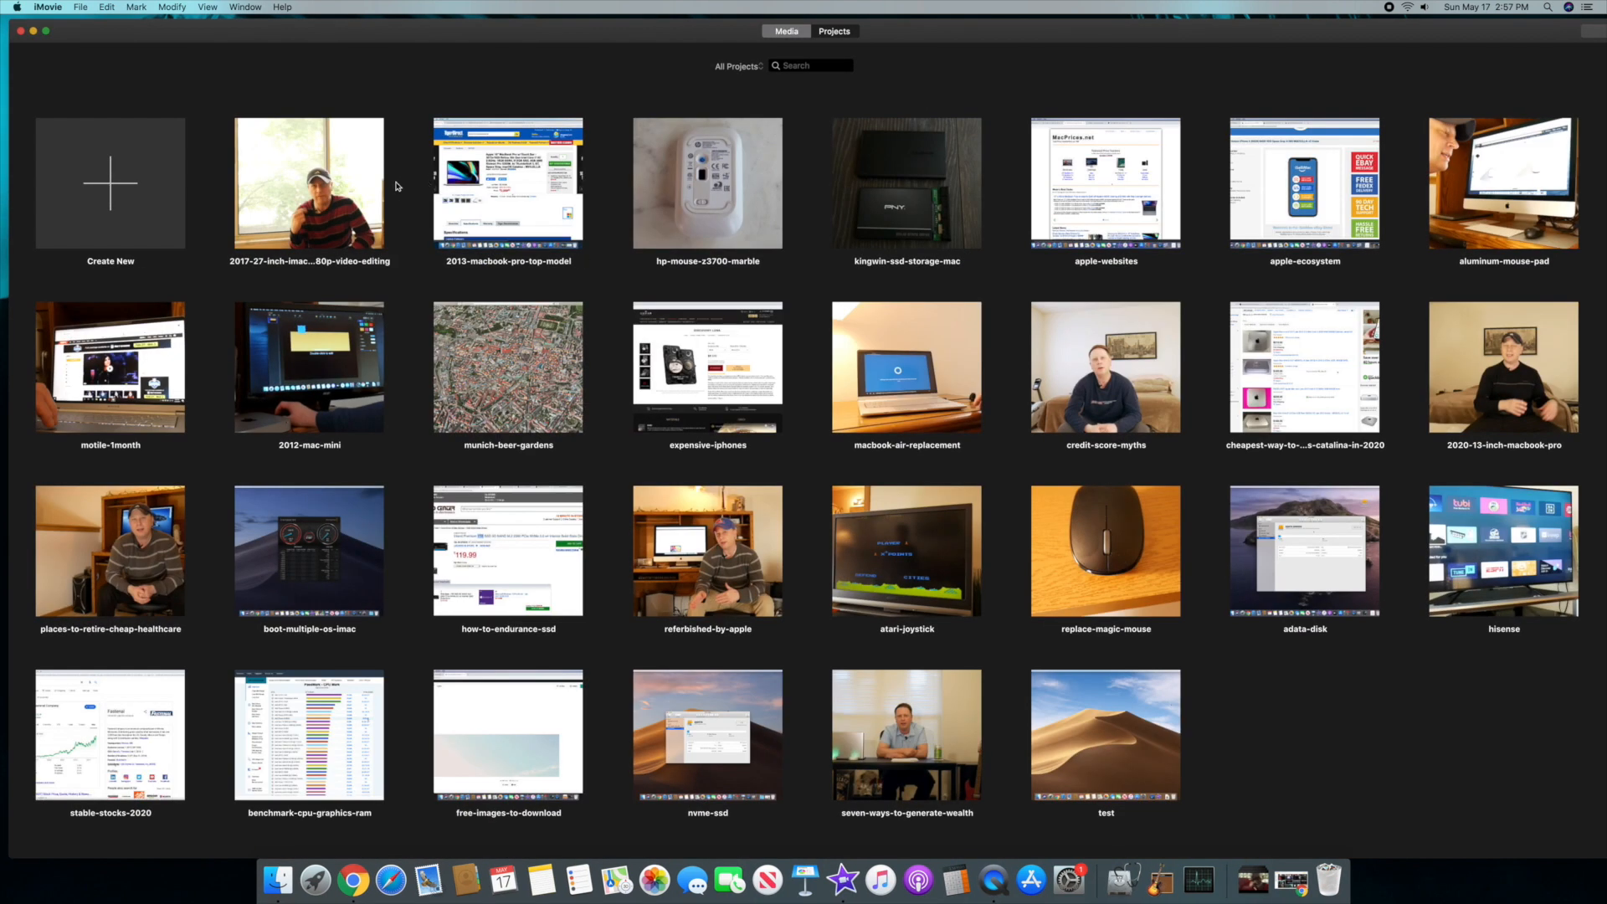
pyautogui.moveTo(201, 191)
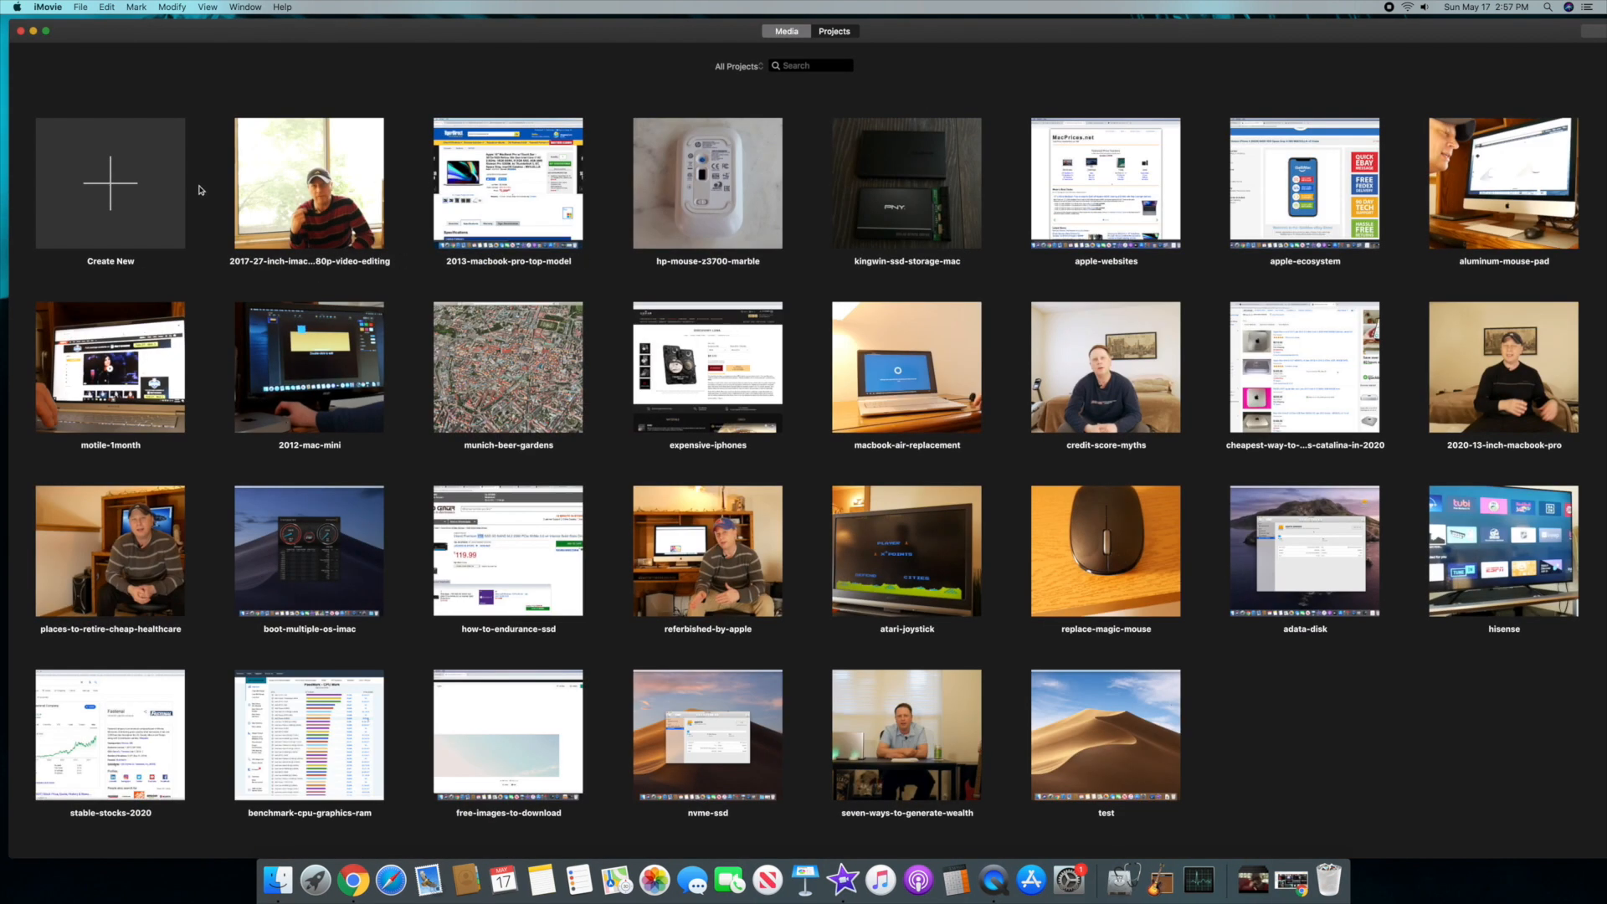
# - Create a new, empty Movie project called My Movie
pyautogui.click(109, 182)
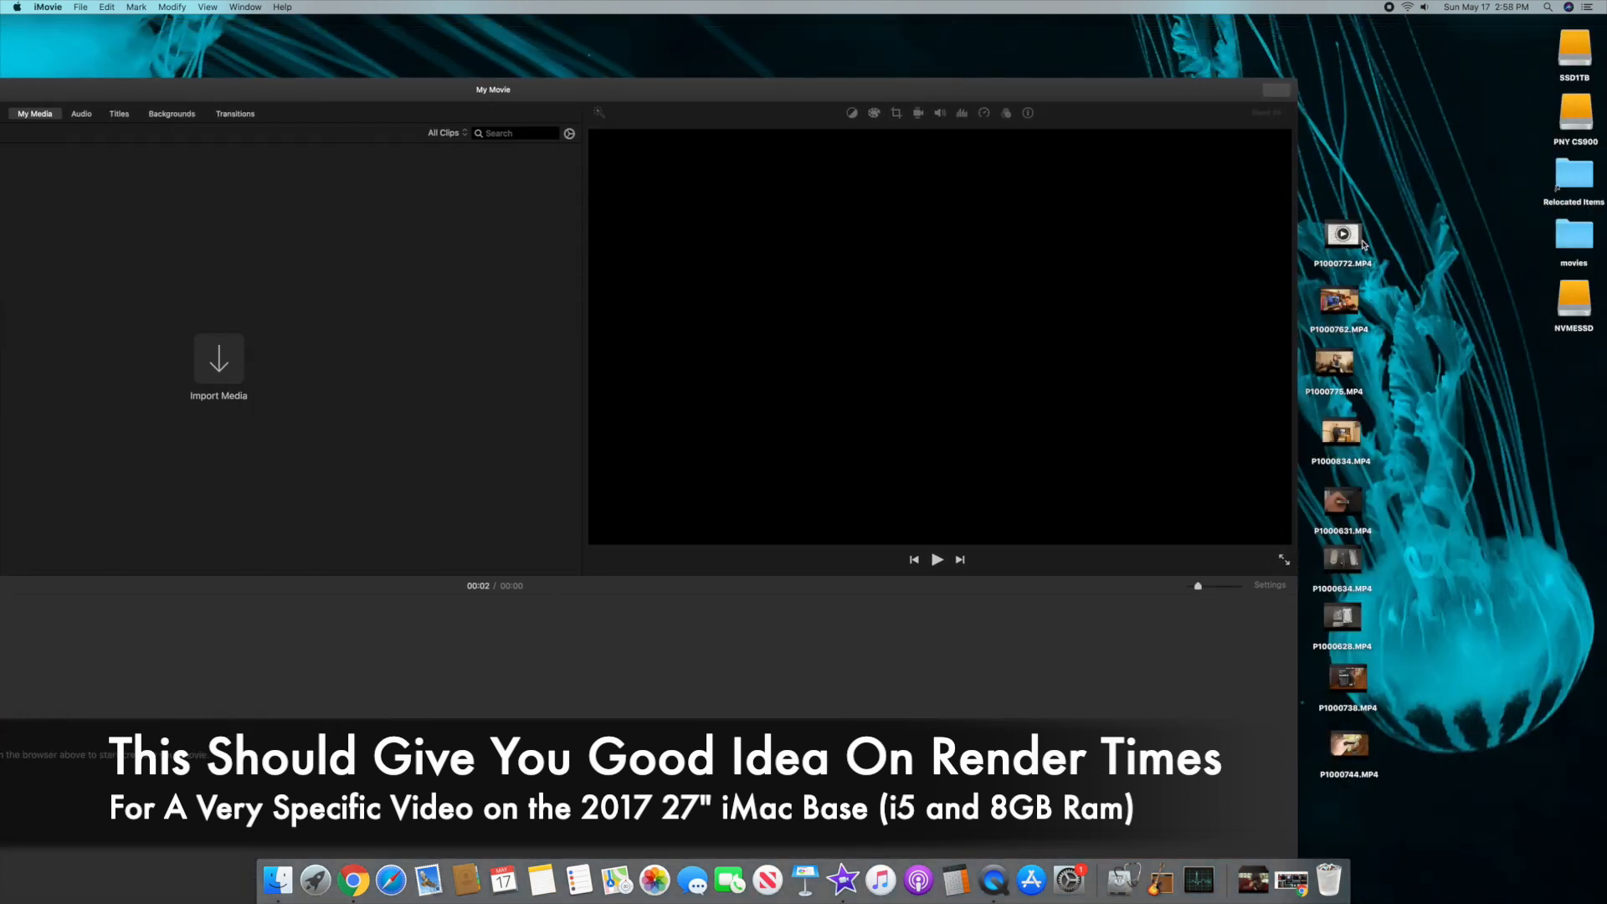
# - Select all nine desktop MP4 clips and drag them into iMovie's My Media
pyautogui.click(1342, 234)
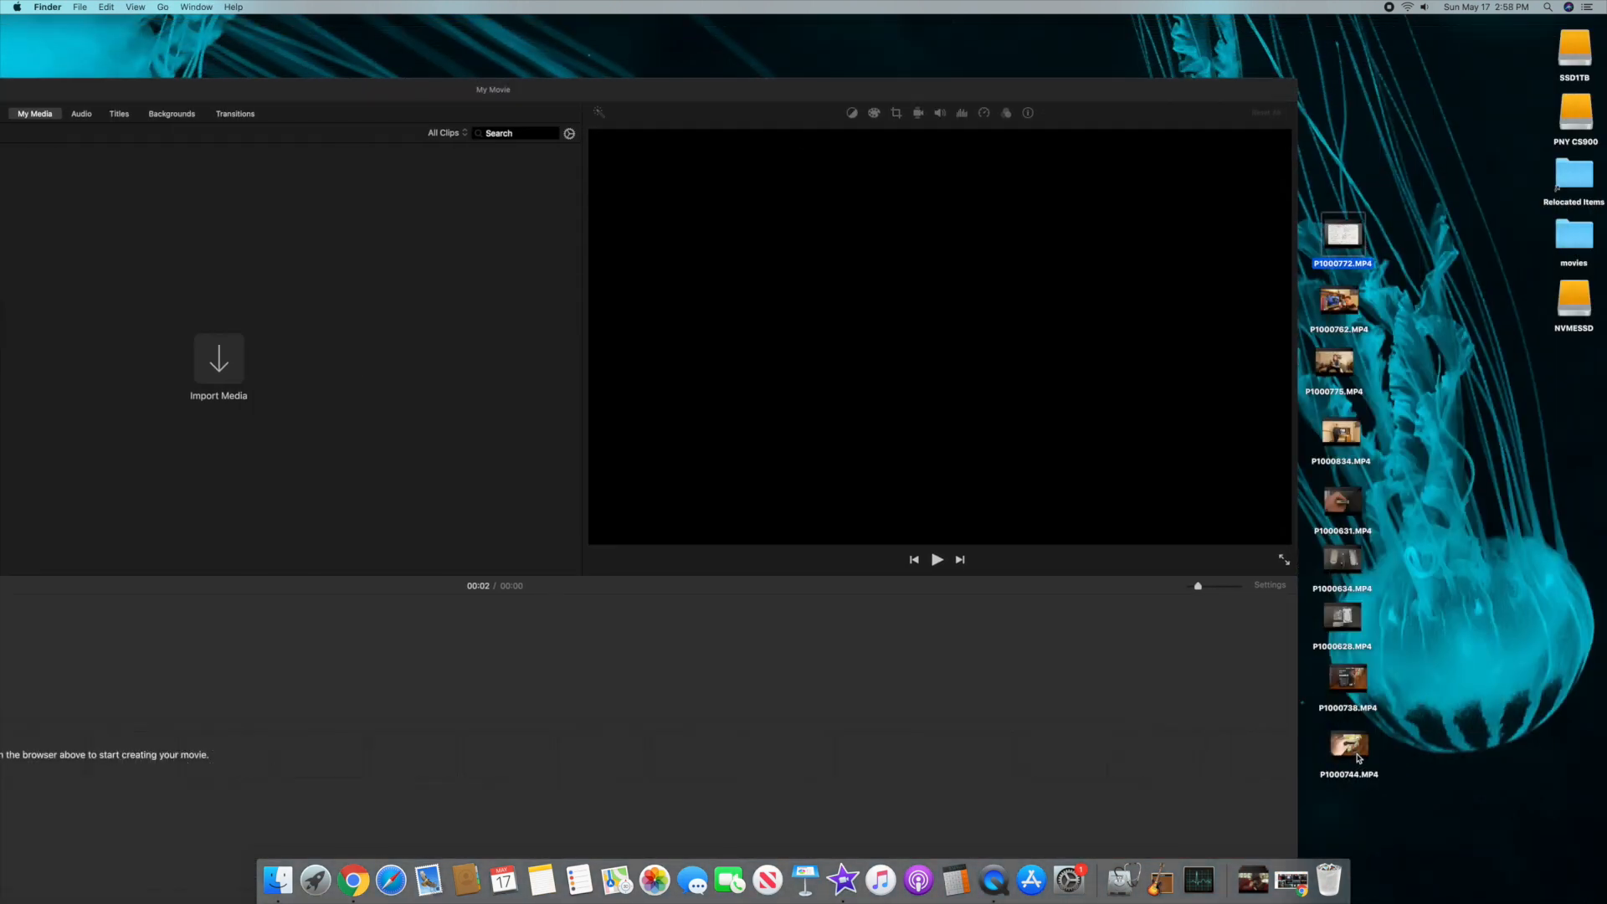
pyautogui.click(1343, 561)
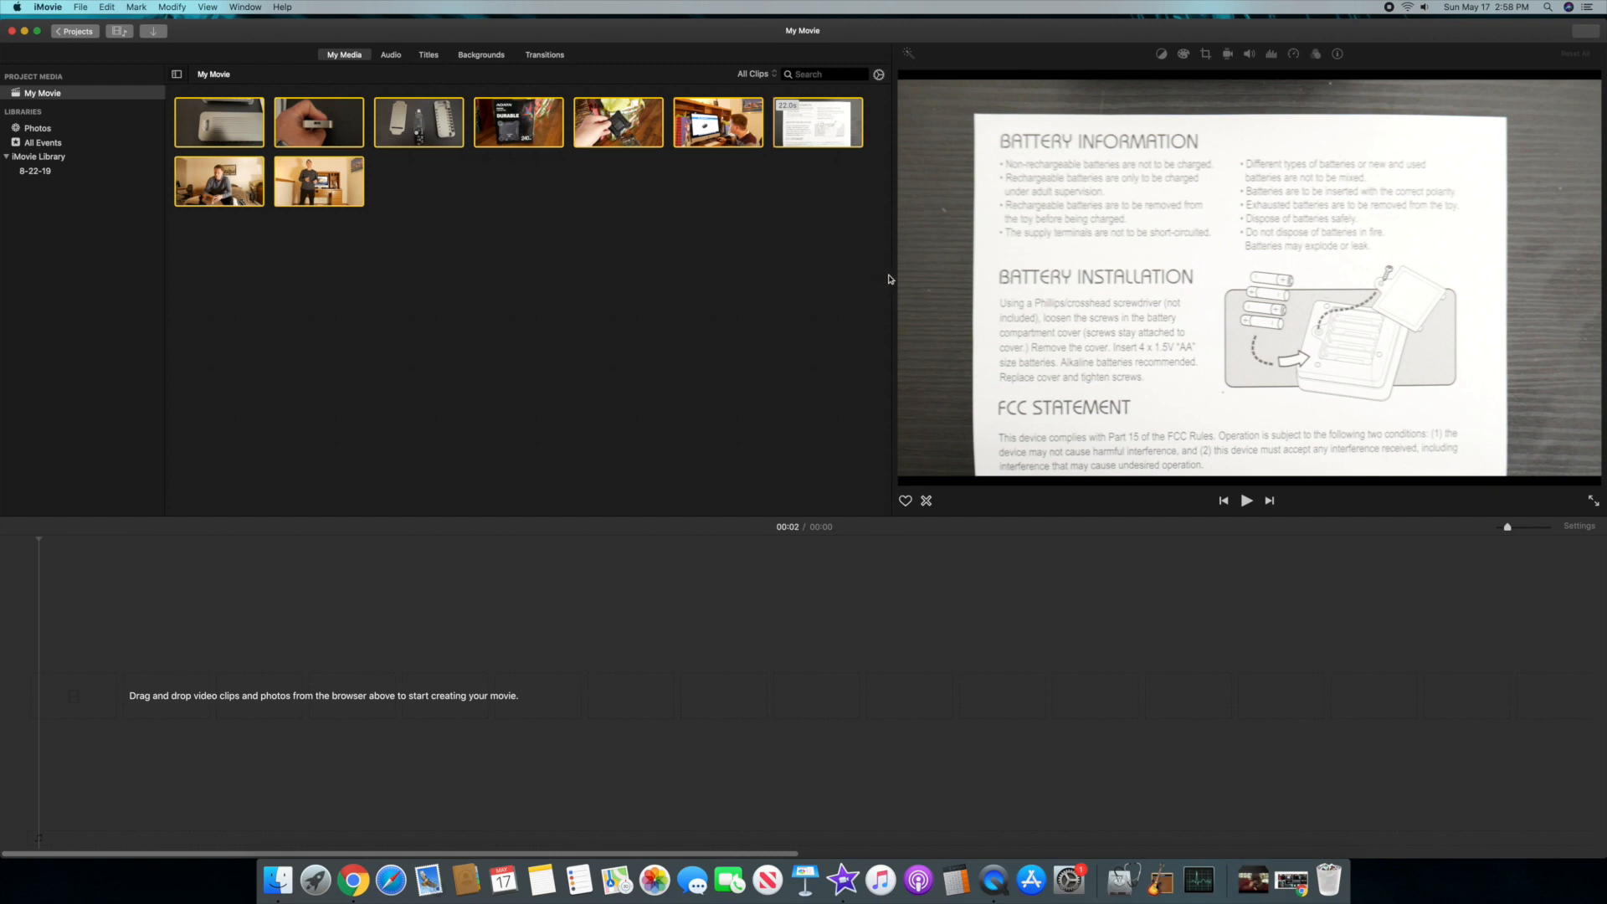
pyautogui.moveTo(428, 202)
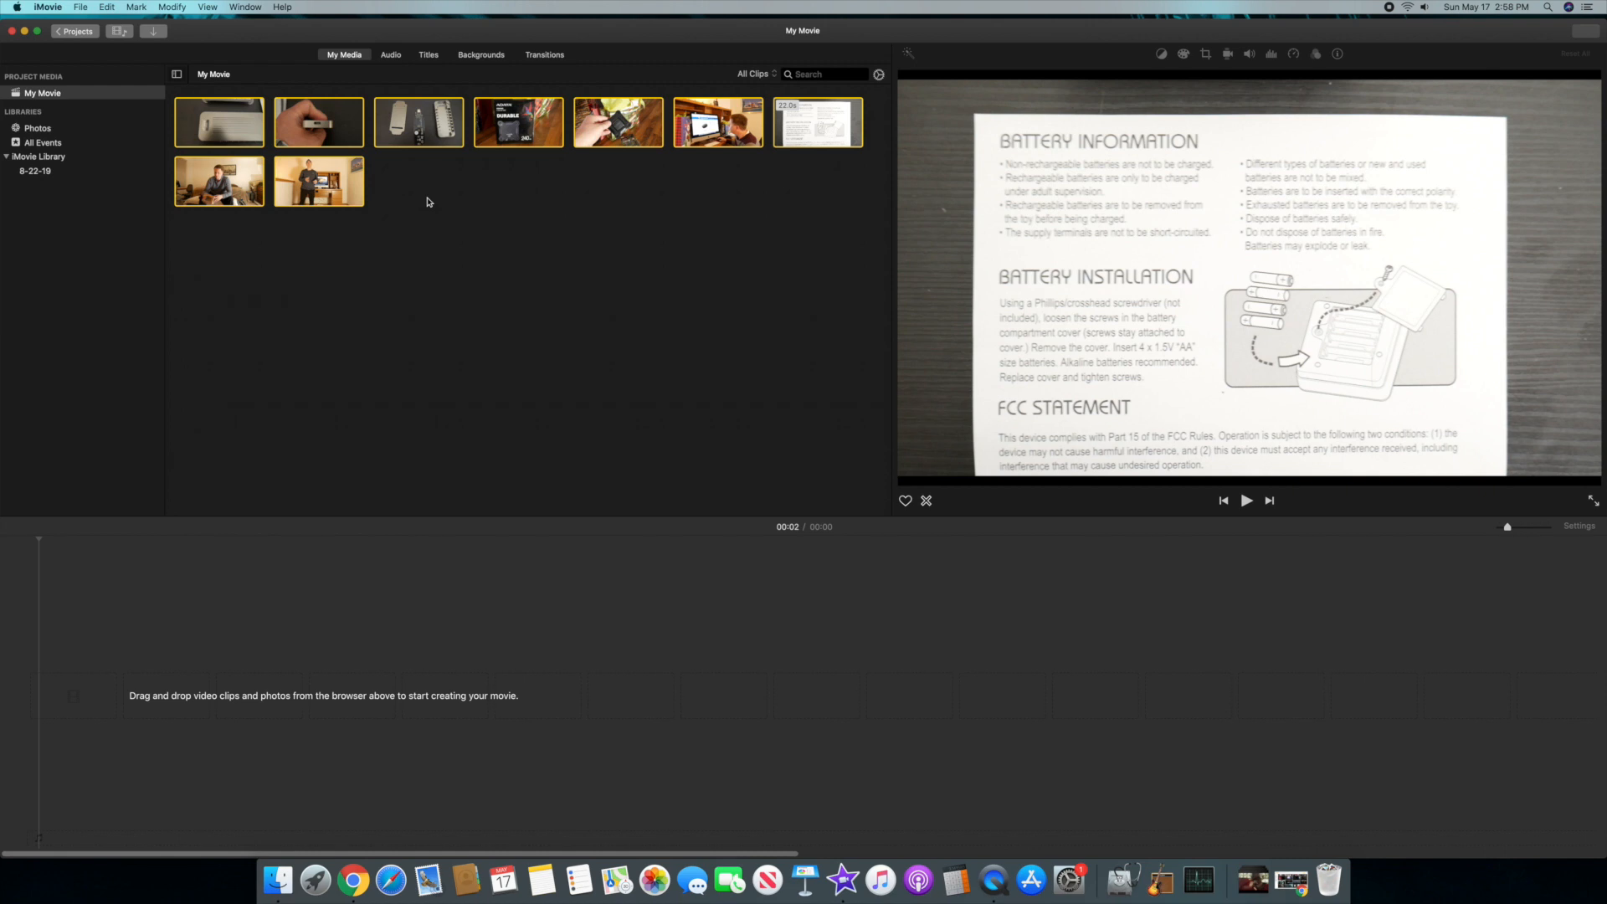
pyautogui.moveTo(525, 227)
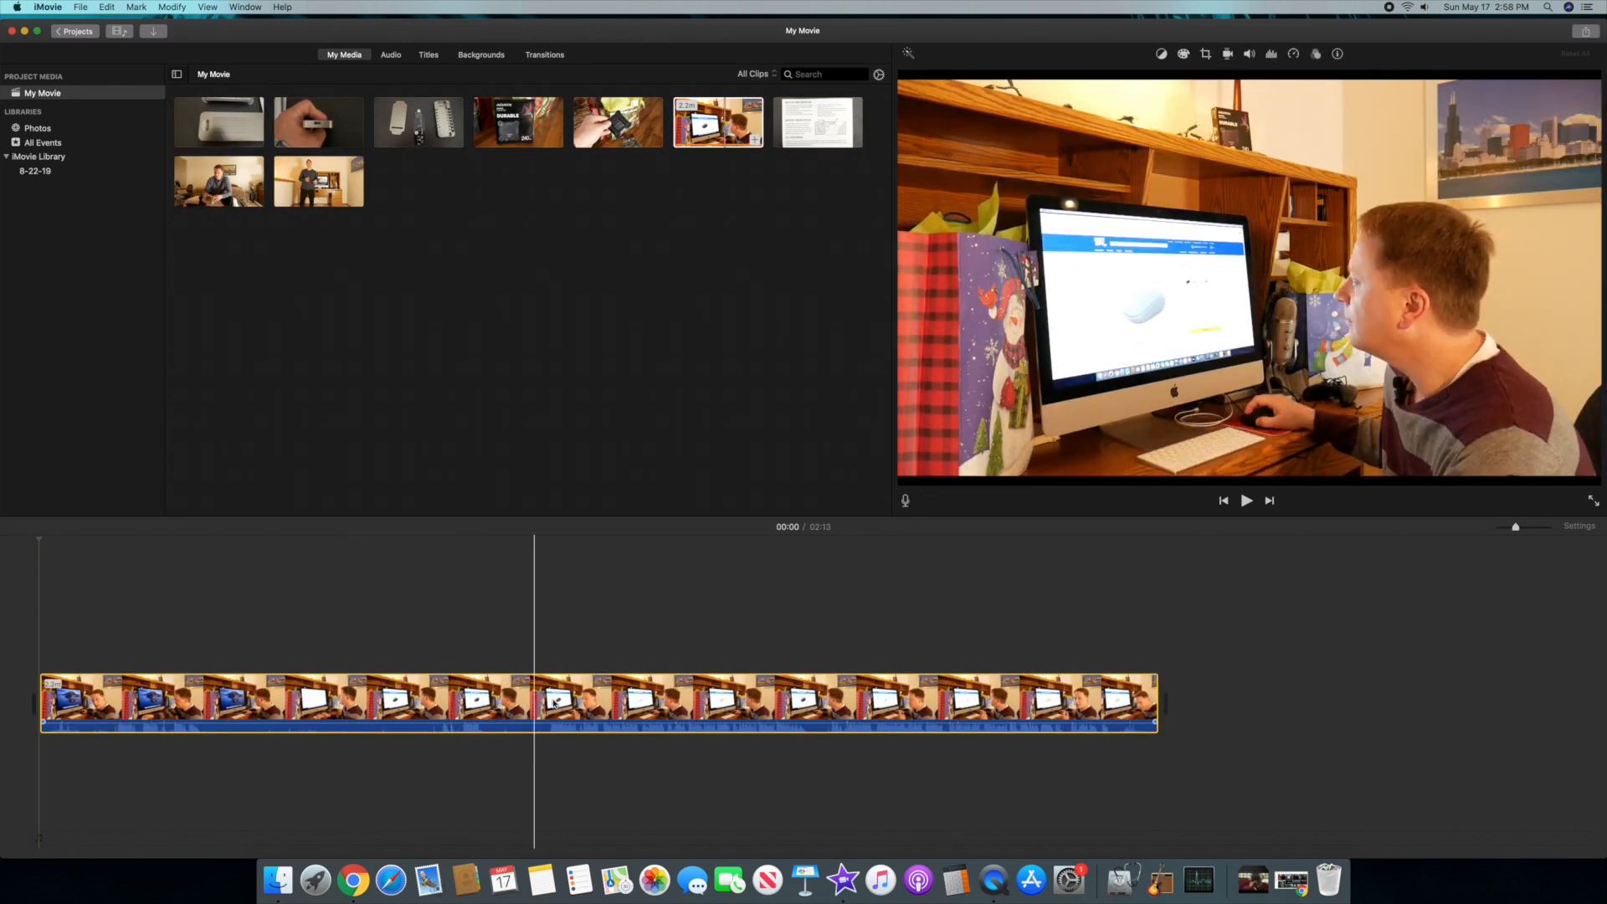
# - Append main clips, including the hand-held black drive and seated interview, to the timeline
pyautogui.click(950, 702)
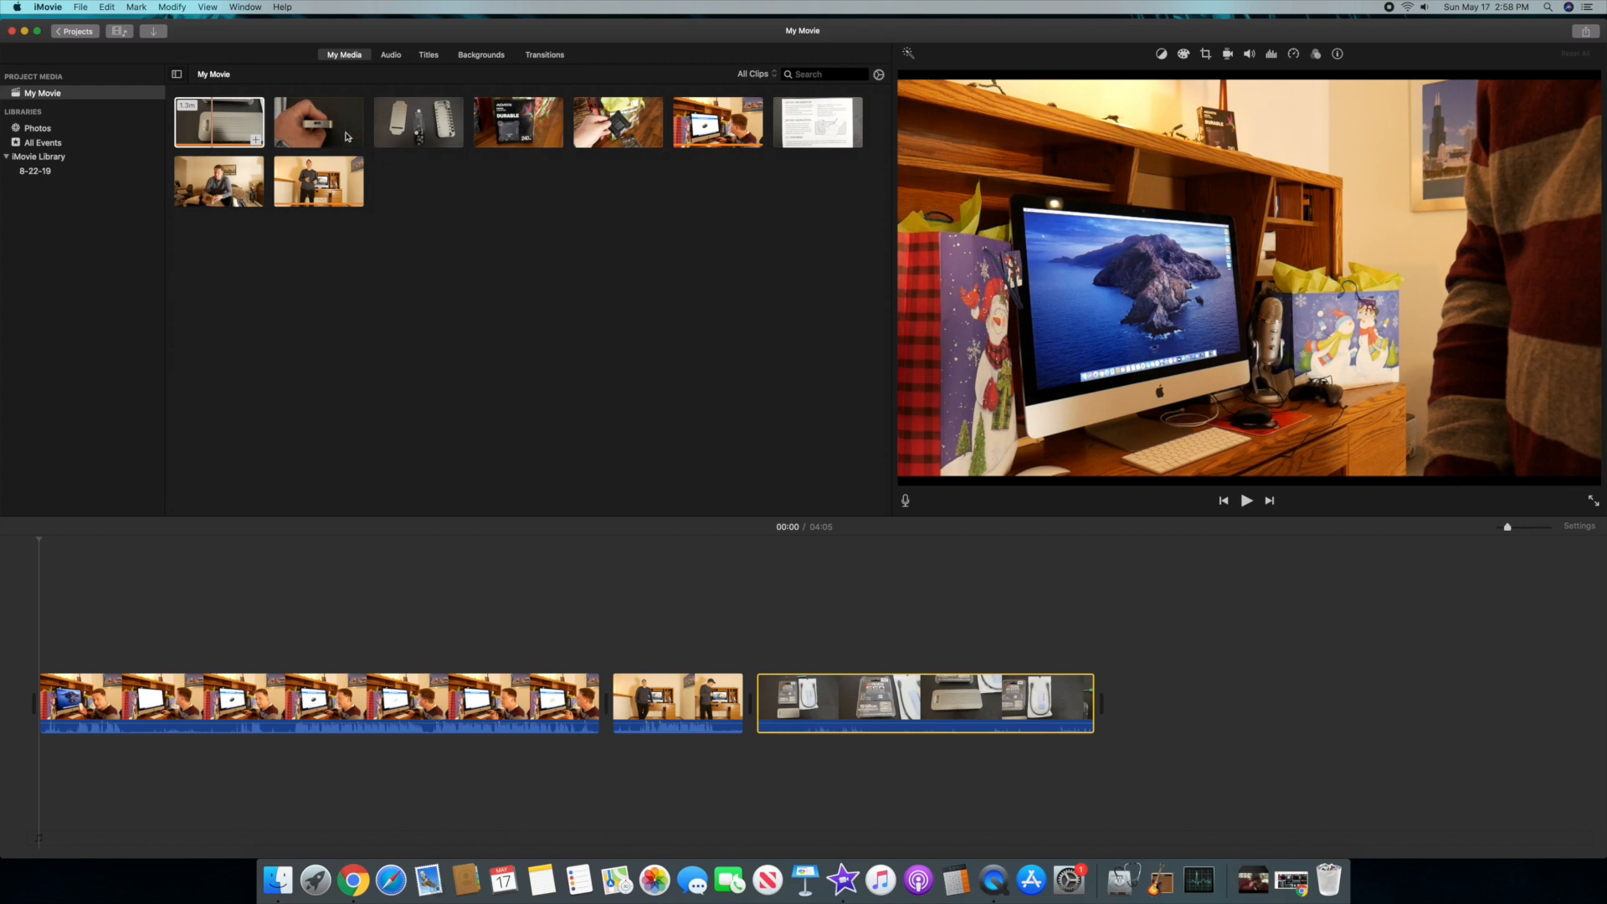
pyautogui.click(417, 121)
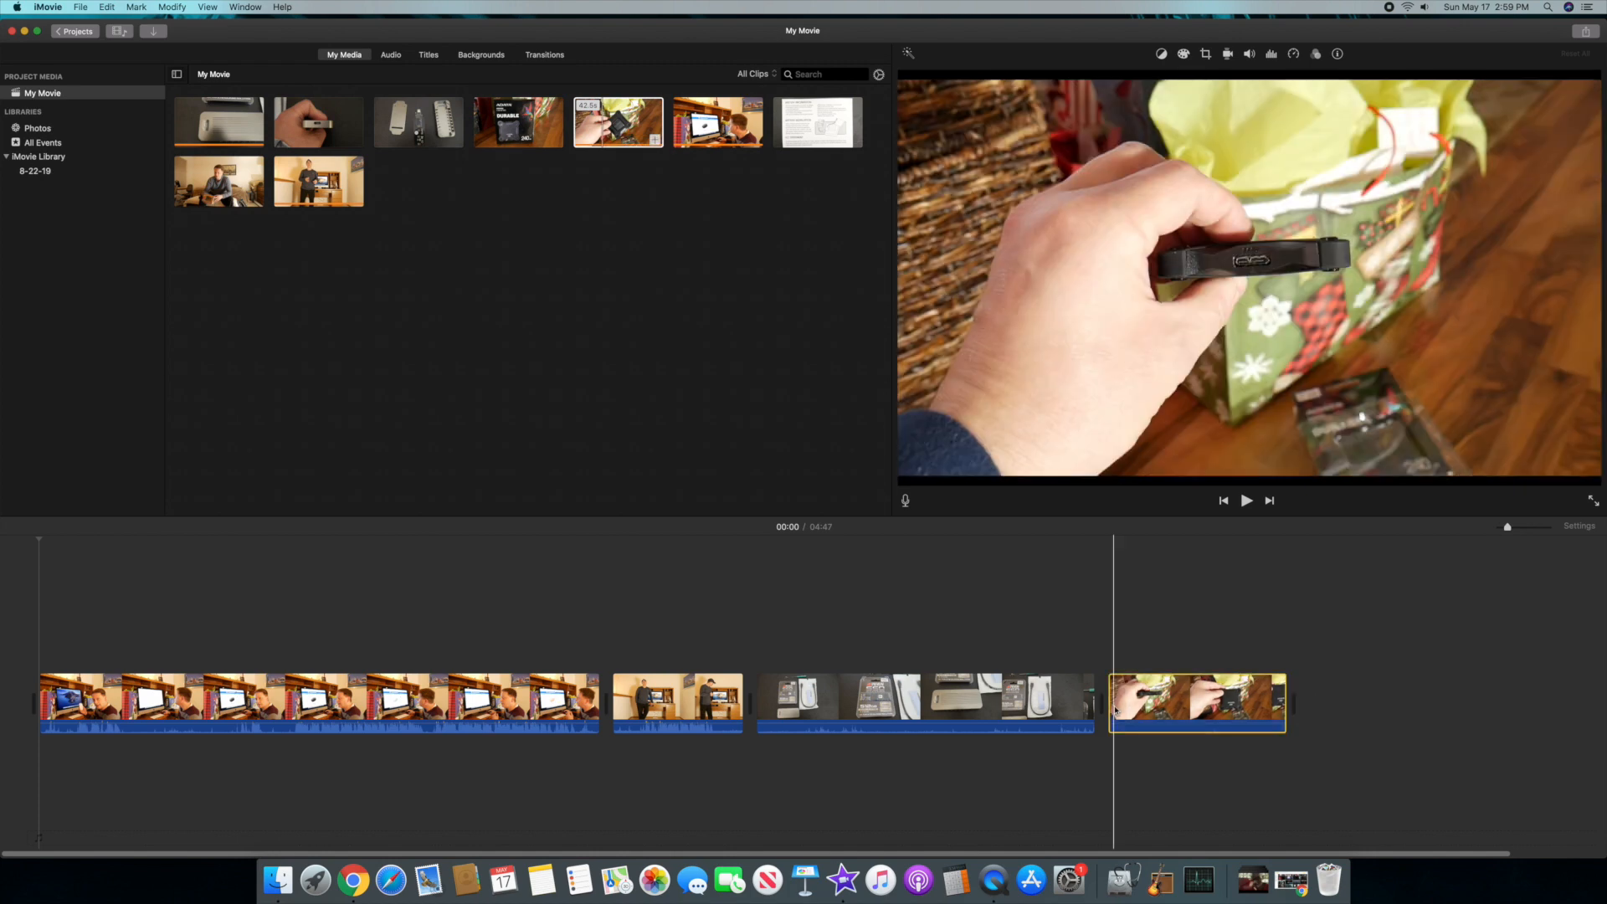
pyautogui.click(868, 703)
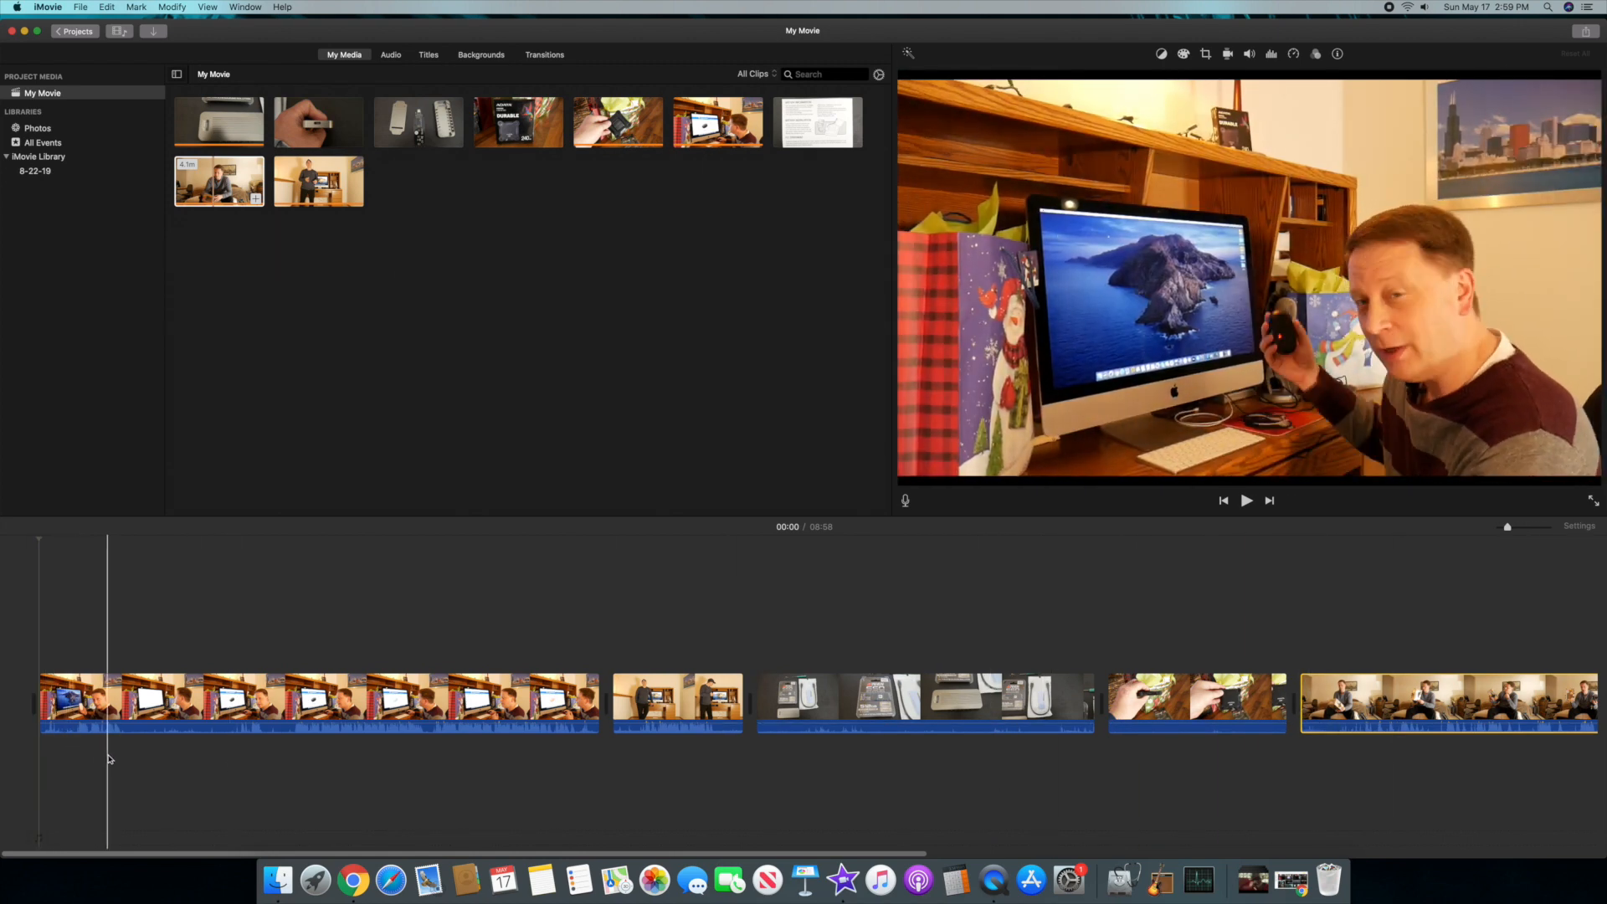
pyautogui.click(212, 707)
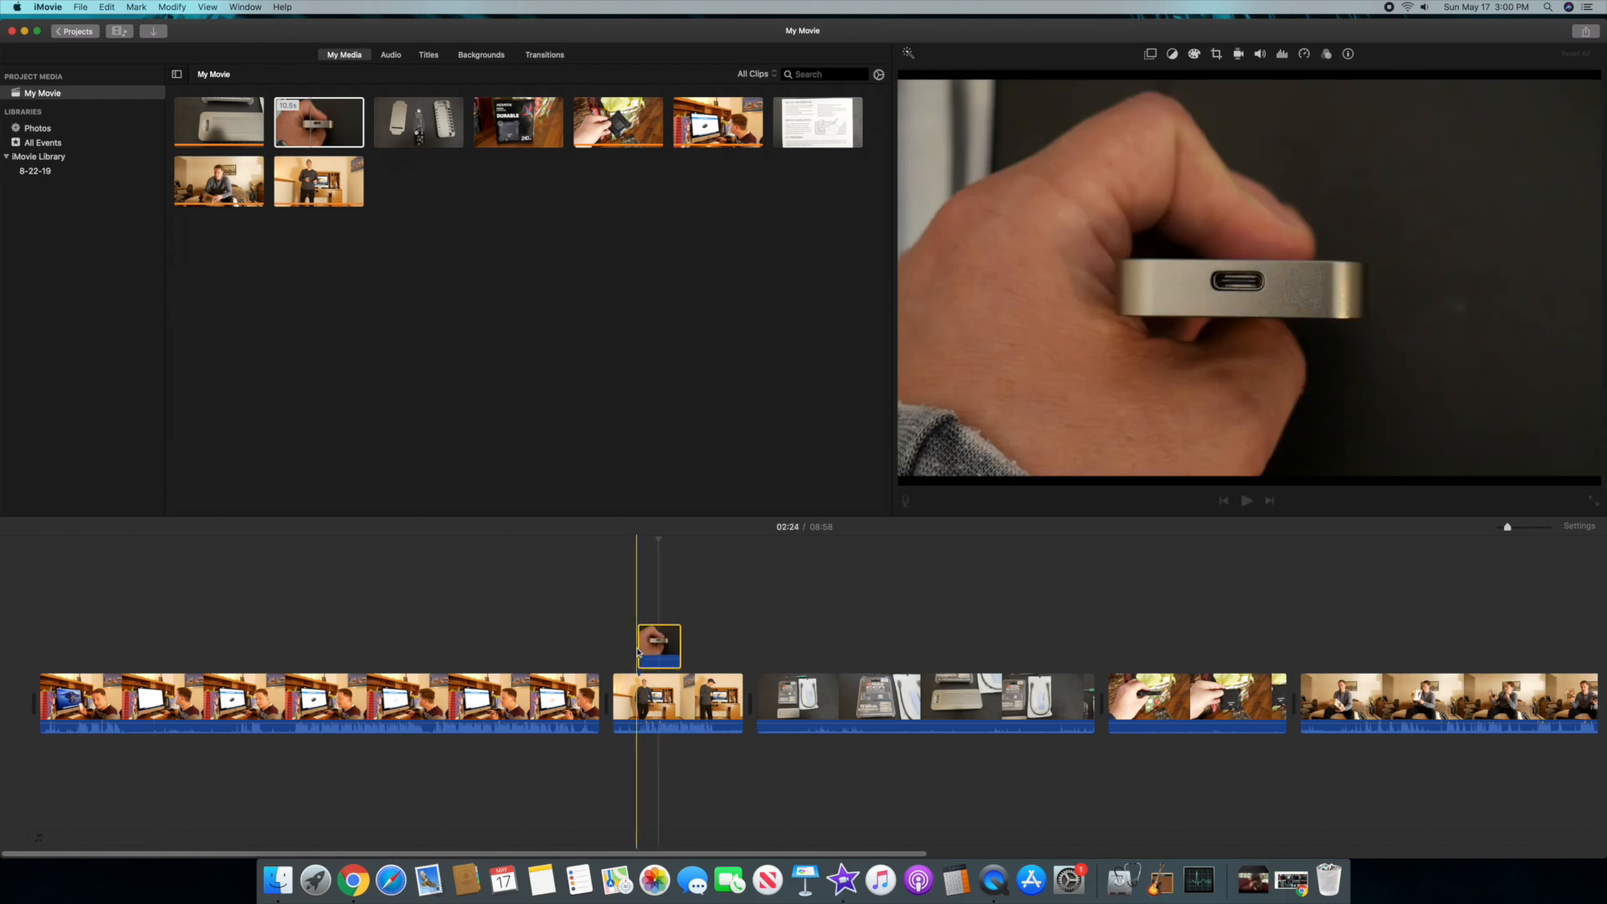
# - Make the silver drive cutaway a Picture in Picture inset and preview it
pyautogui.click(1238, 53)
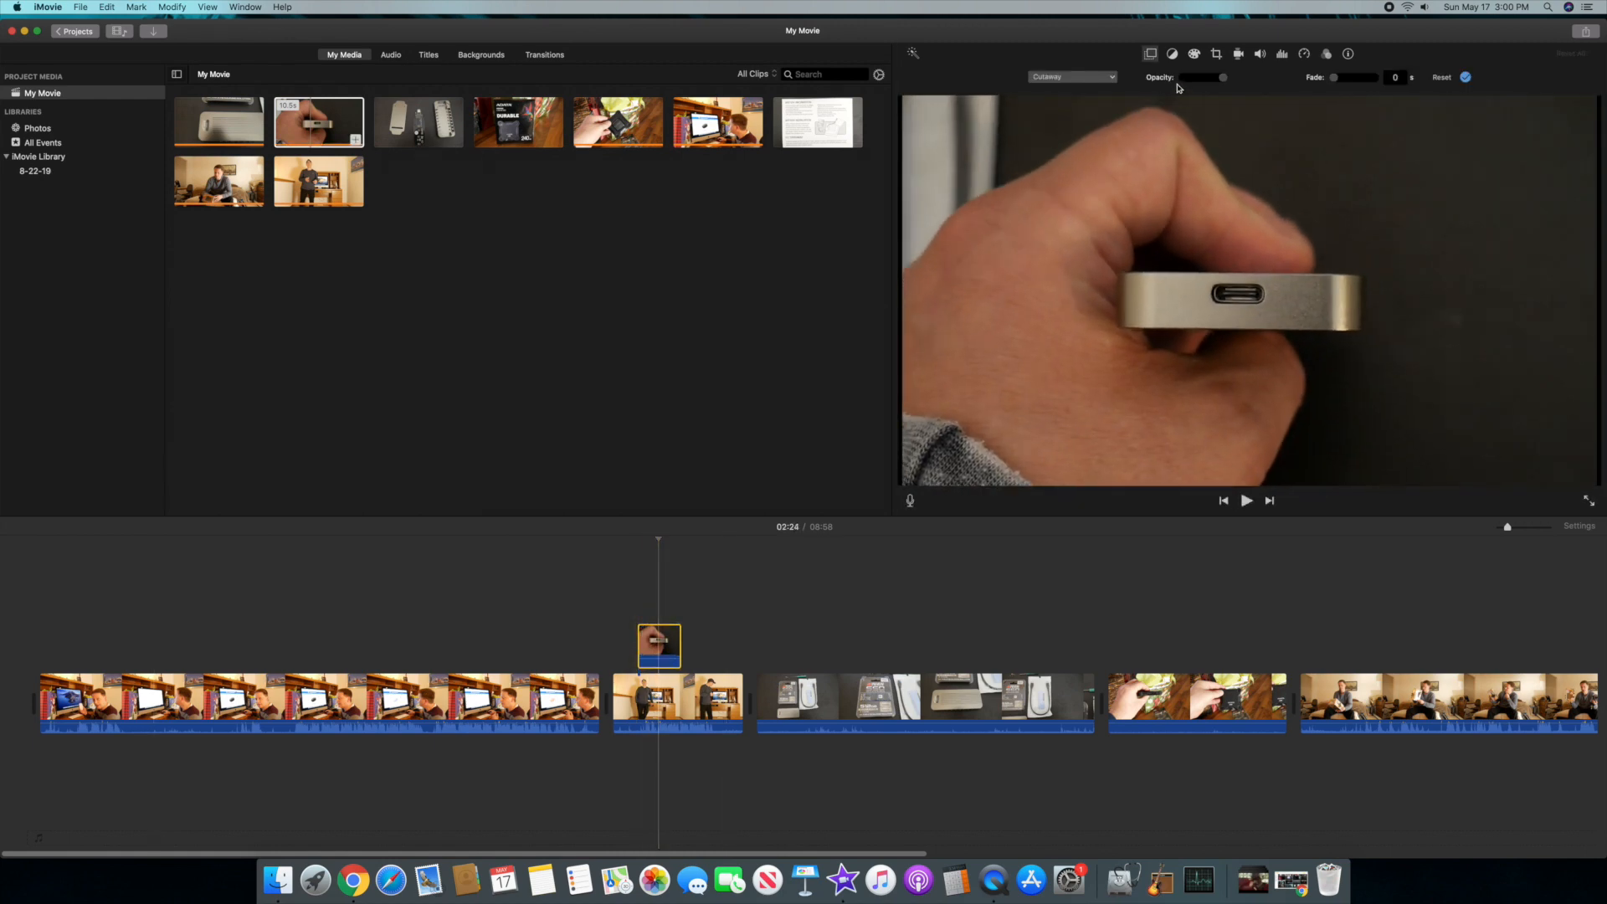
pyautogui.click(1069, 77)
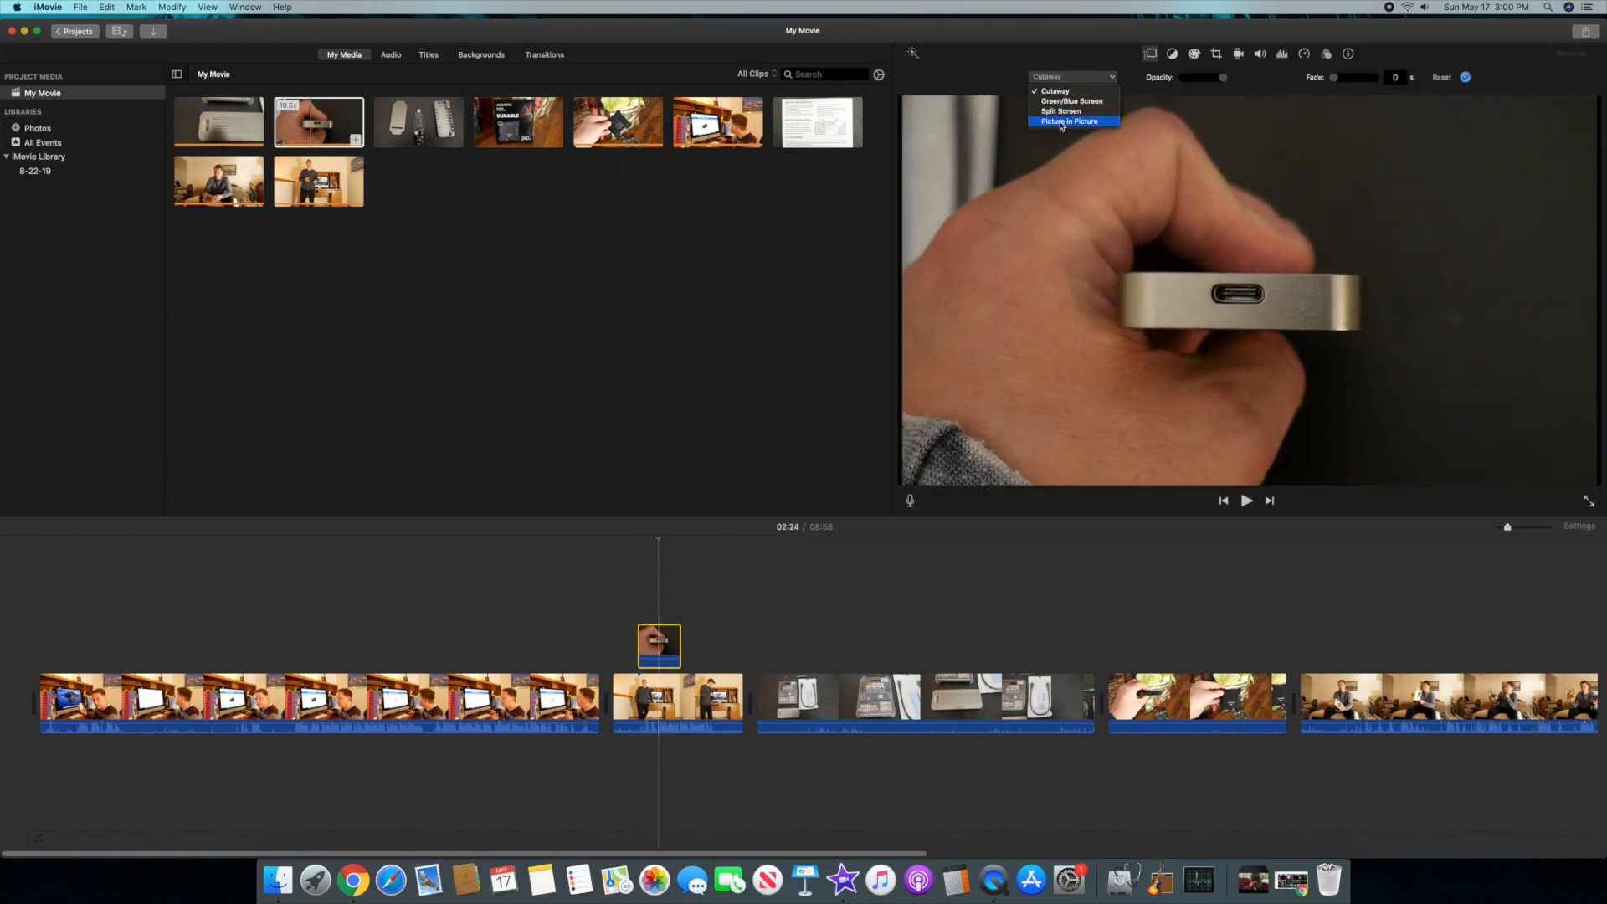
pyautogui.click(1069, 120)
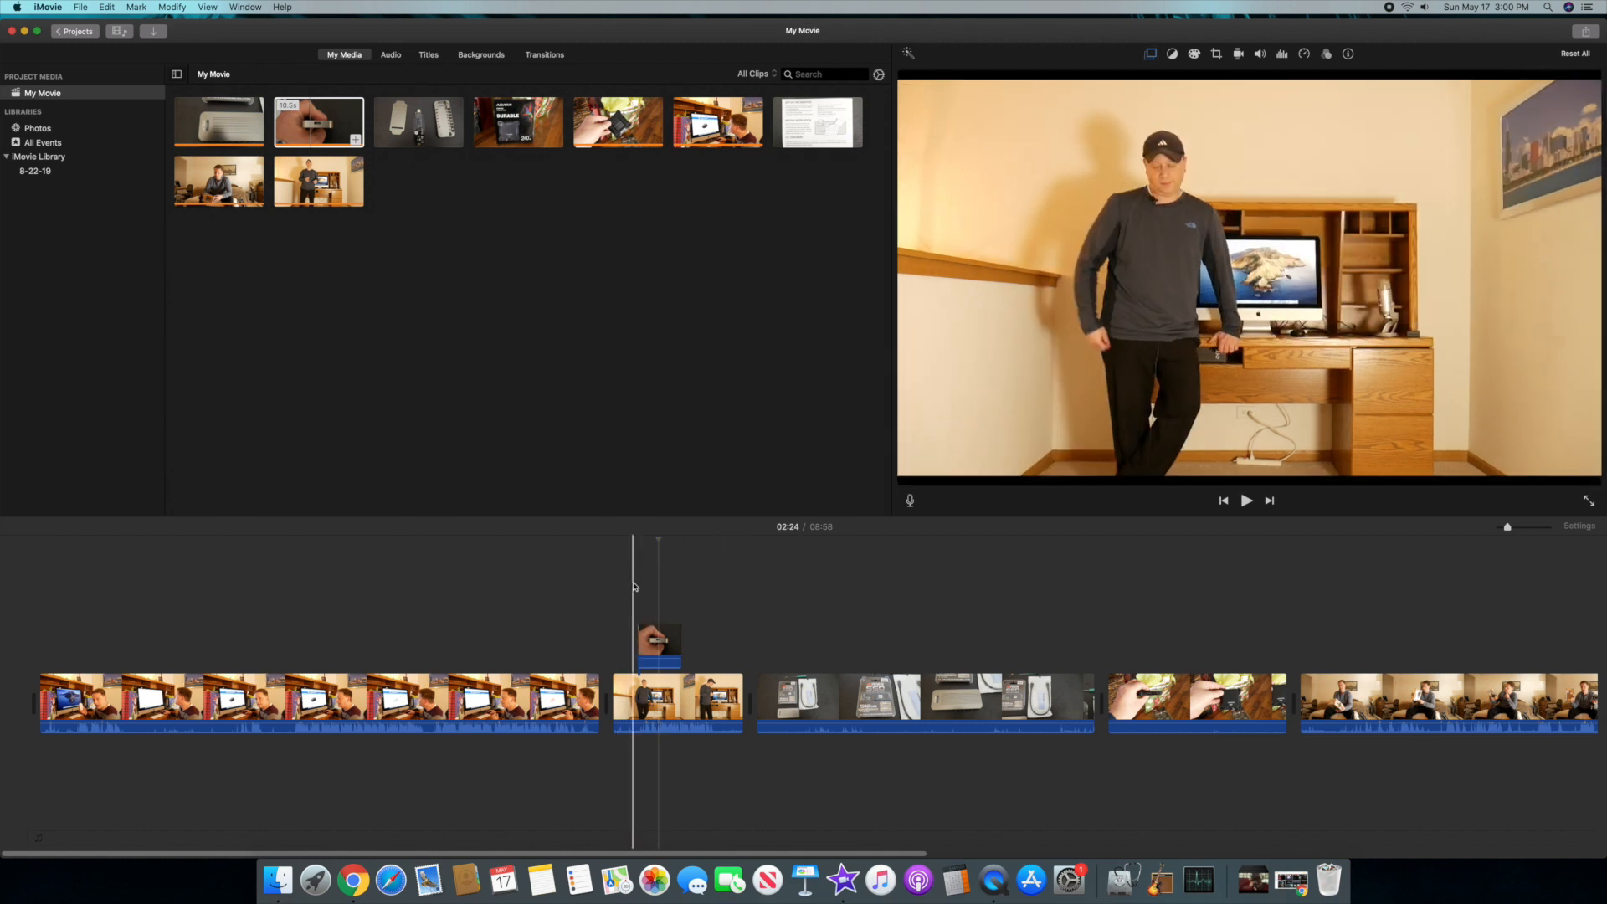
pyautogui.click(1246, 500)
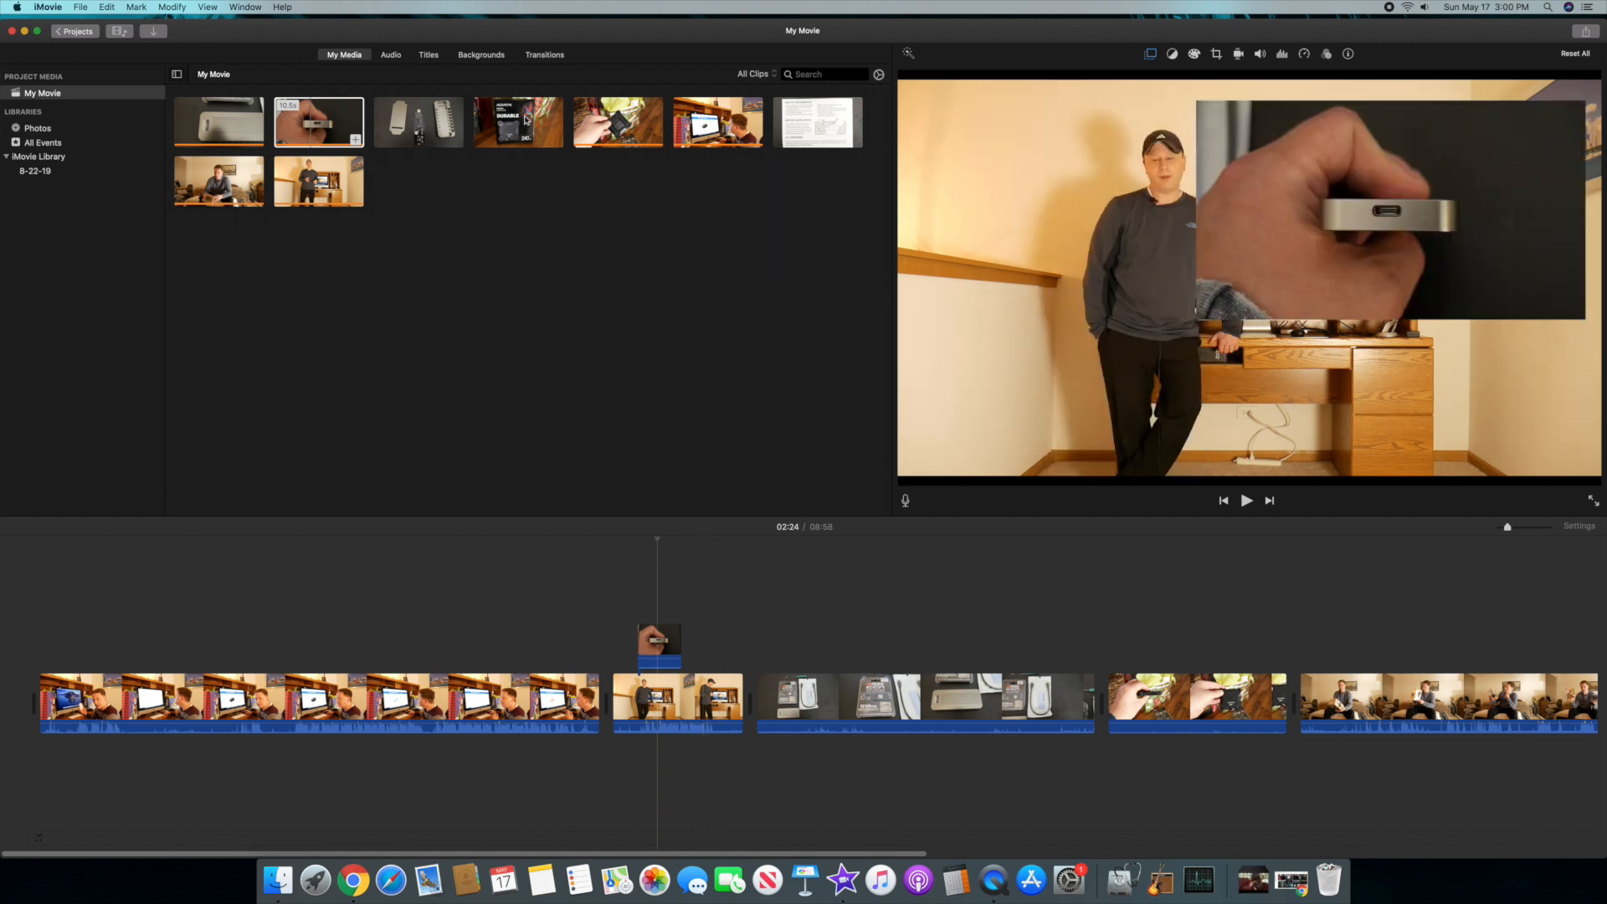
pyautogui.click(318, 120)
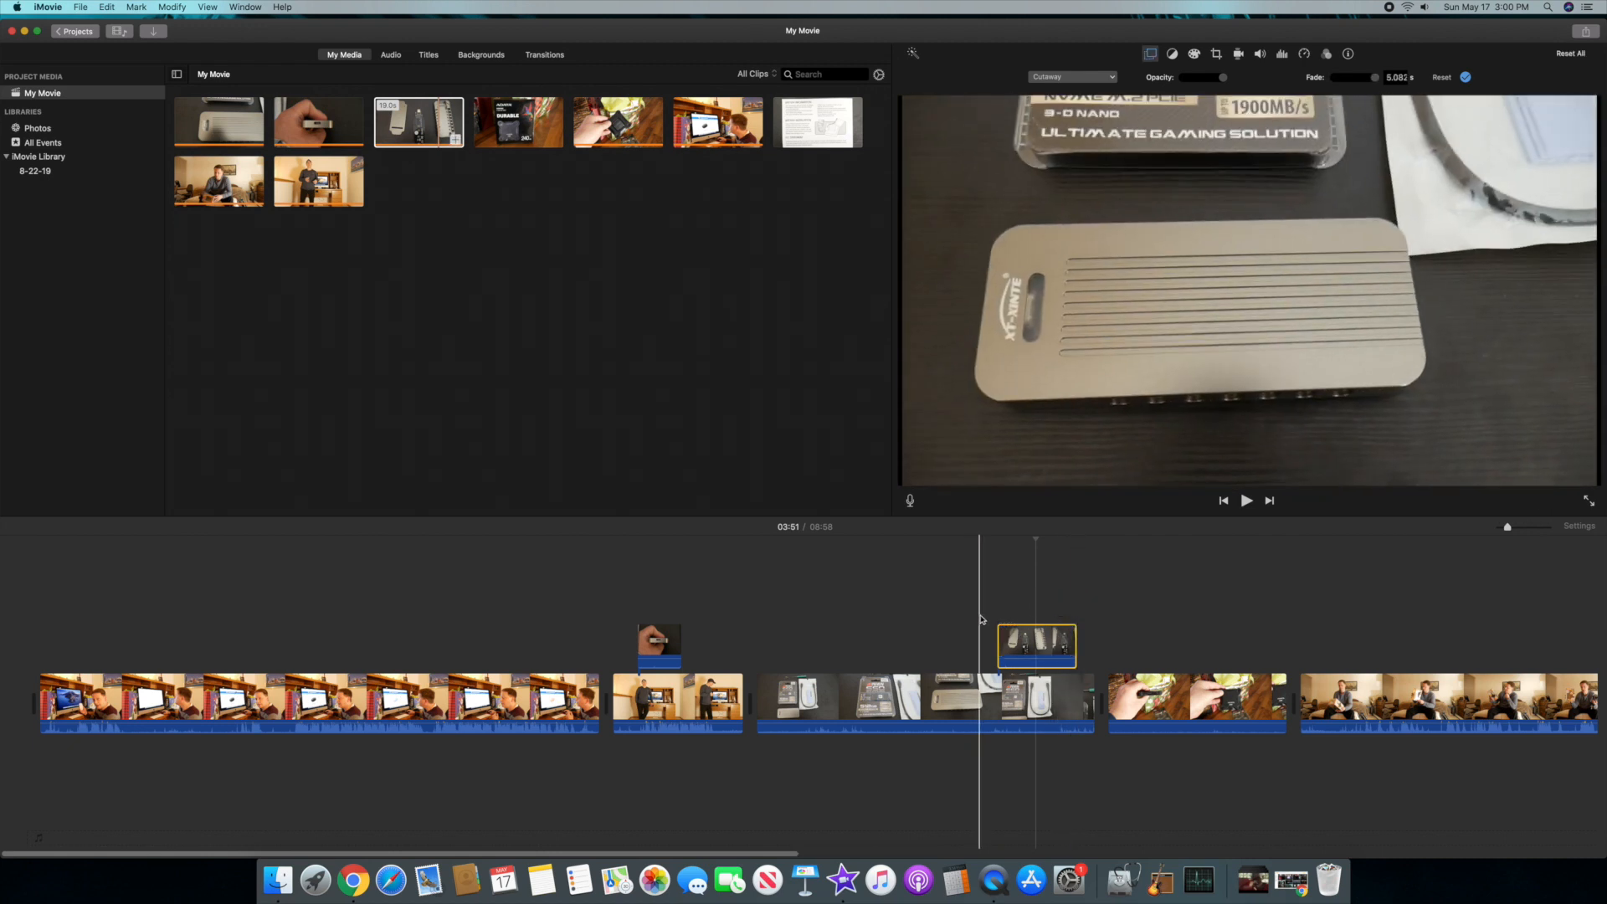
# - Add battery instructions and ADATA box cutaways, fading the instructions over about 2 seconds
pyautogui.click(1246, 501)
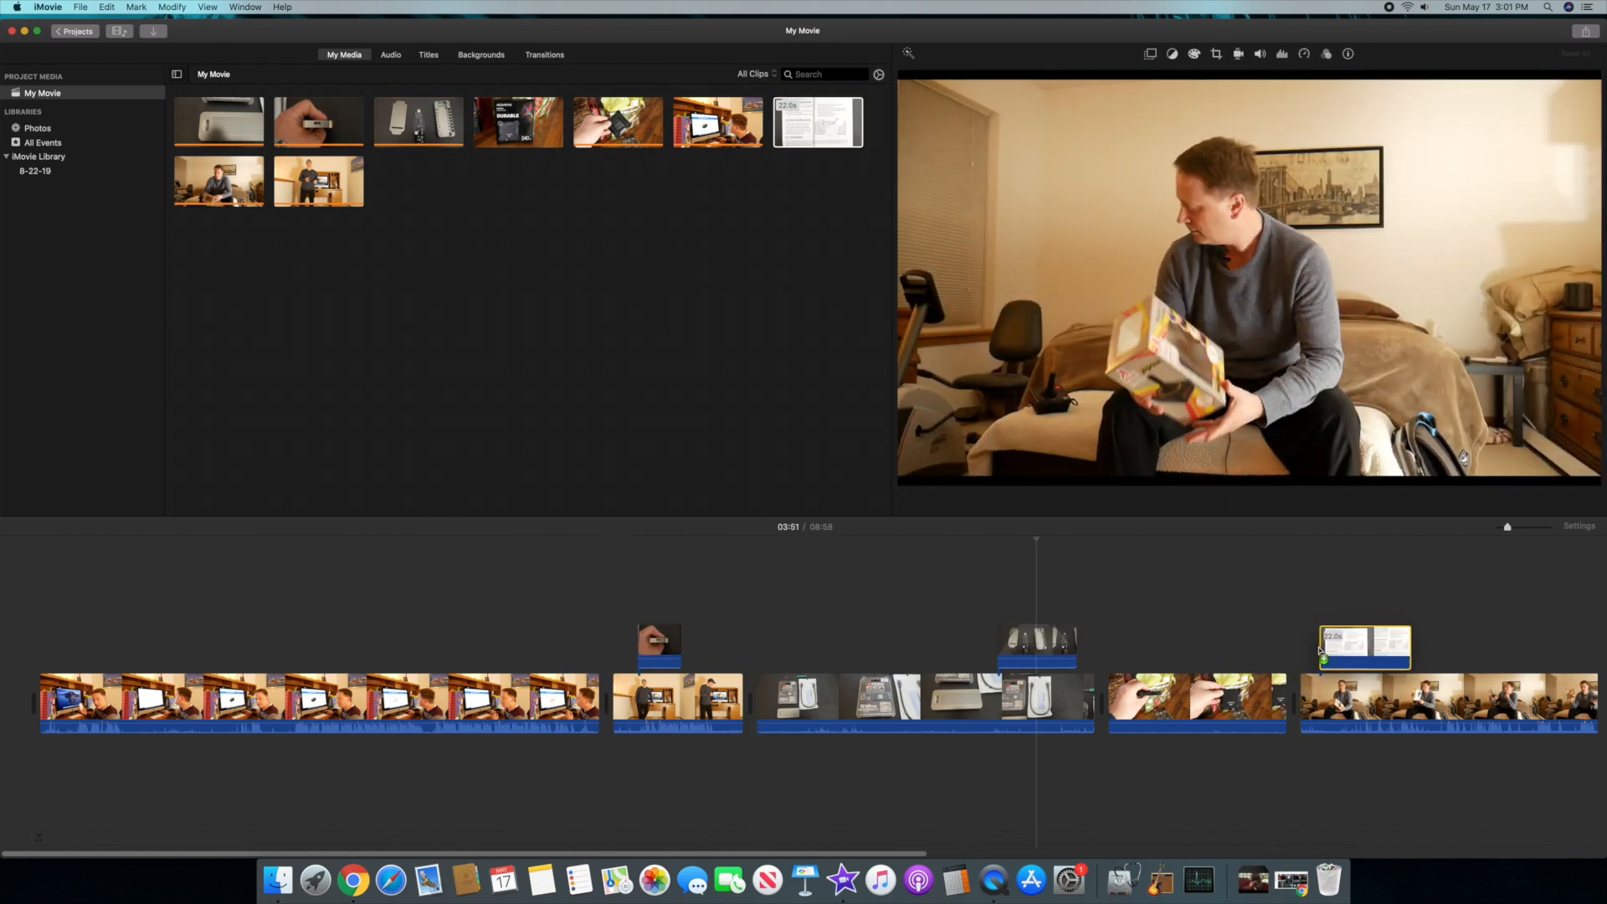
pyautogui.click(1364, 646)
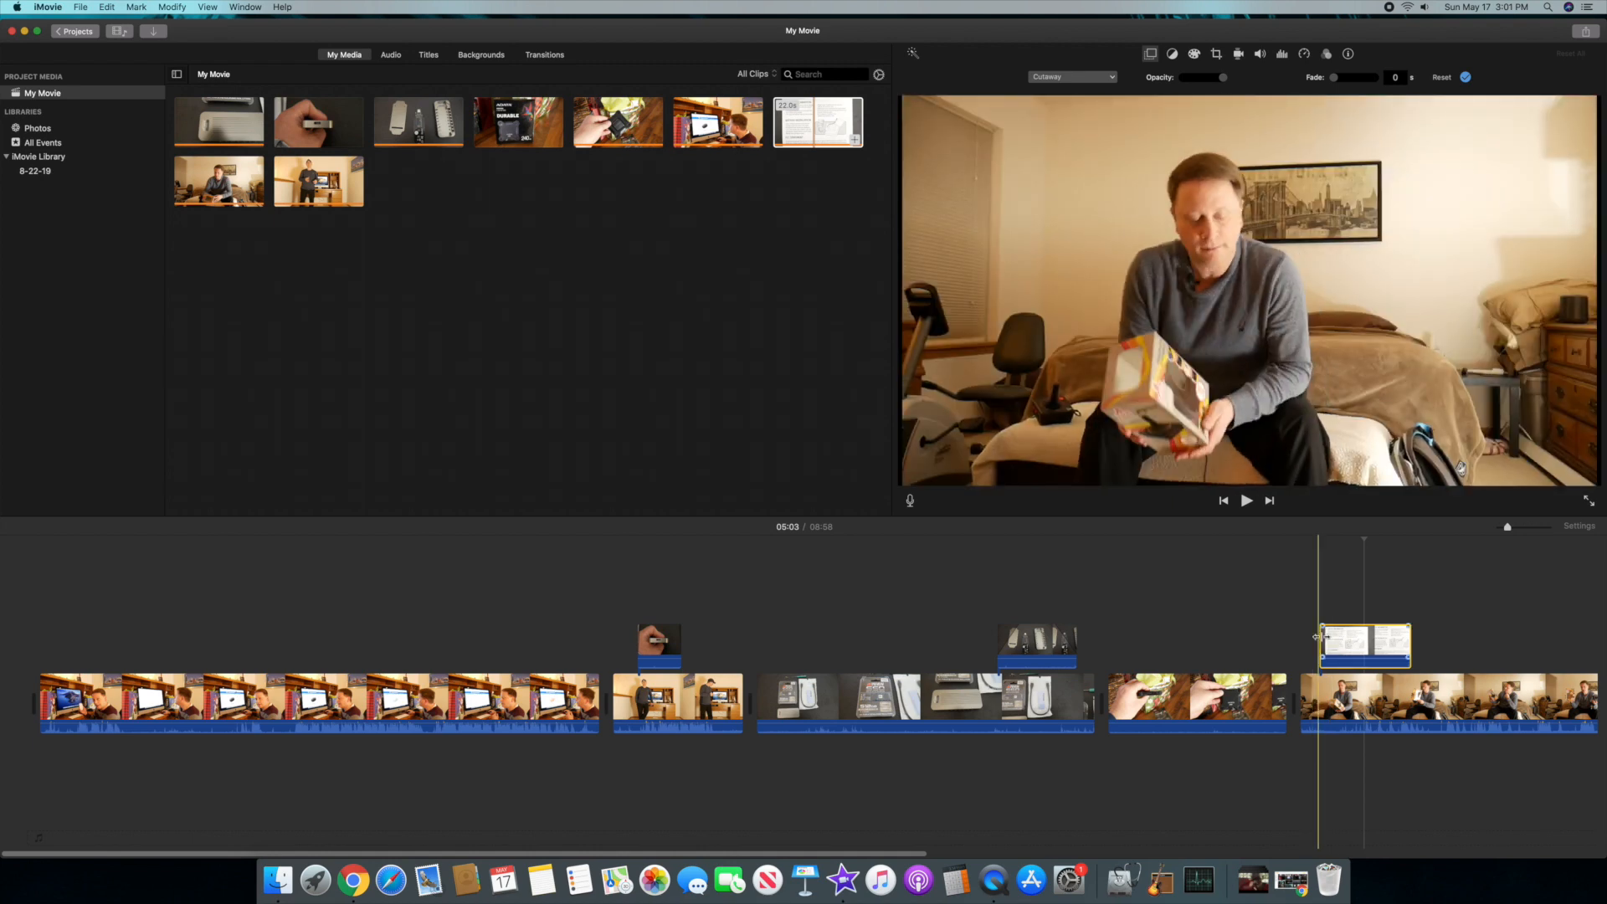
pyautogui.moveTo(1322, 644); pyautogui.dragTo(1328, 627)
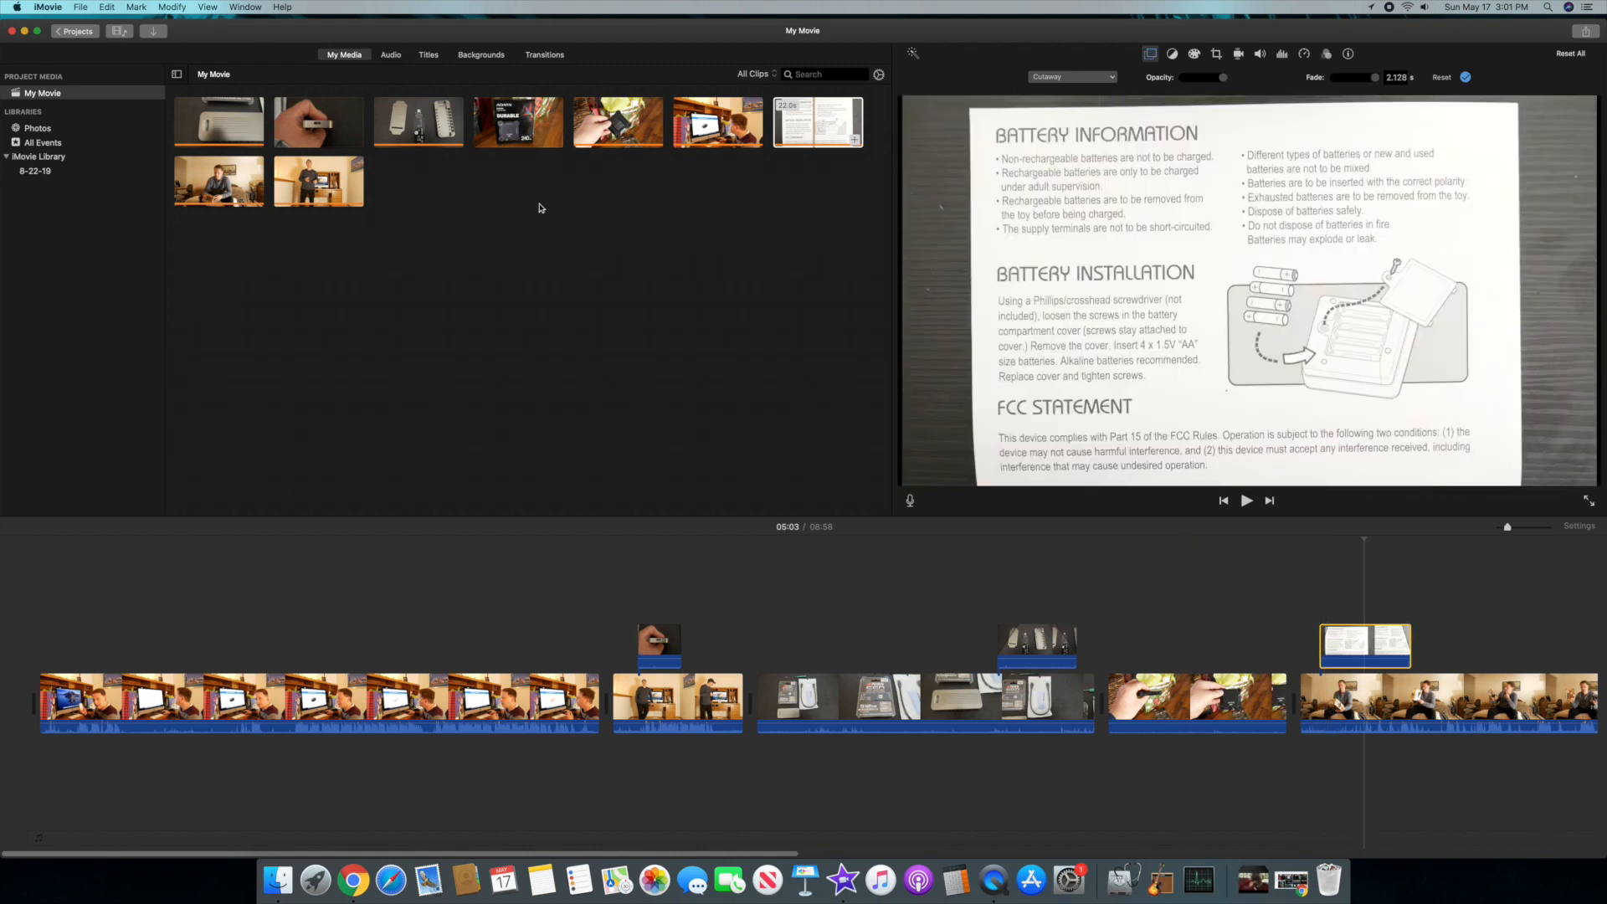
pyautogui.click(516, 121)
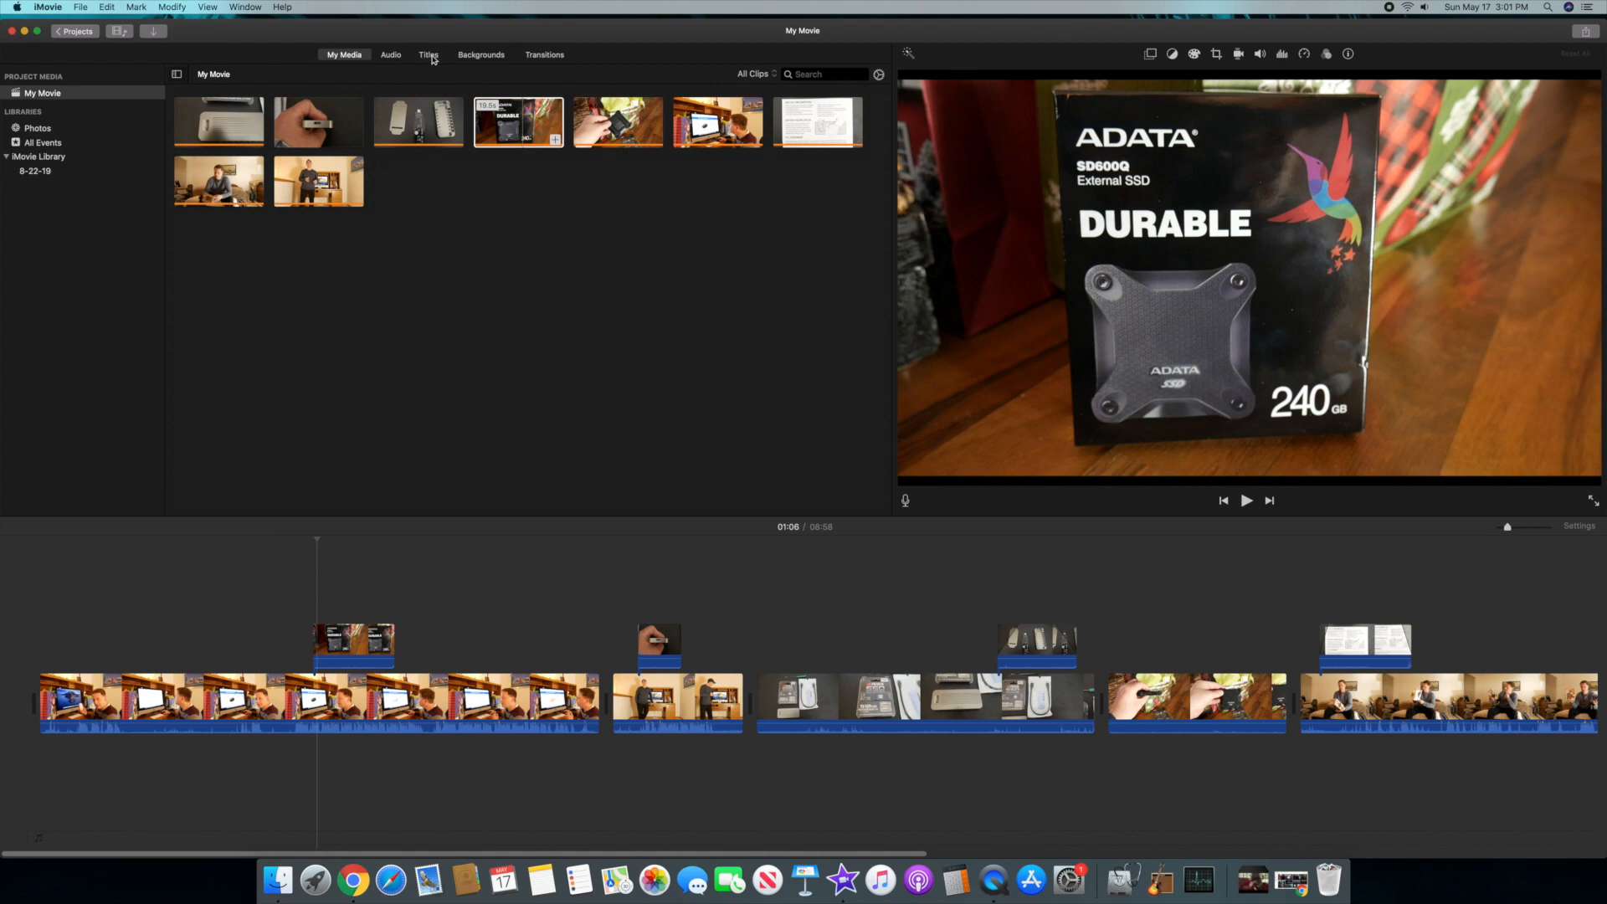
# - Place title styles such as Line above the first and third clips
pyautogui.click(429, 55)
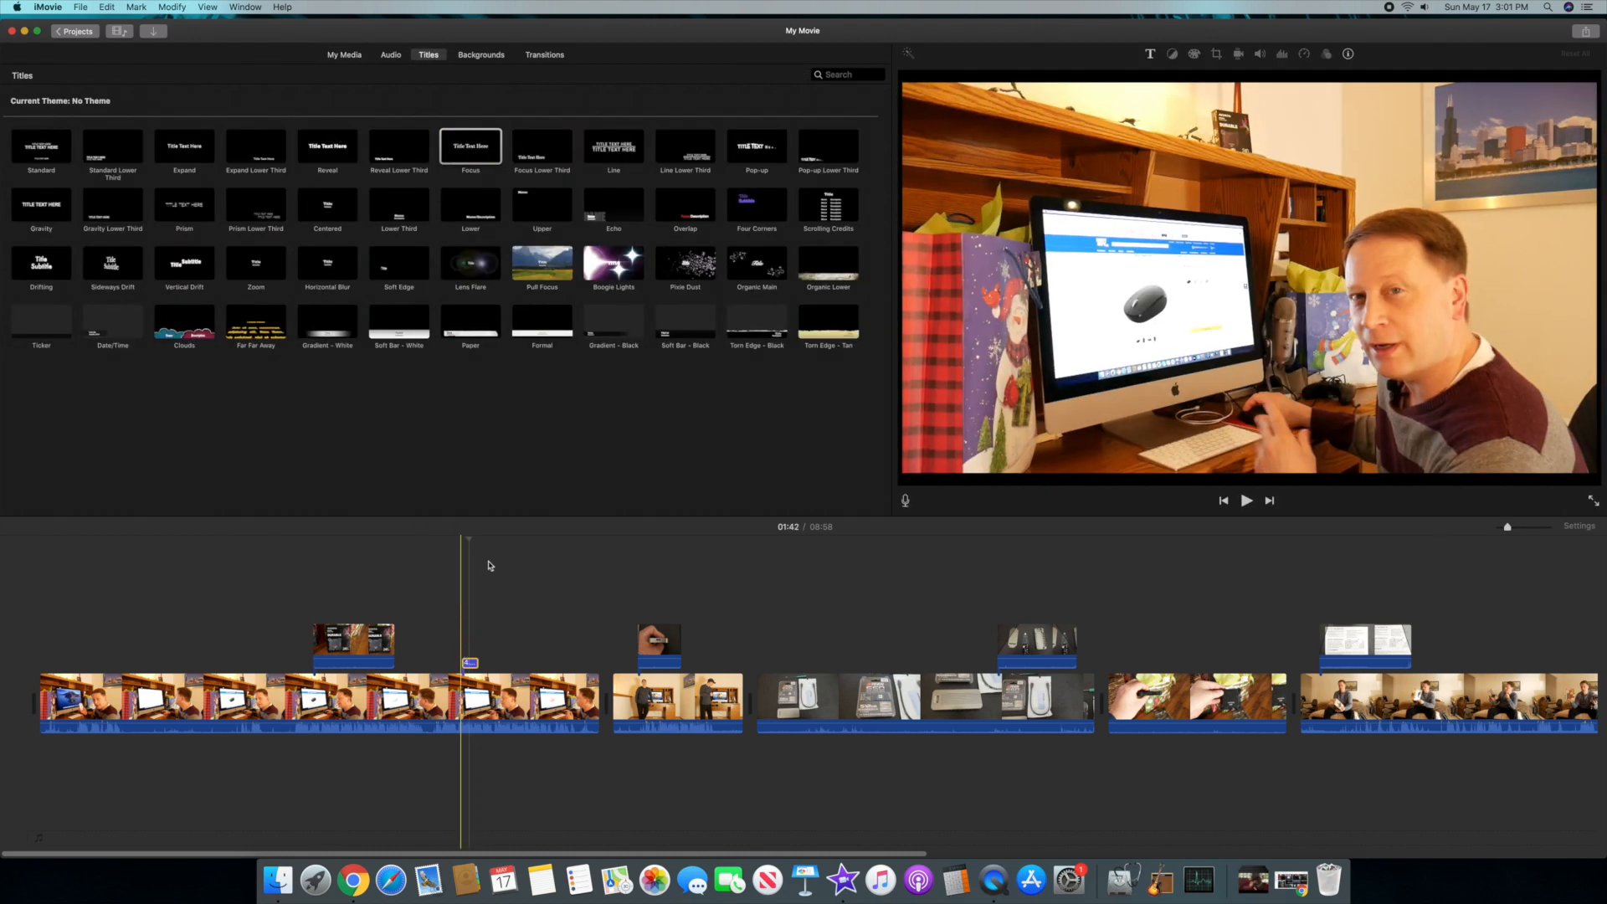
pyautogui.click(613, 145)
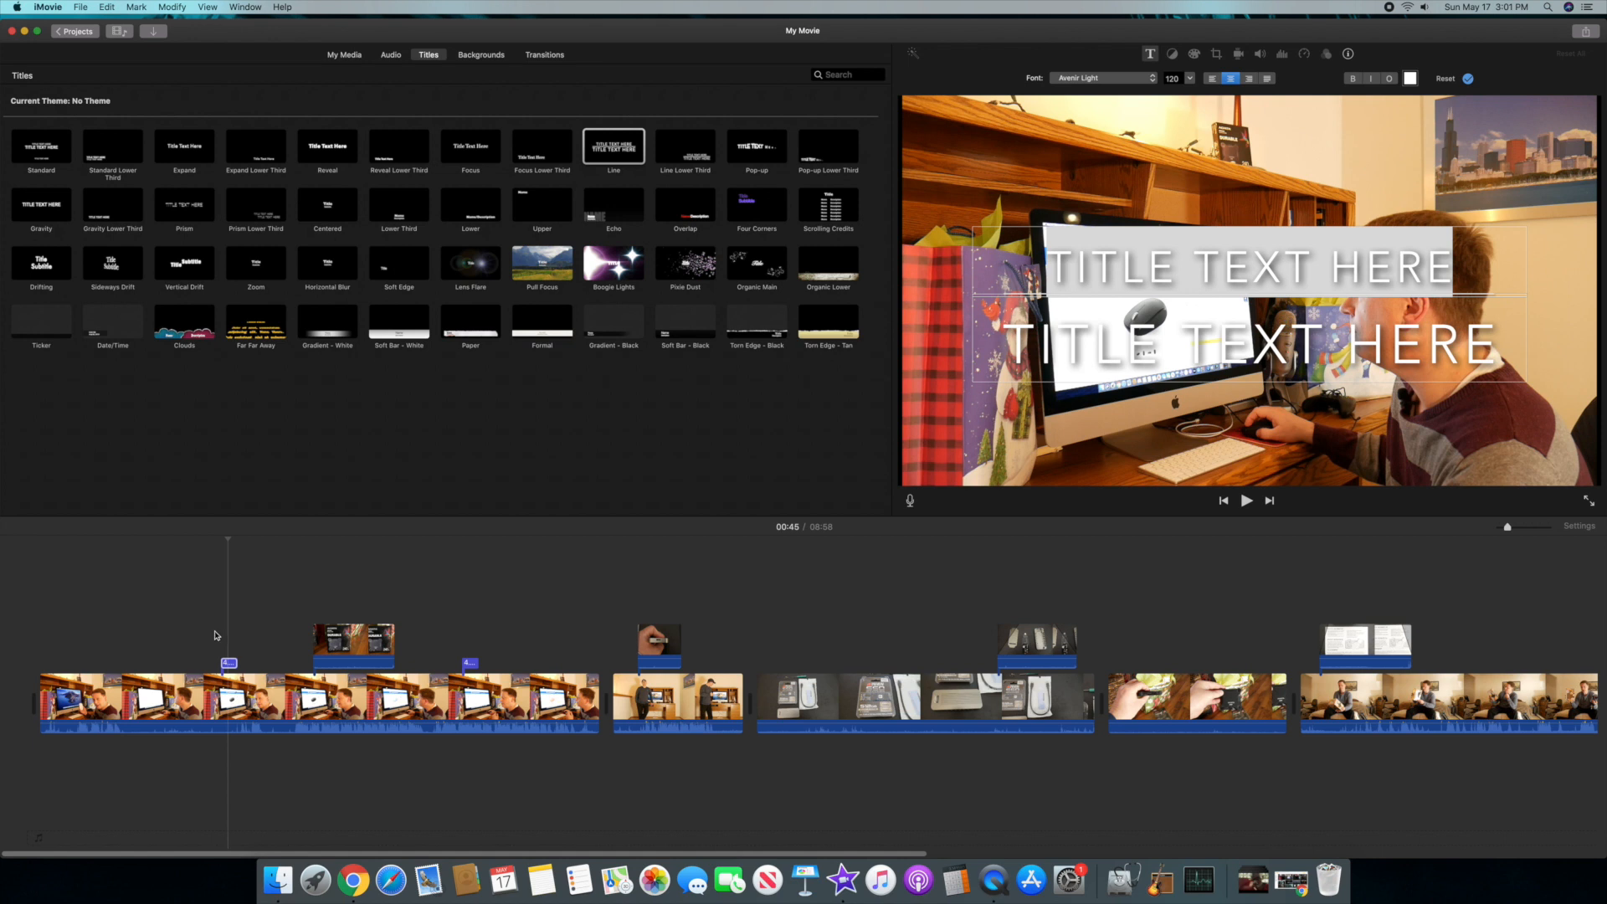
pyautogui.click(1246, 502)
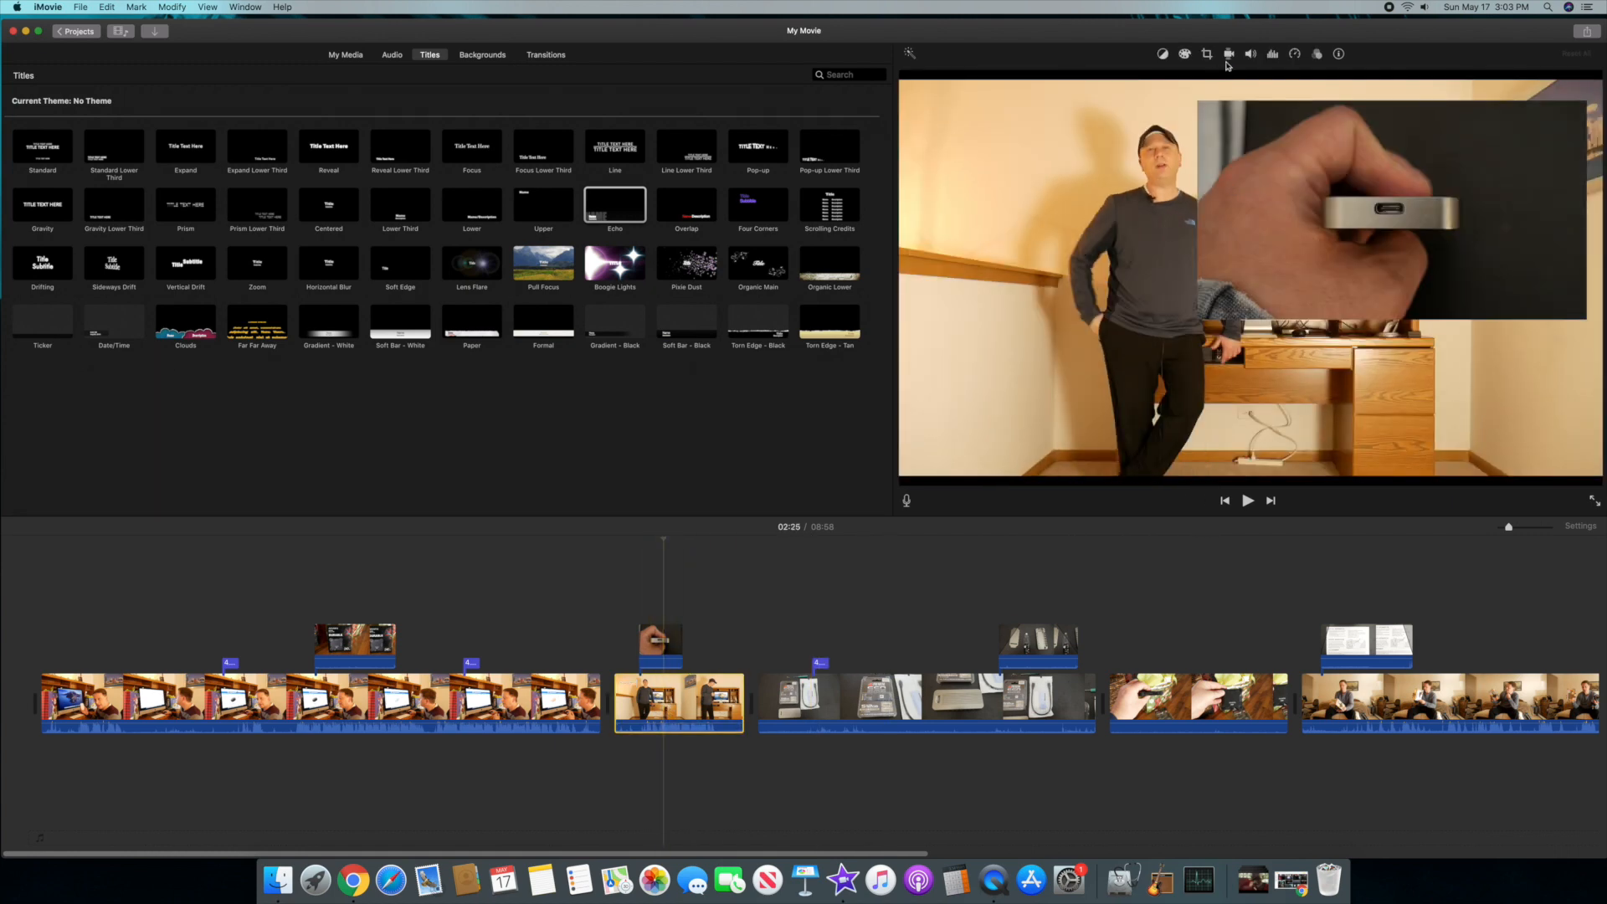
# - Enable Stabilize Shaky Video on the standing presenter clip, about 33 percent
pyautogui.click(1228, 54)
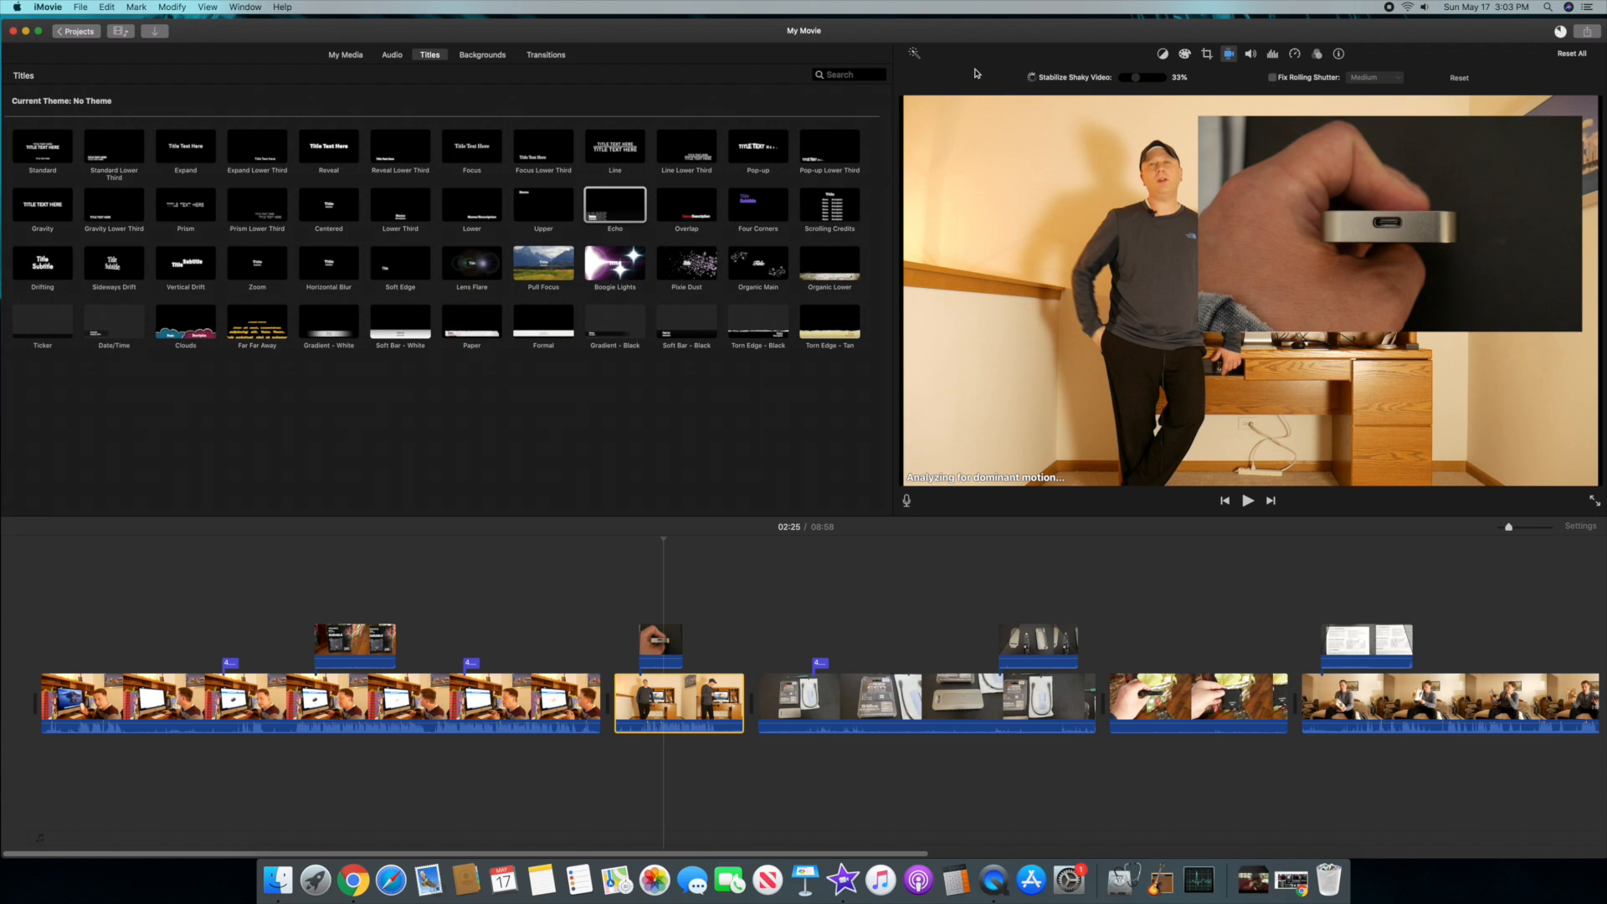
pyautogui.click(1031, 77)
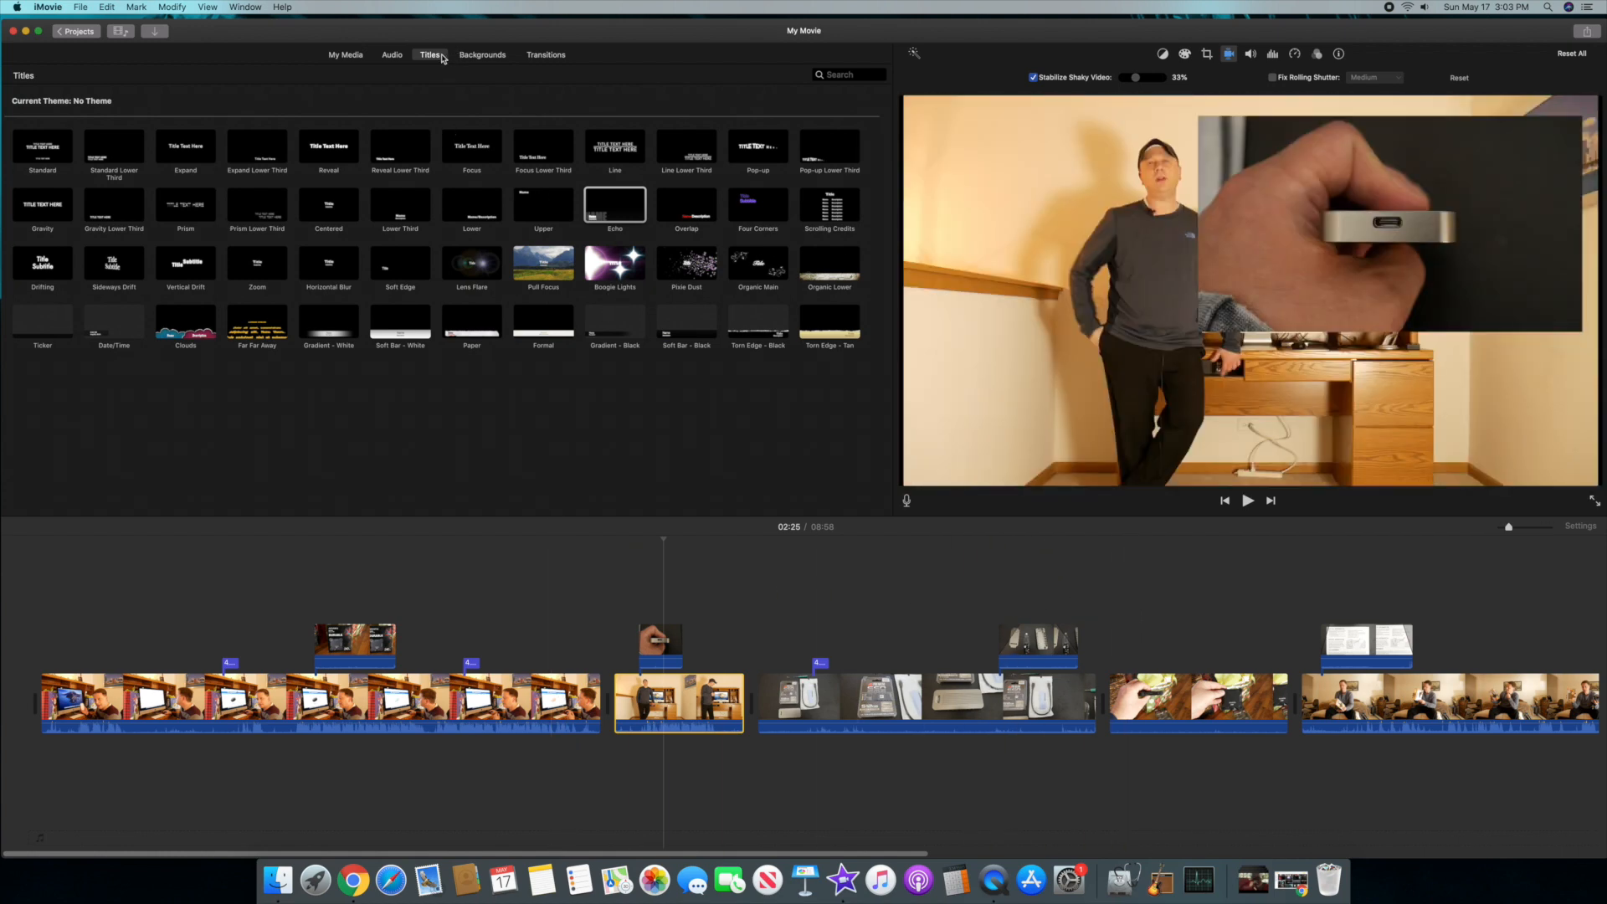
# - Drop transitions like Puzzle Left between the later clips, then show My Media again
pyautogui.click(545, 54)
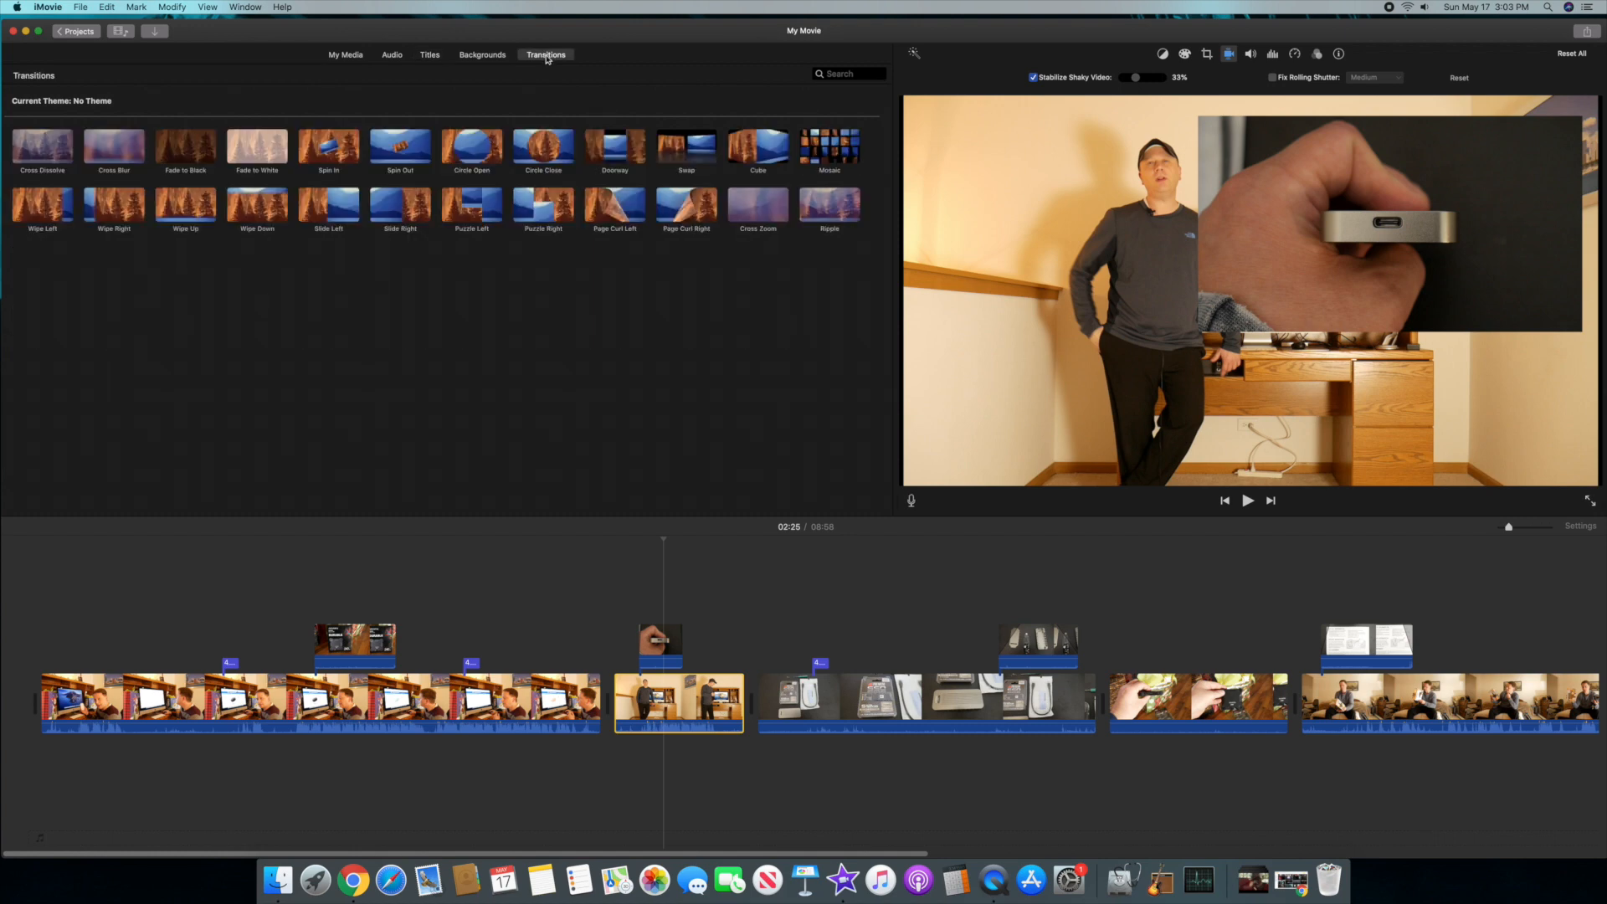
pyautogui.moveTo(587, 270)
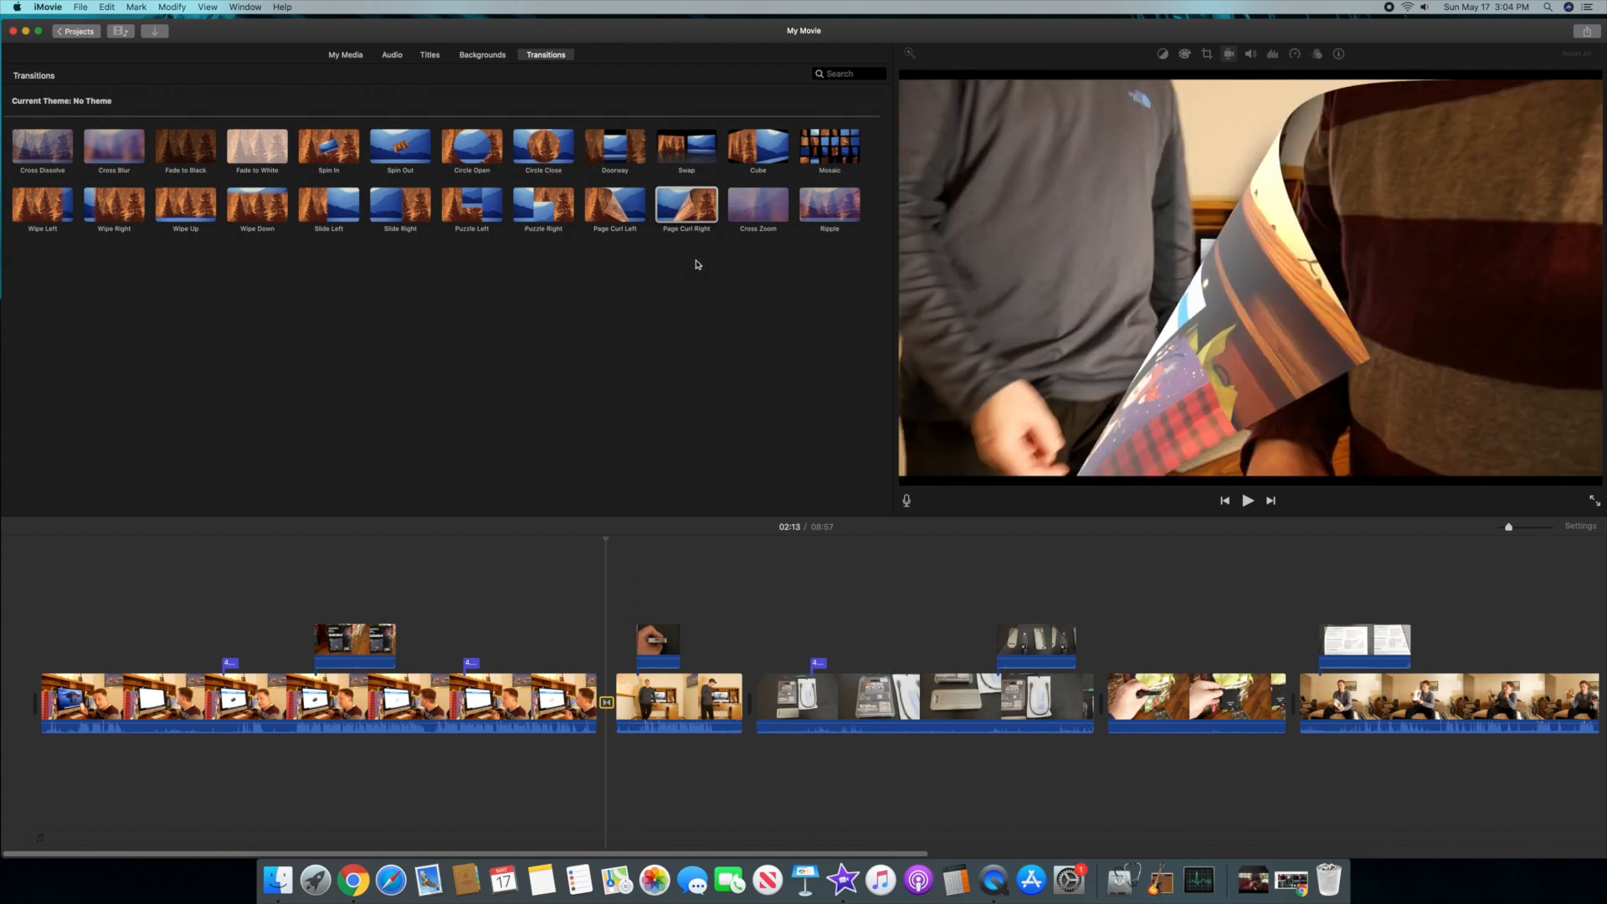
pyautogui.click(400, 144)
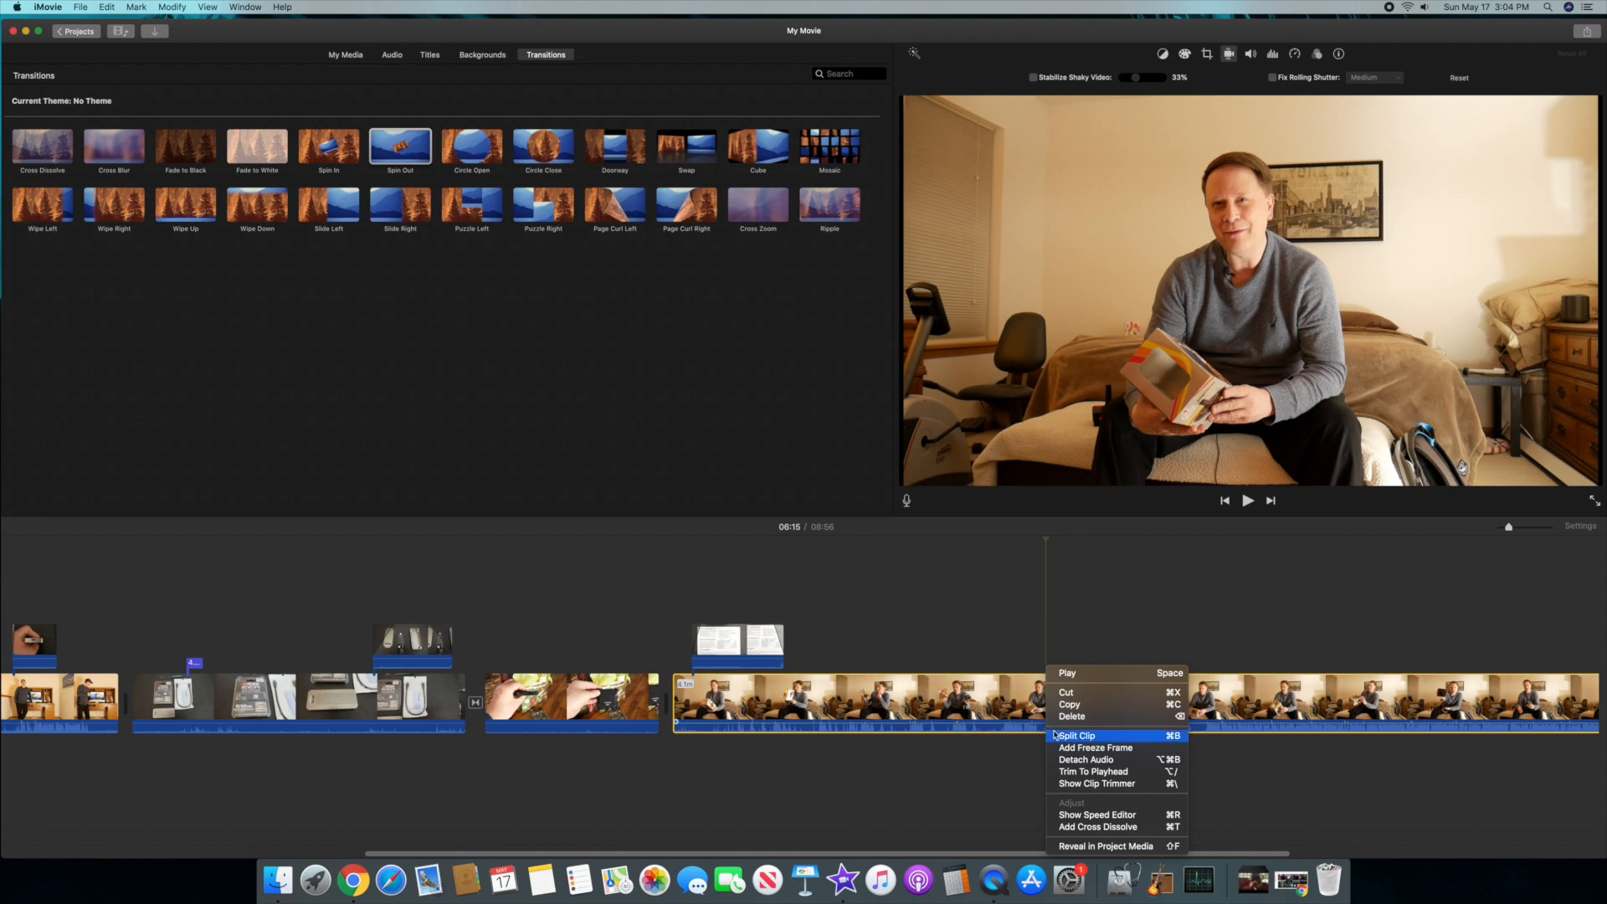
pyautogui.click(1077, 736)
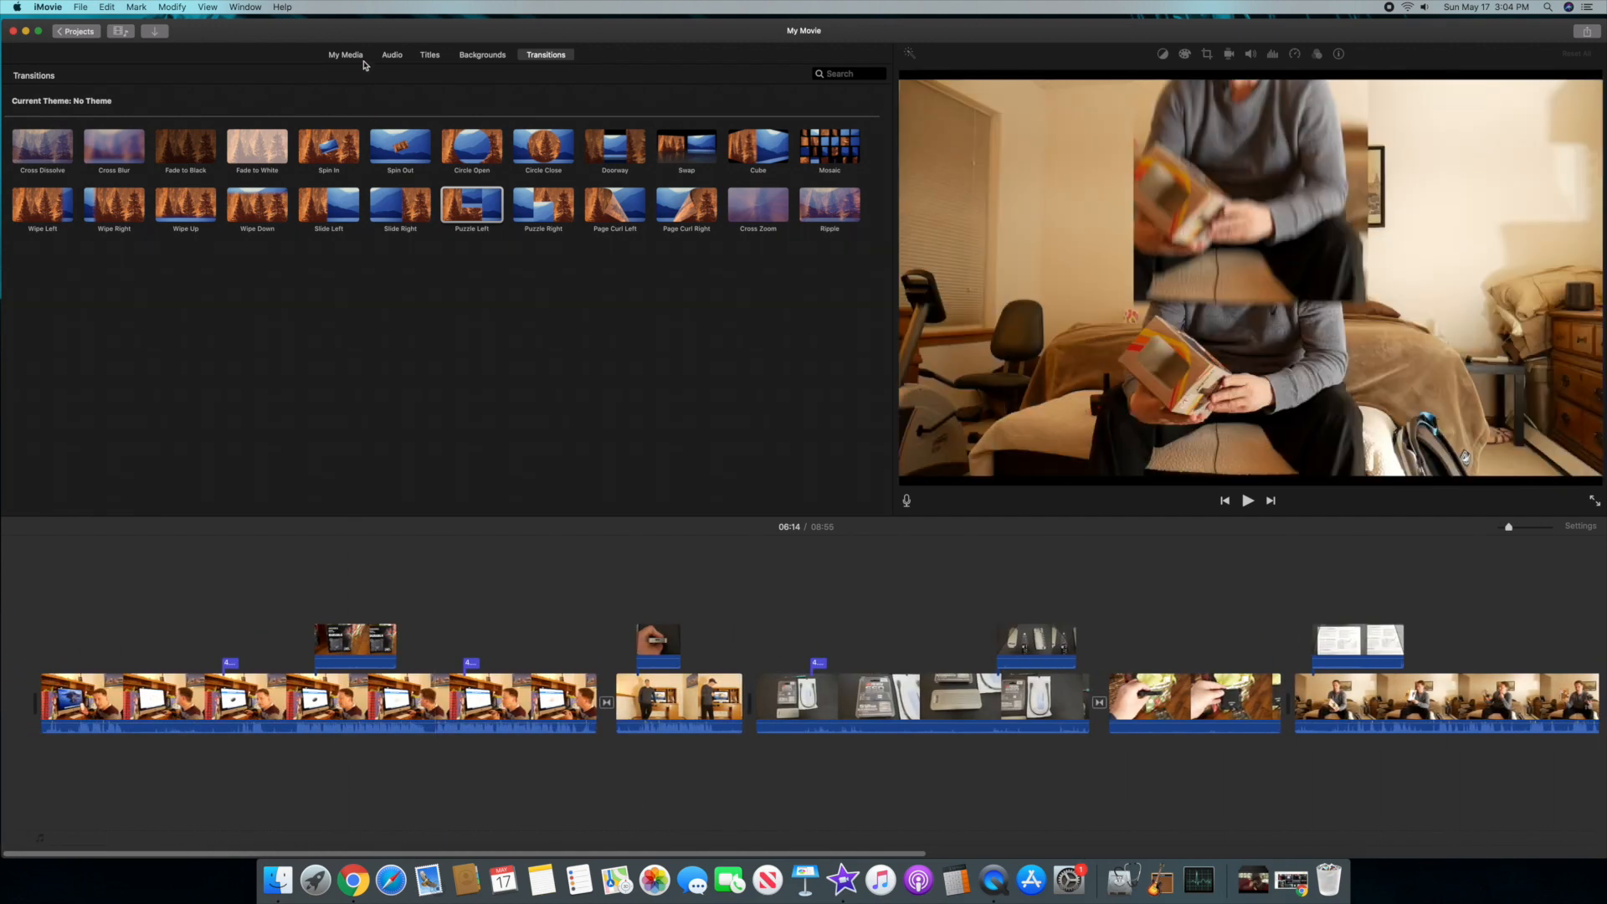
pyautogui.click(346, 54)
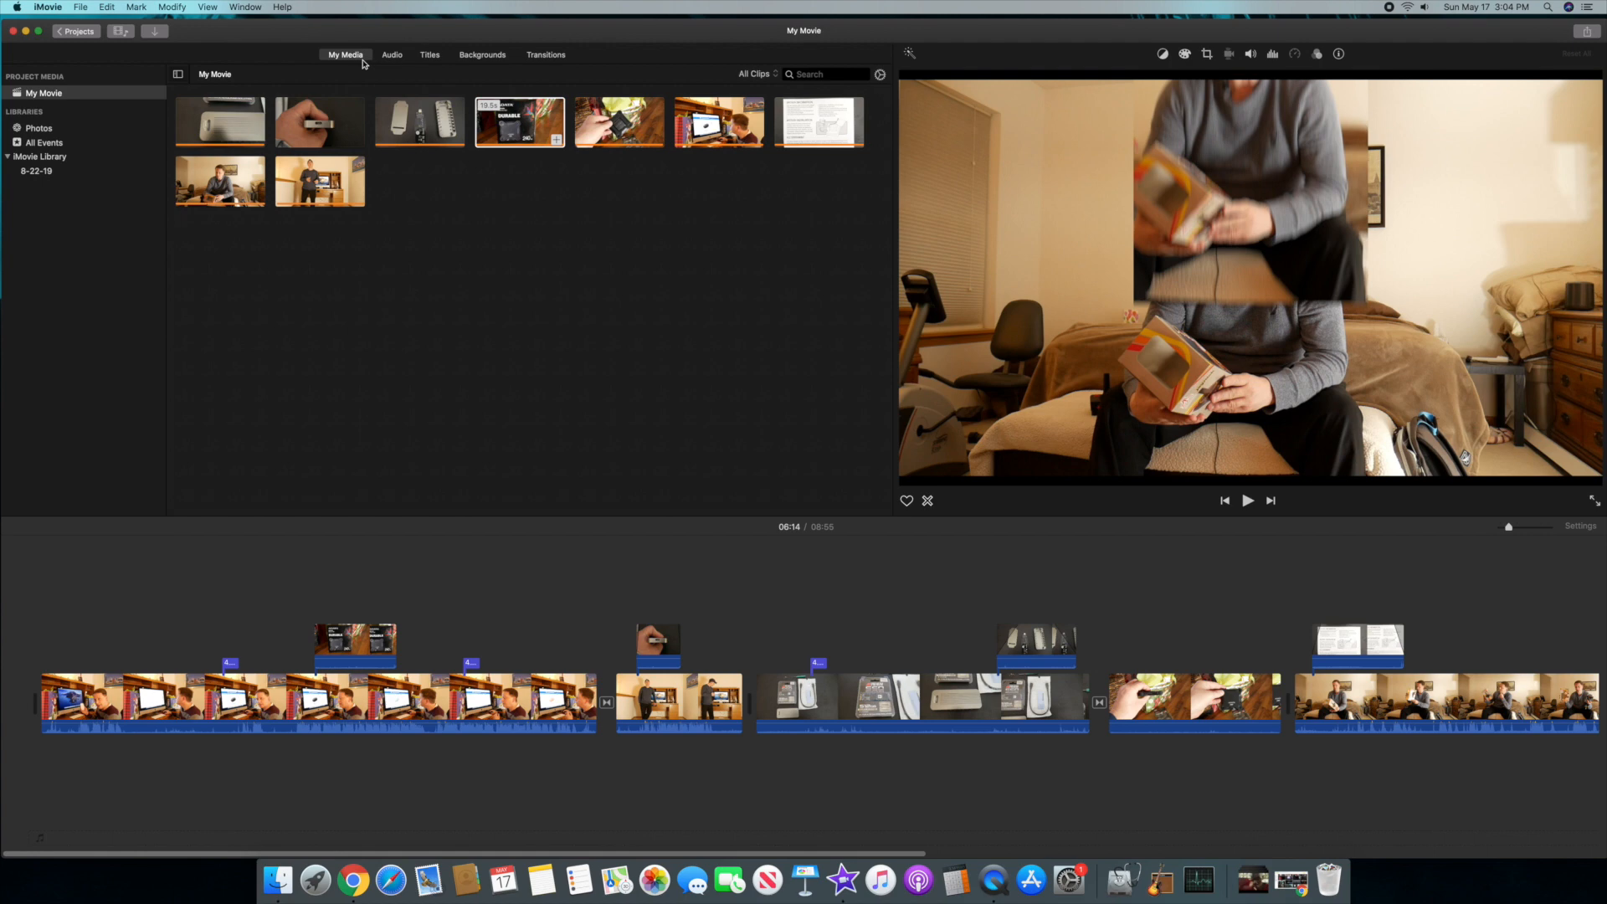
pyautogui.moveTo(428, 880)
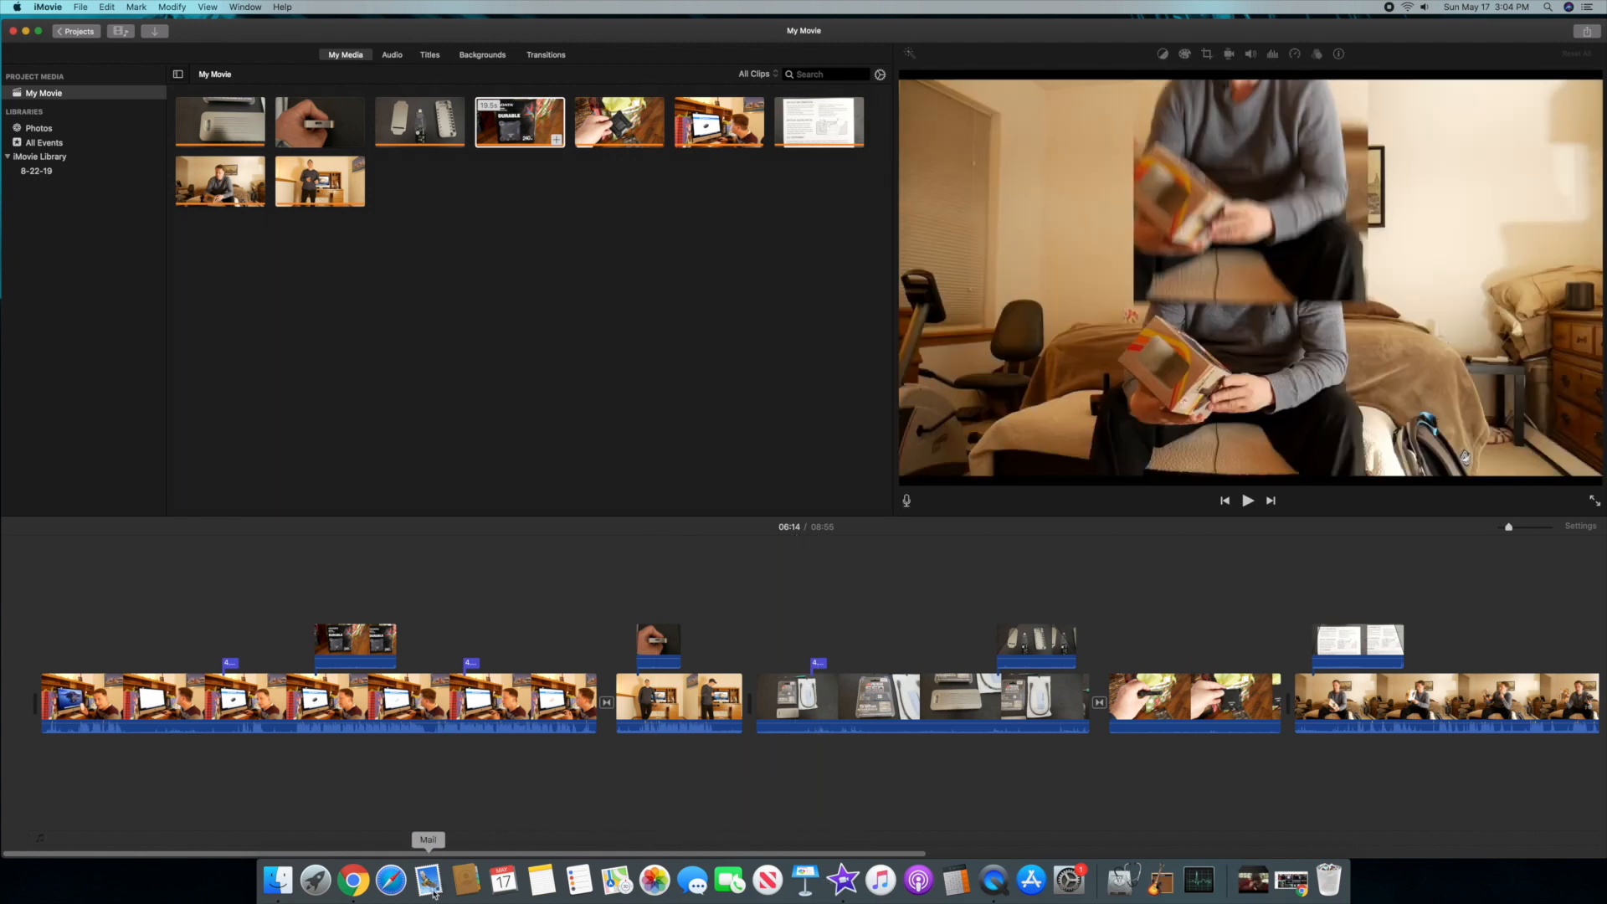
pyautogui.moveTo(351, 879)
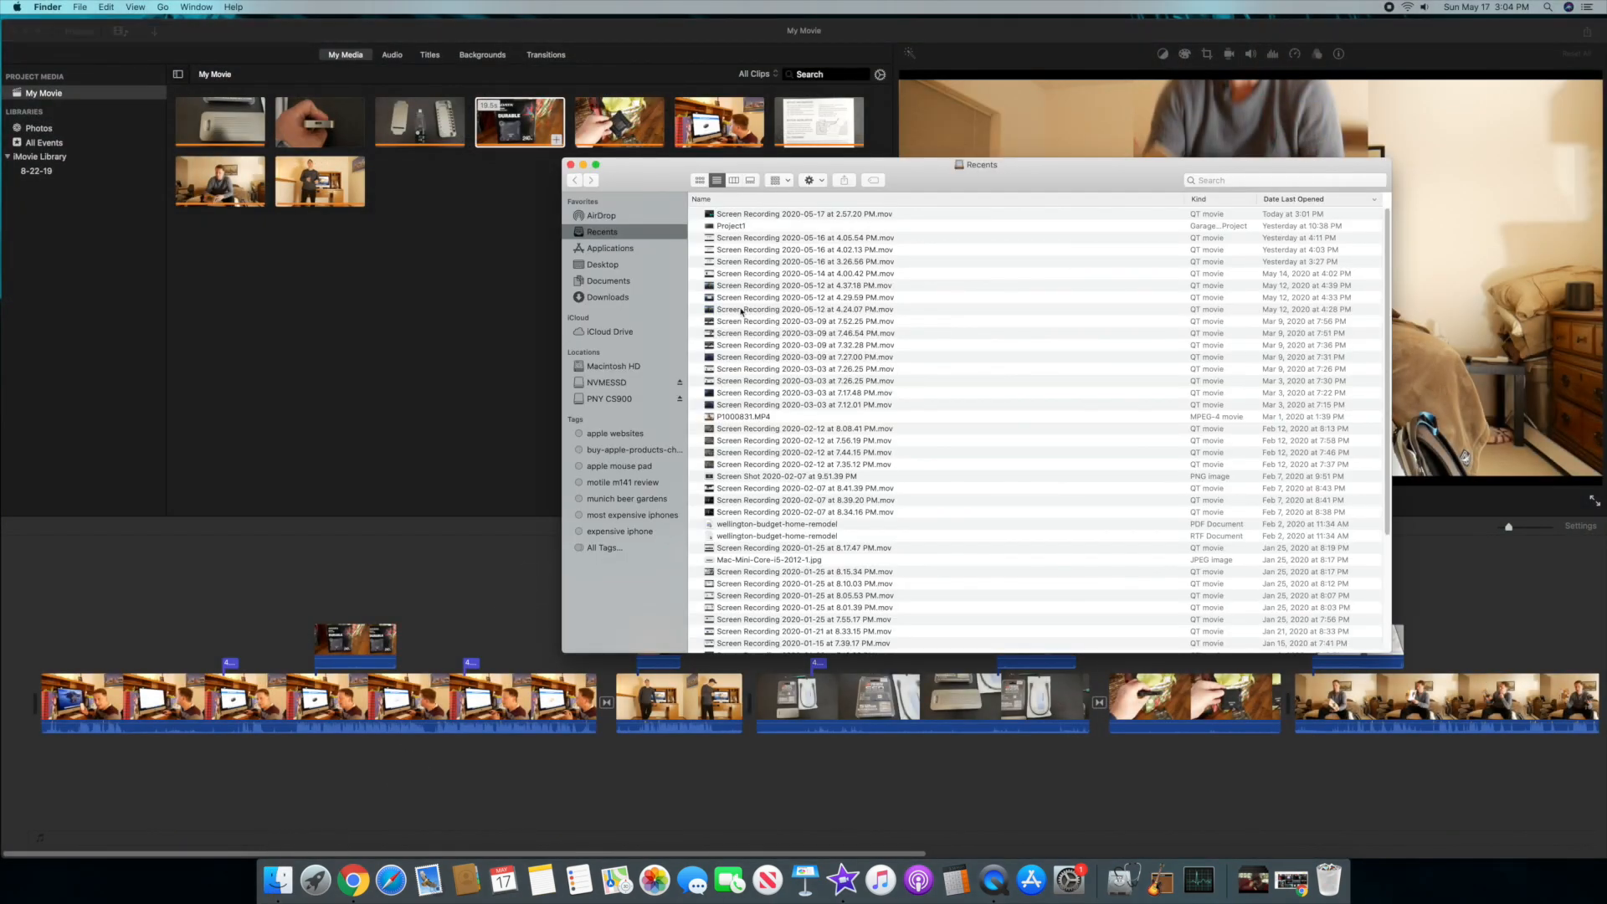
# - Drag Dance_of_the_Mammoths.mp3 from Downloads beneath the opening clips as background music
pyautogui.click(606, 297)
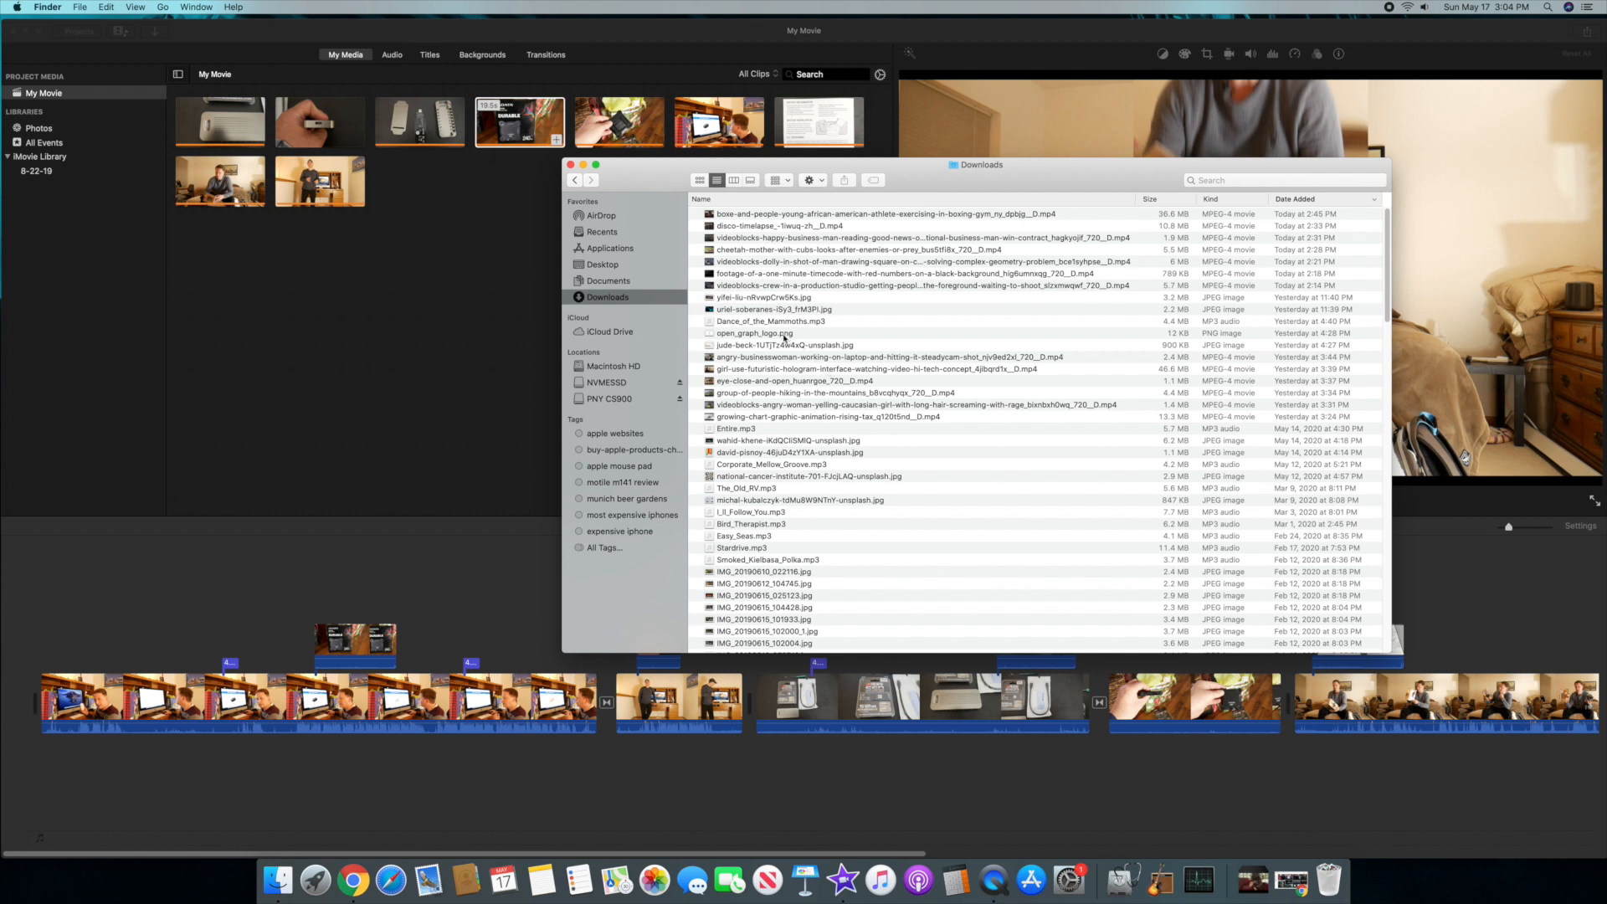
pyautogui.click(771, 320)
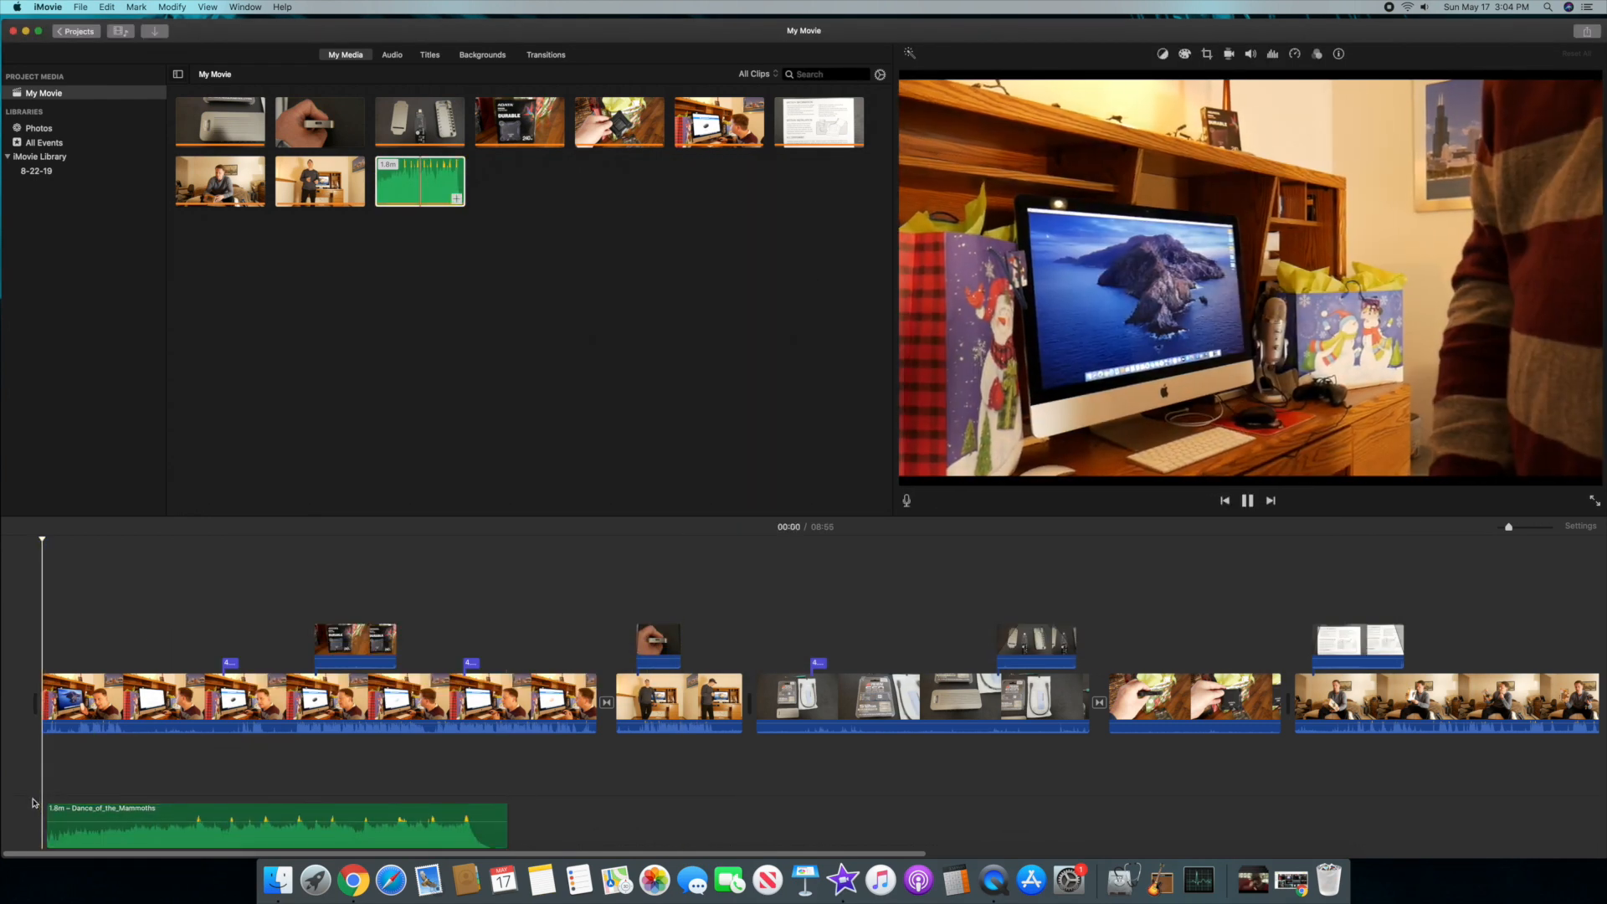
pyautogui.click(1247, 501)
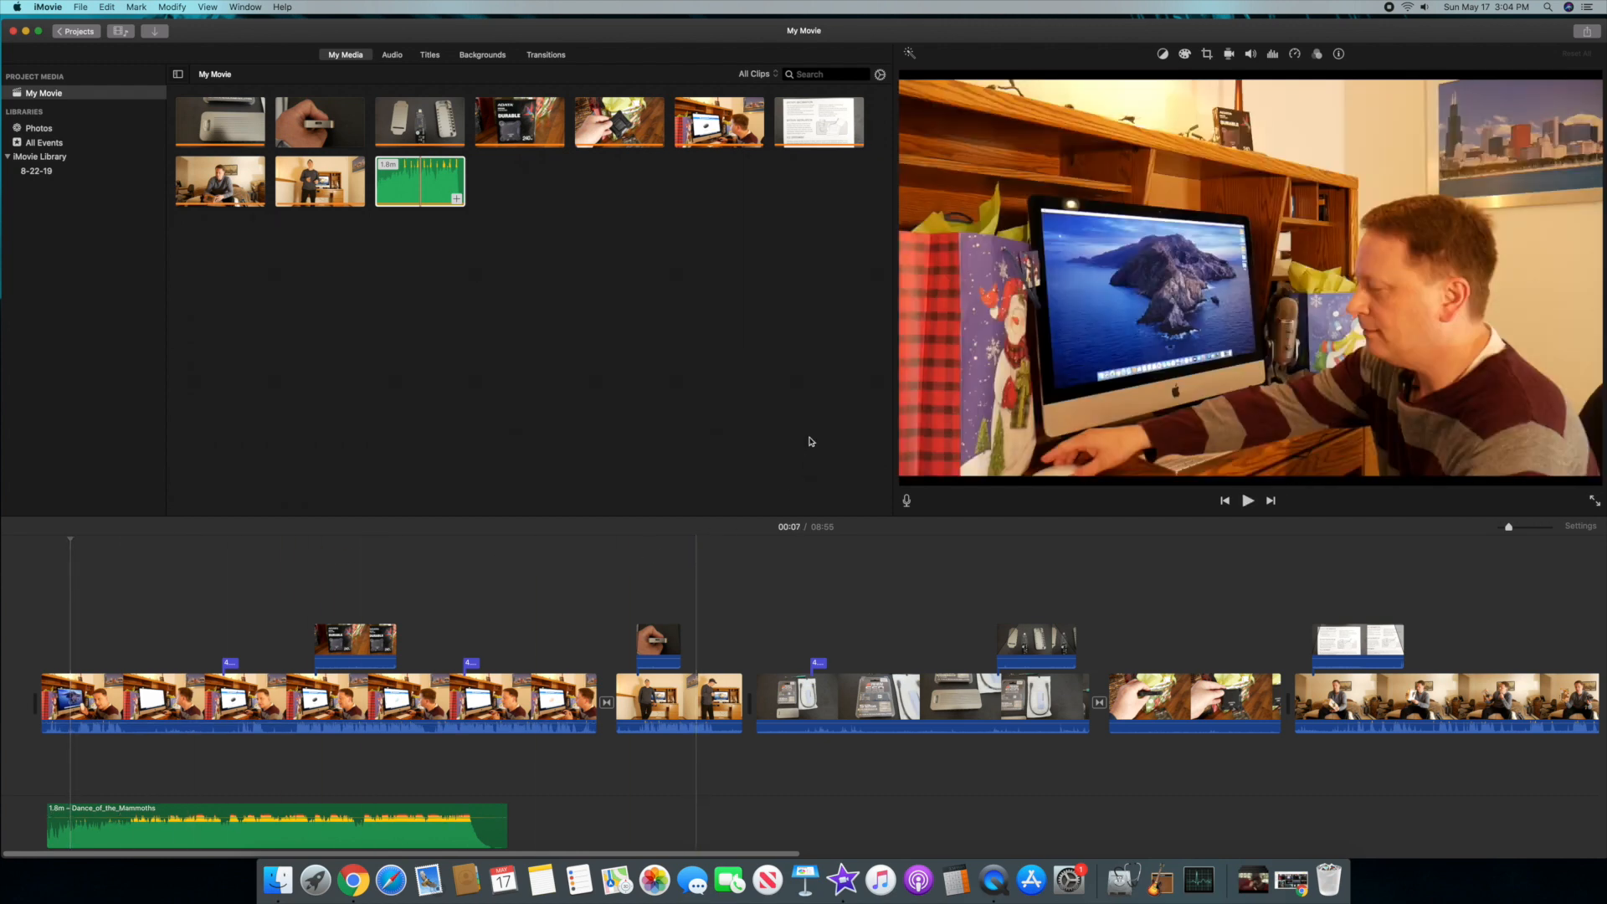
# - Stop playback and open the Share menu with email, YouTube, Vimeo and file options
pyautogui.click(355, 640)
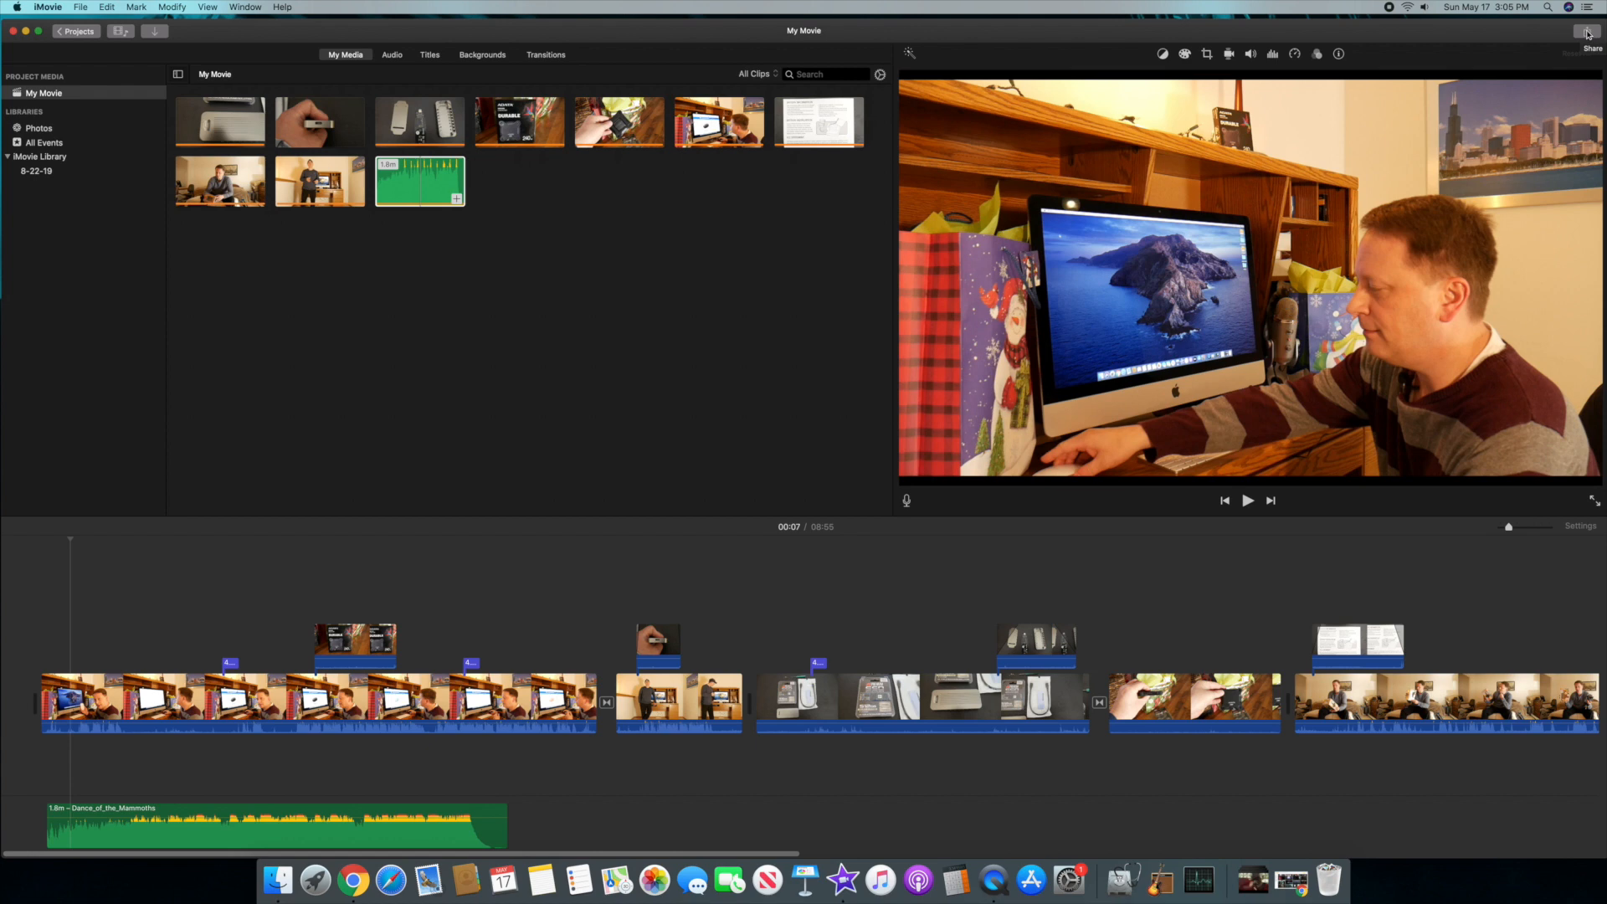
pyautogui.click(1591, 31)
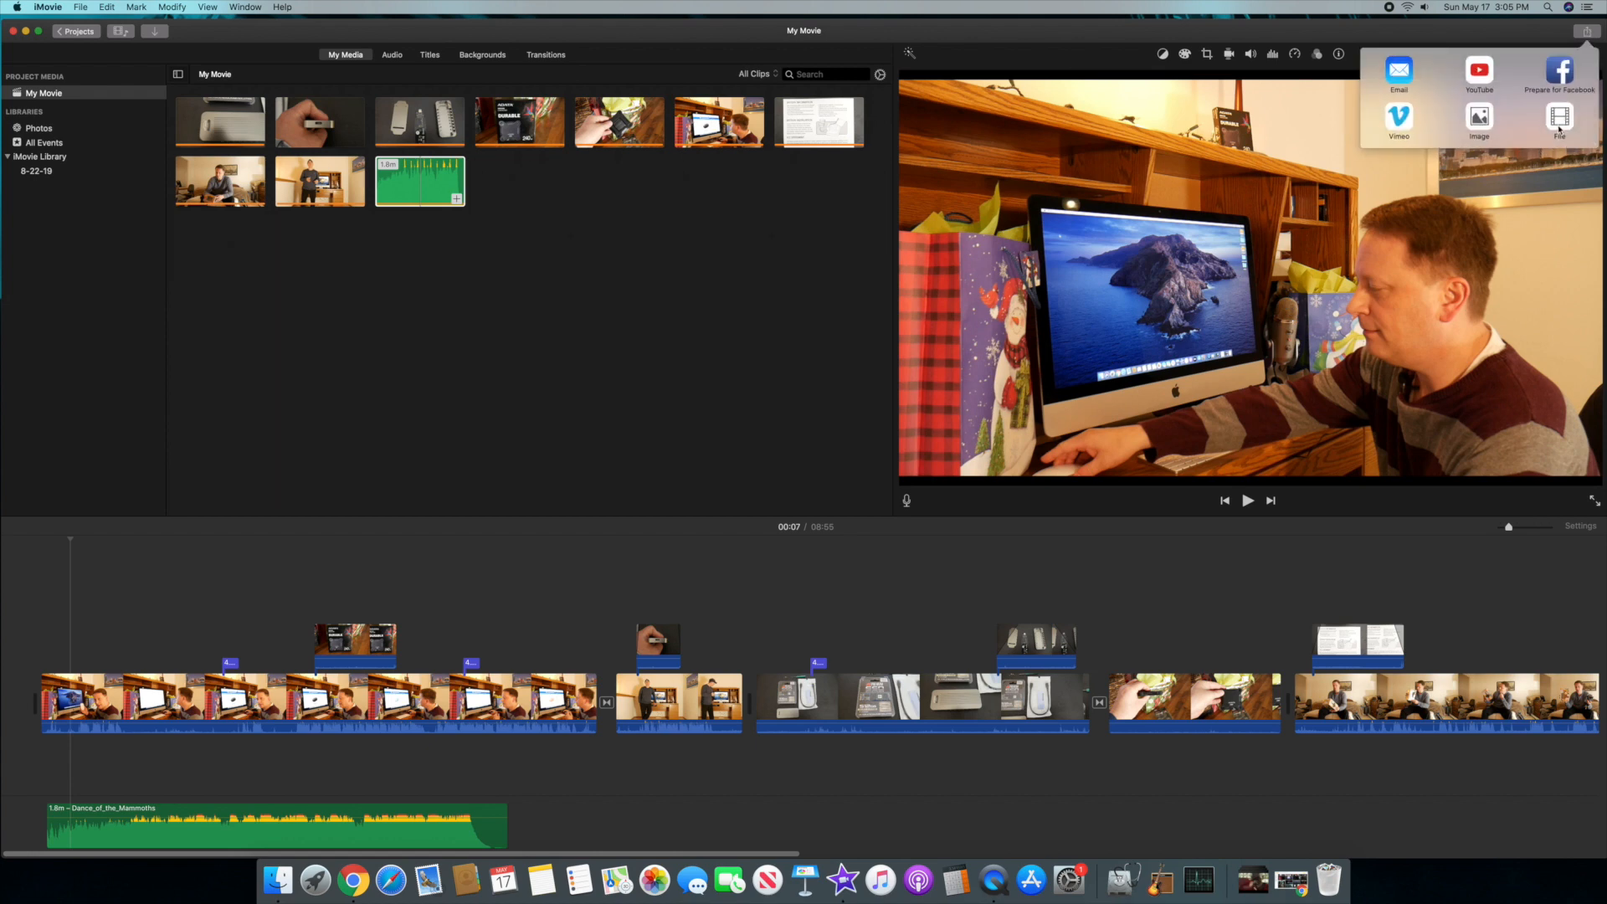
# - Export the movie as a 1080p file with High quality and Better Quality compression
pyautogui.click(1558, 122)
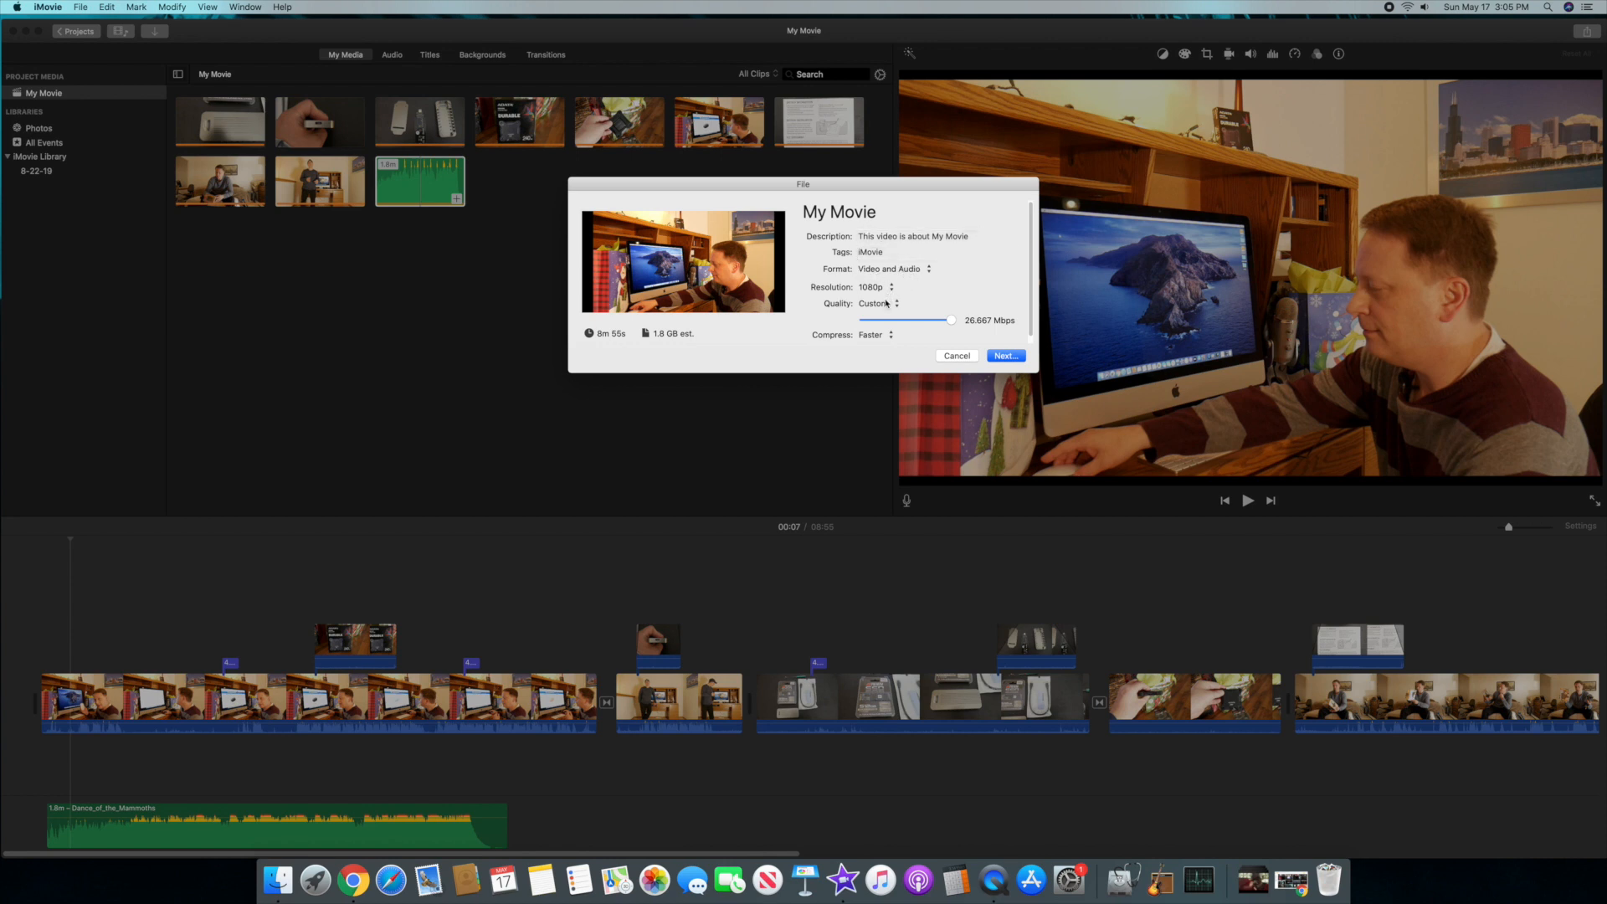
pyautogui.click(876, 303)
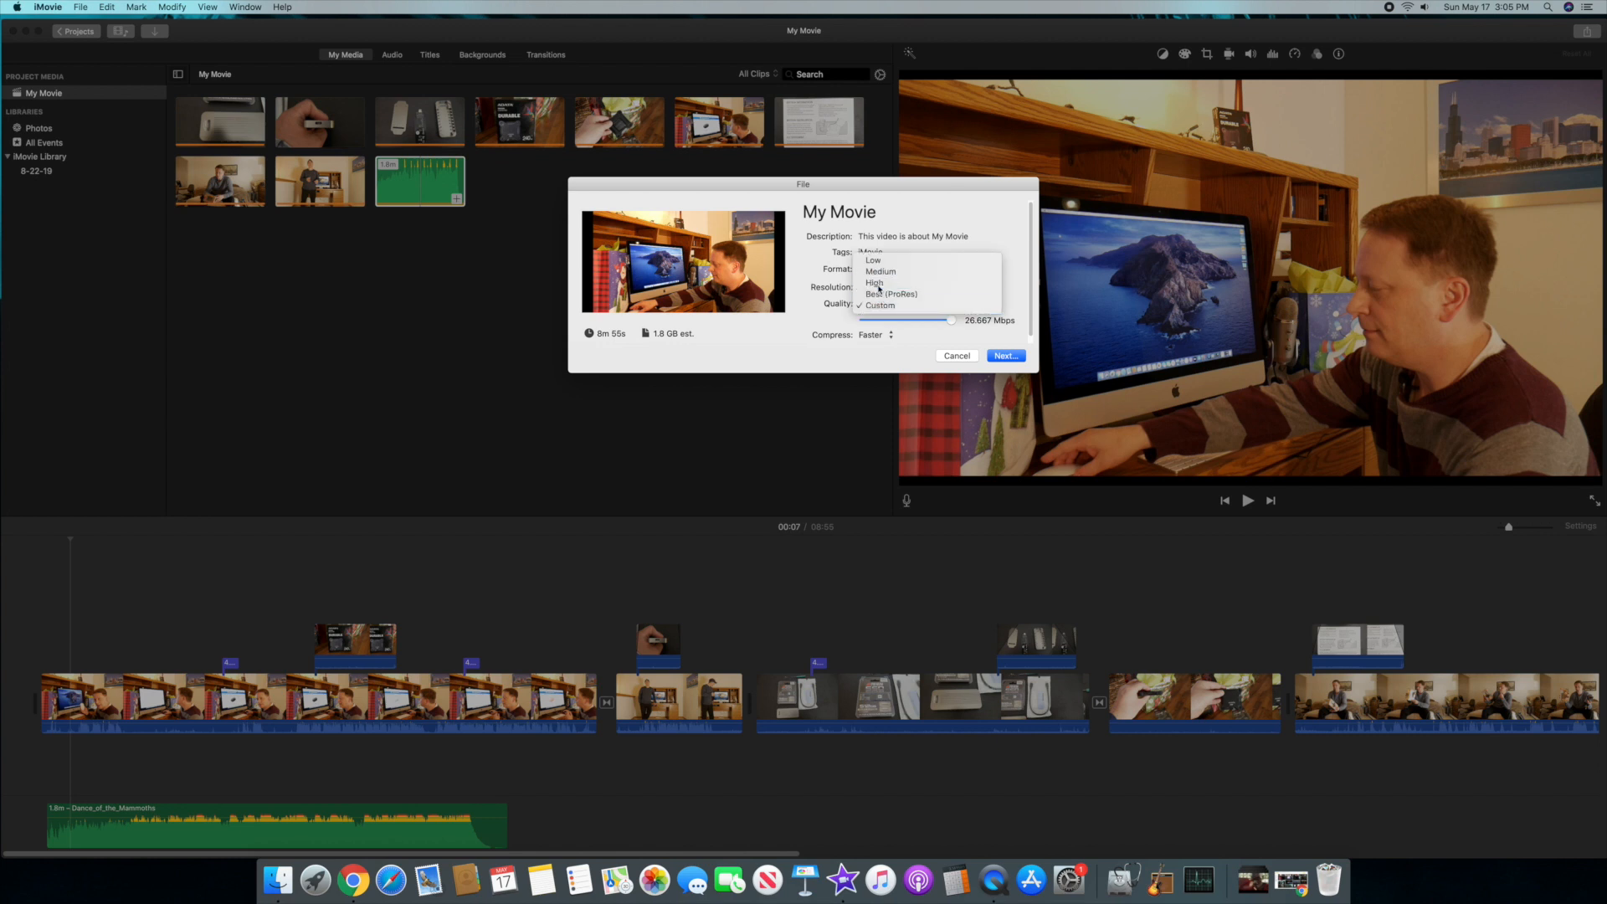
pyautogui.click(874, 282)
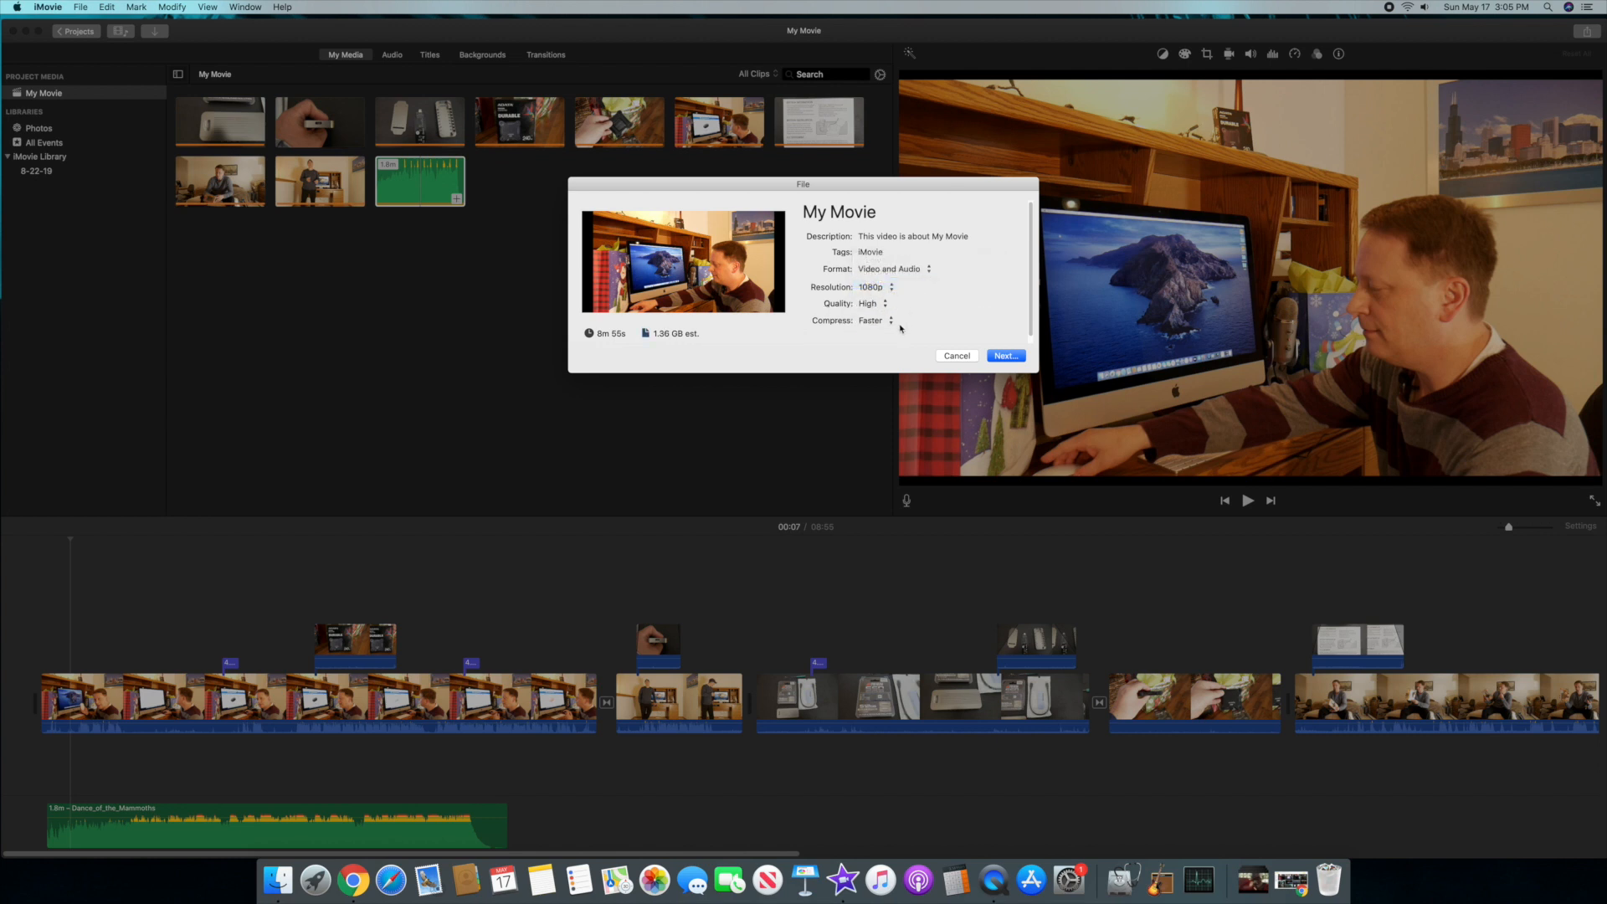
pyautogui.click(877, 319)
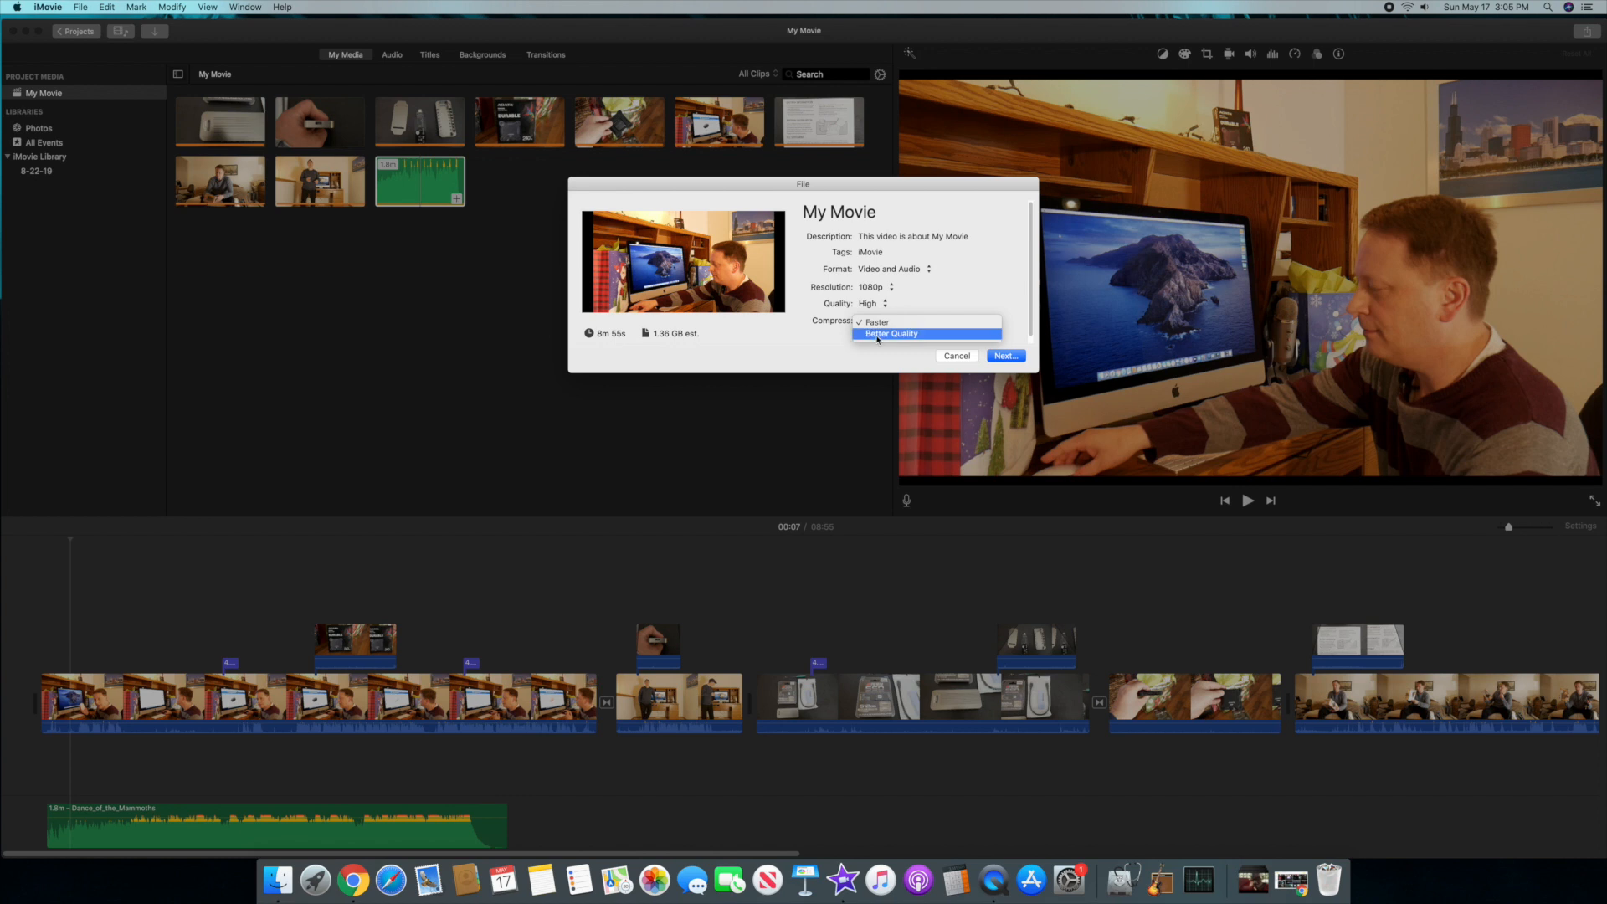
pyautogui.click(891, 333)
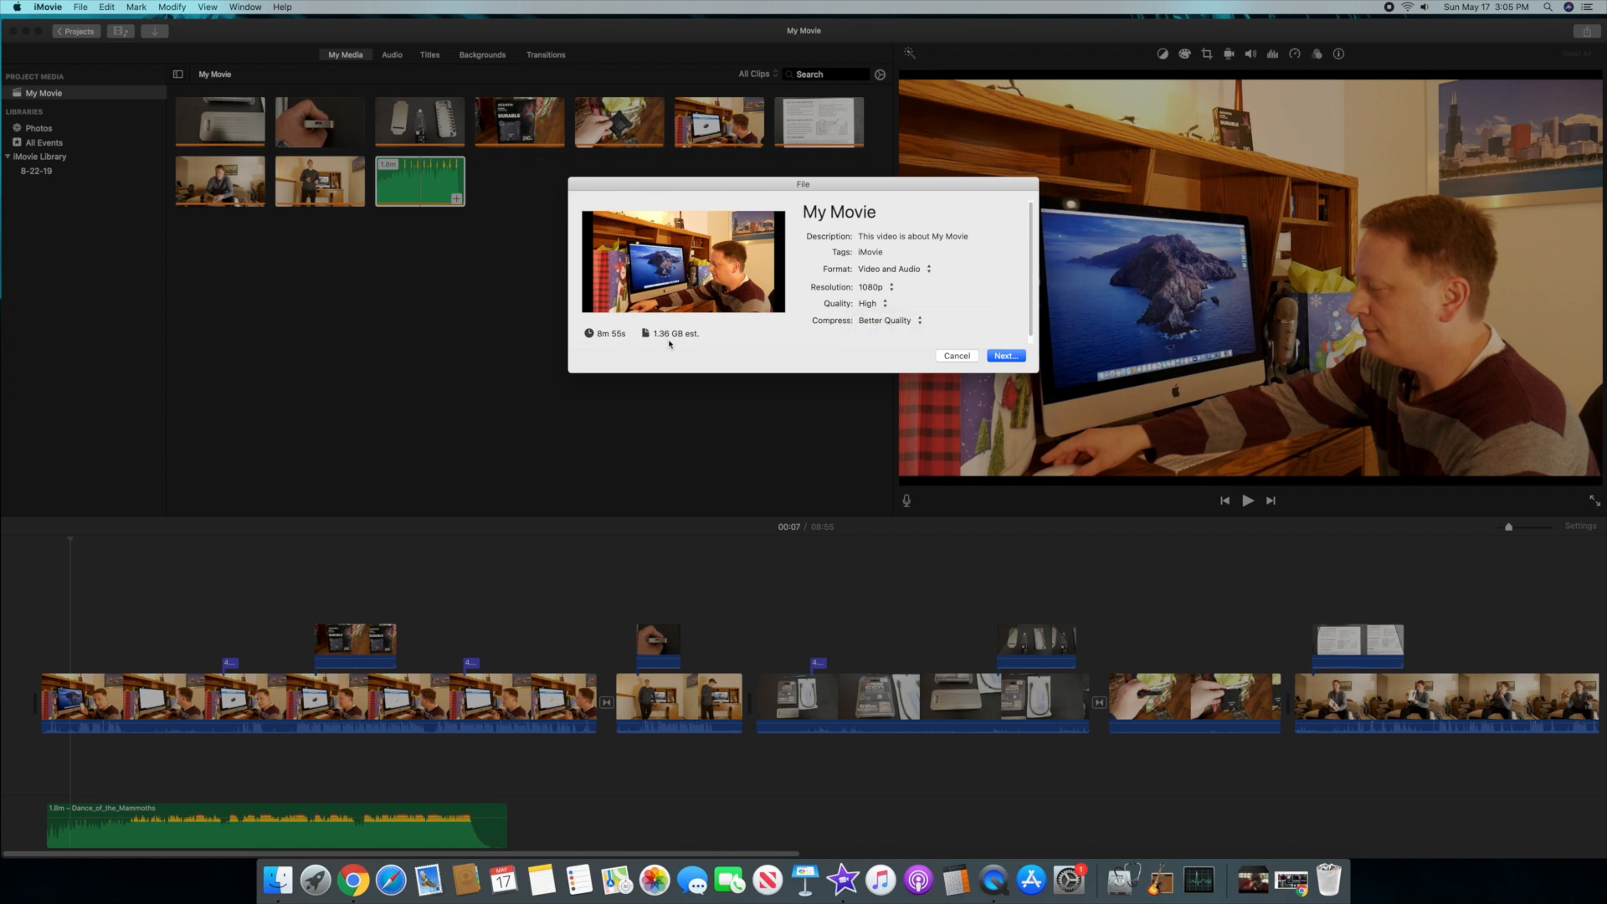
pyautogui.moveTo(802, 532)
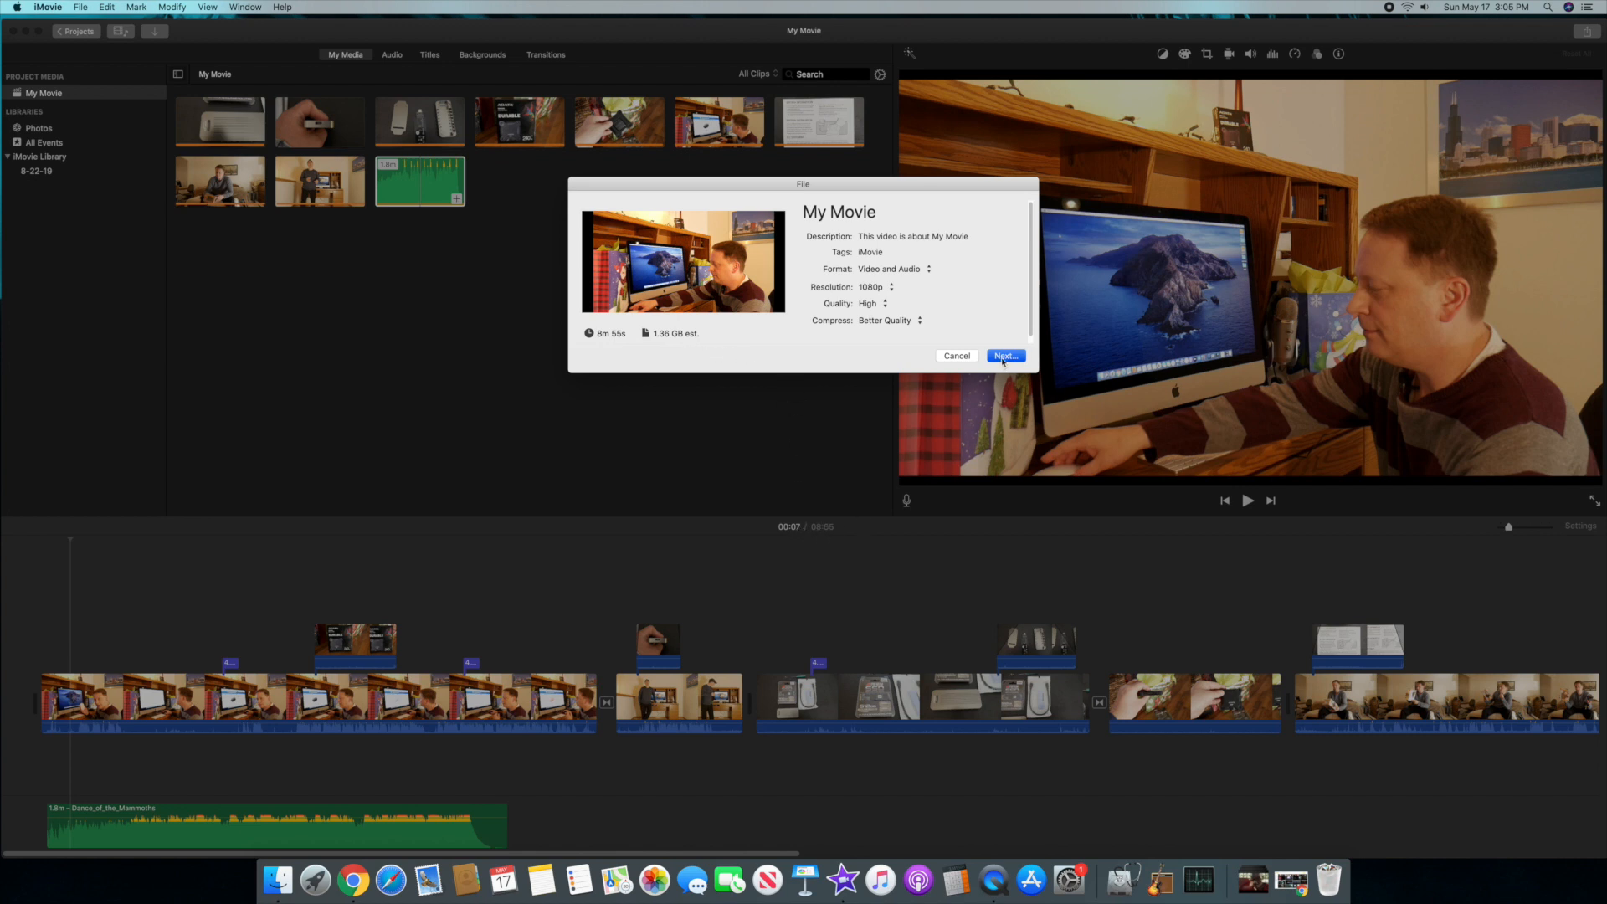
pyautogui.click(1005, 355)
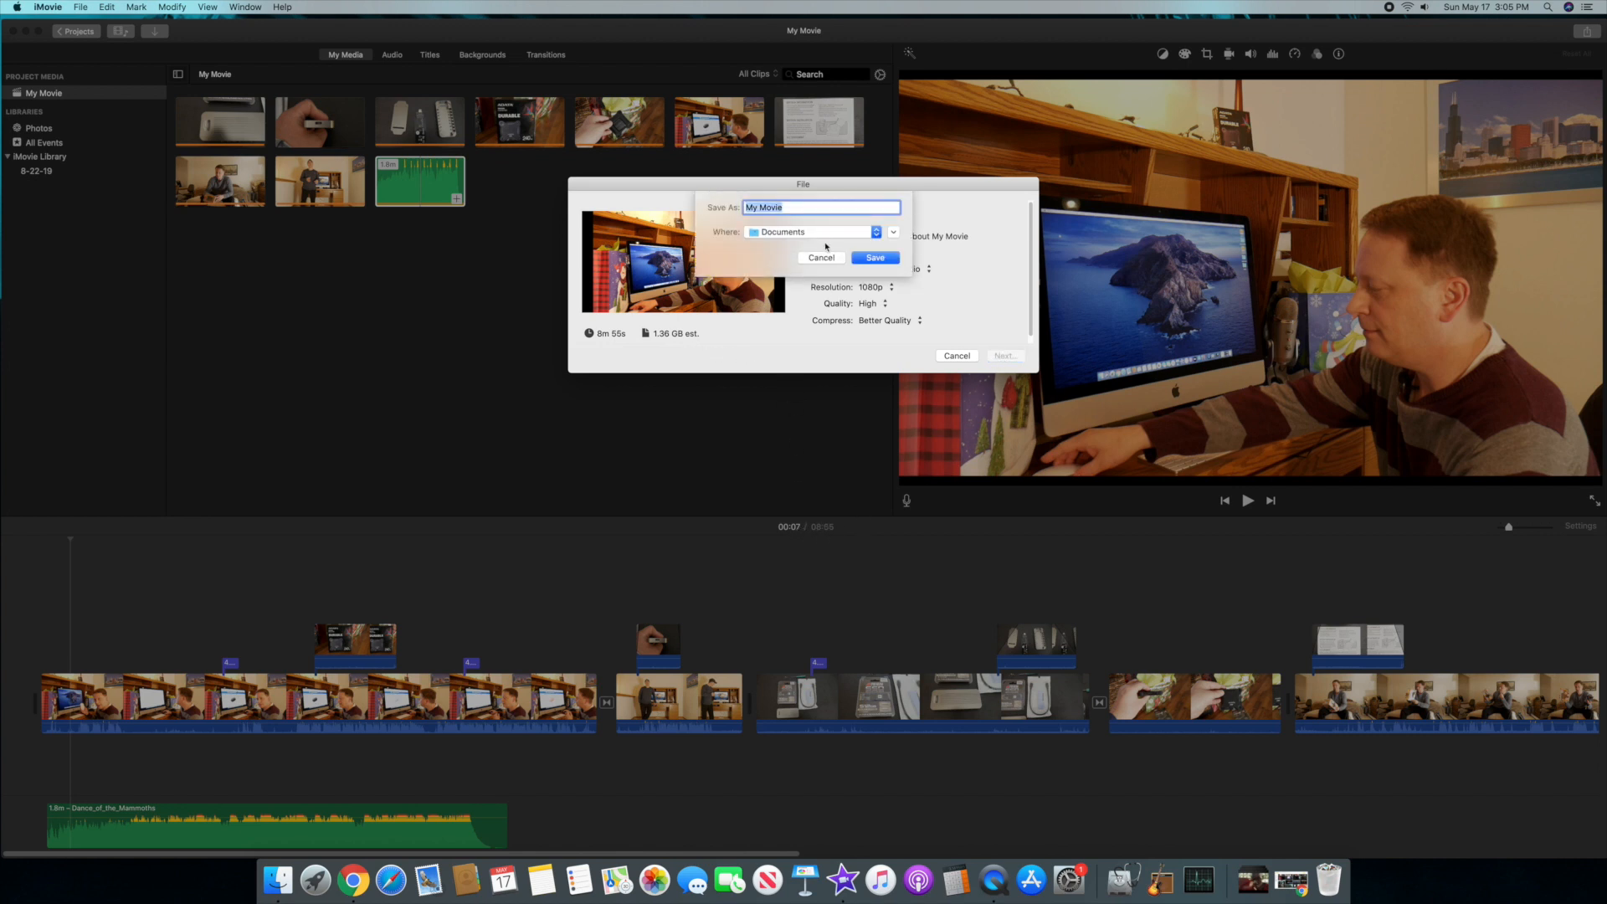
# - Name the export 'My Movie-test' in Documents and start the first cooking timer
pyautogui.click(820, 206)
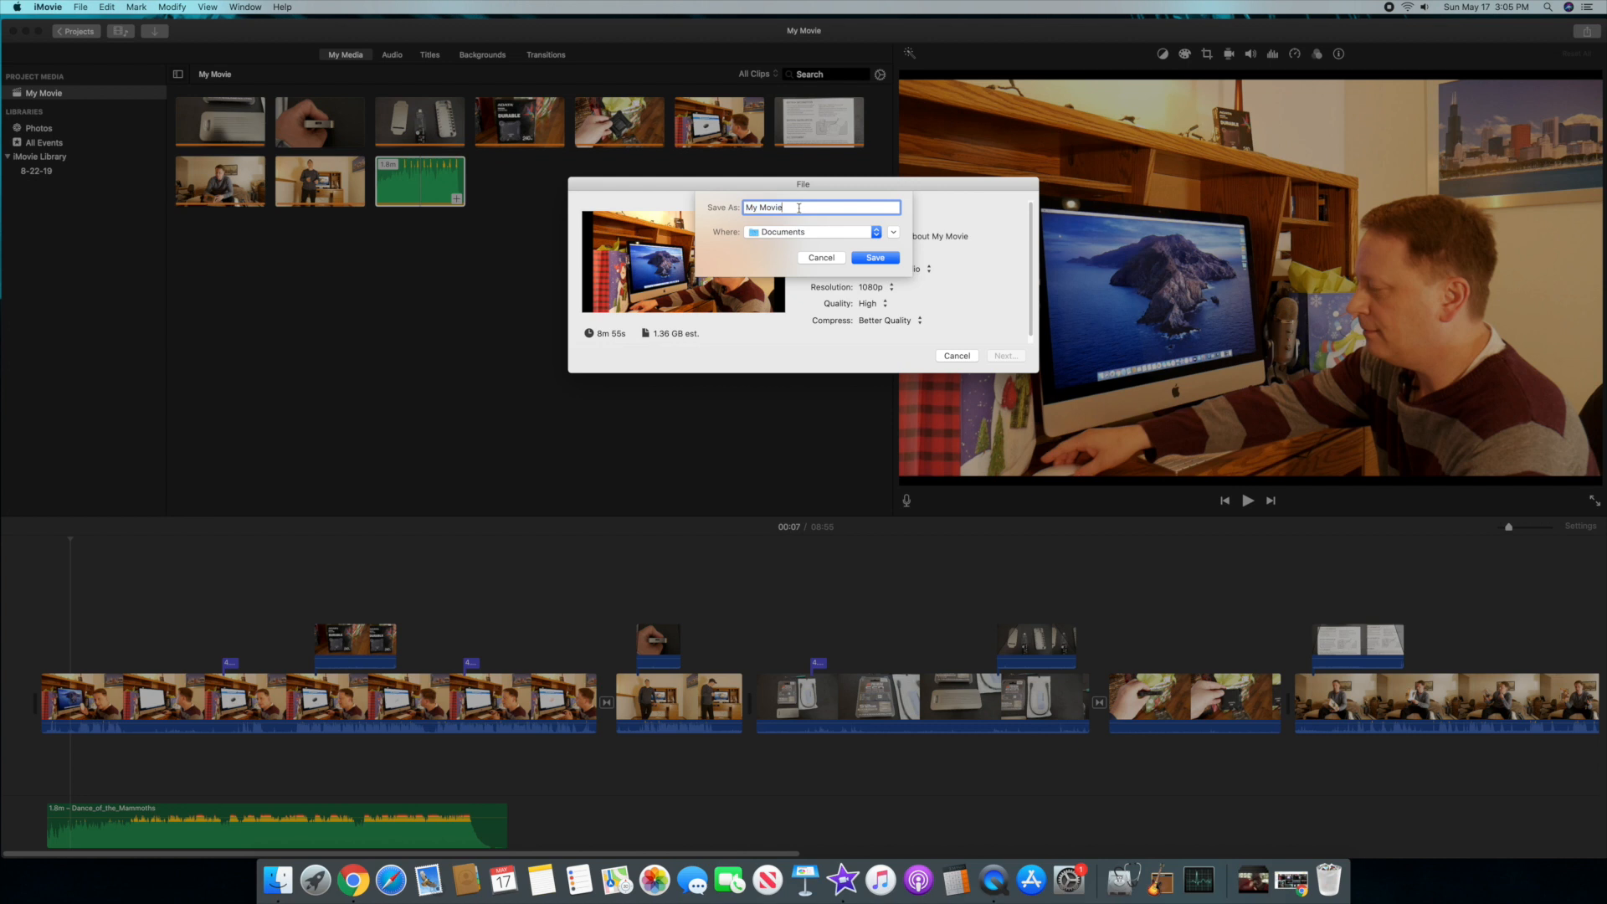
pyautogui.write('-test')
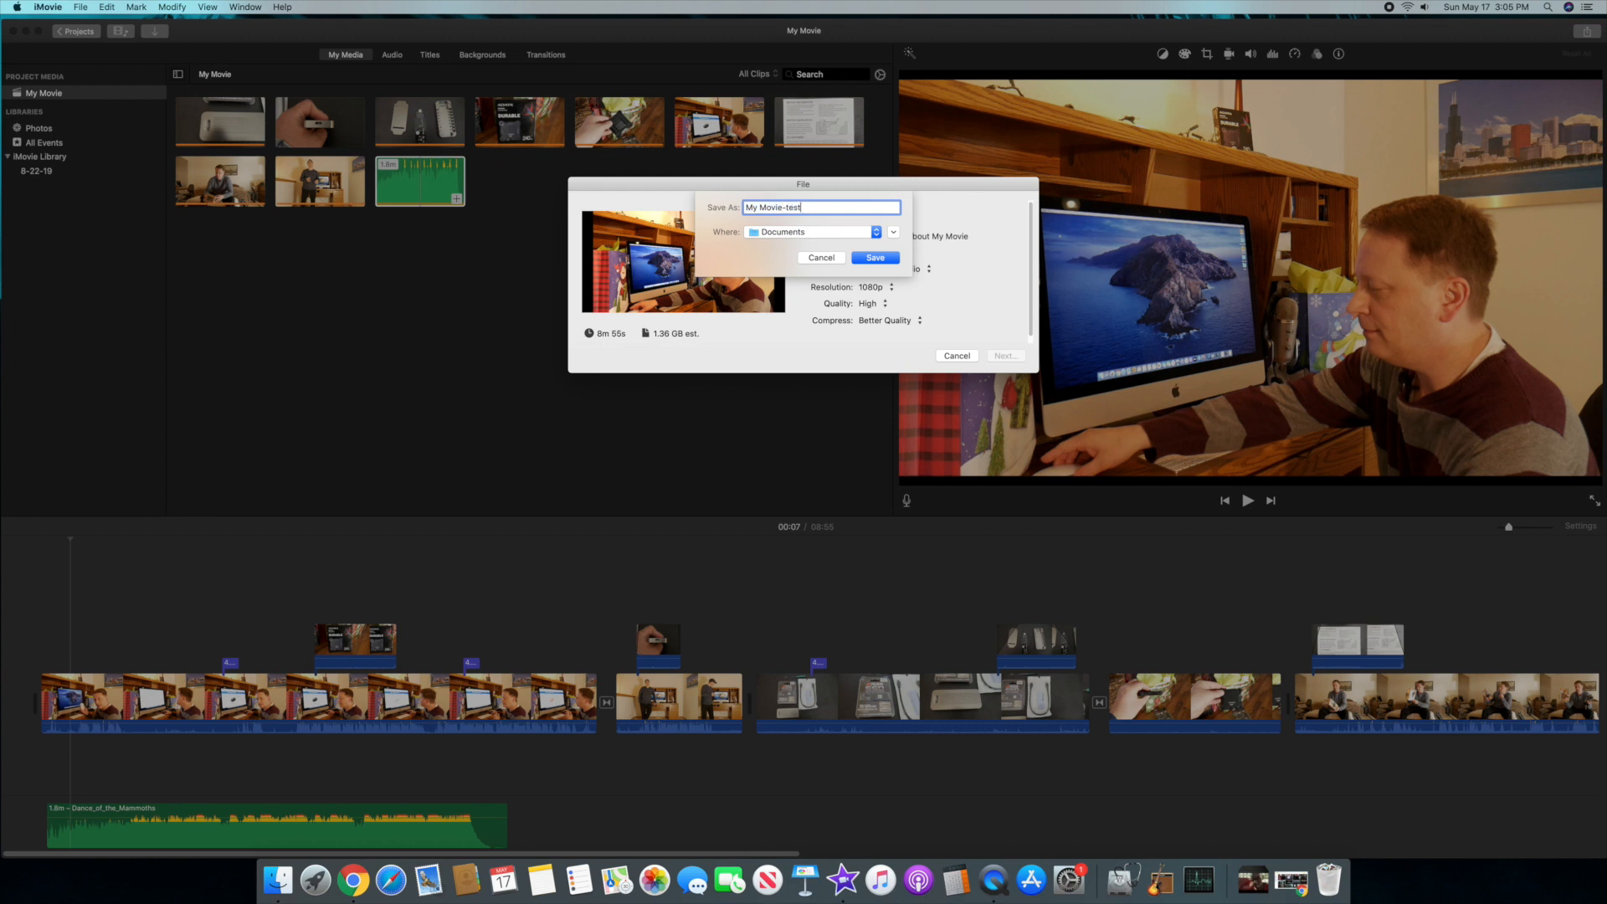
pyautogui.moveTo(314, 880)
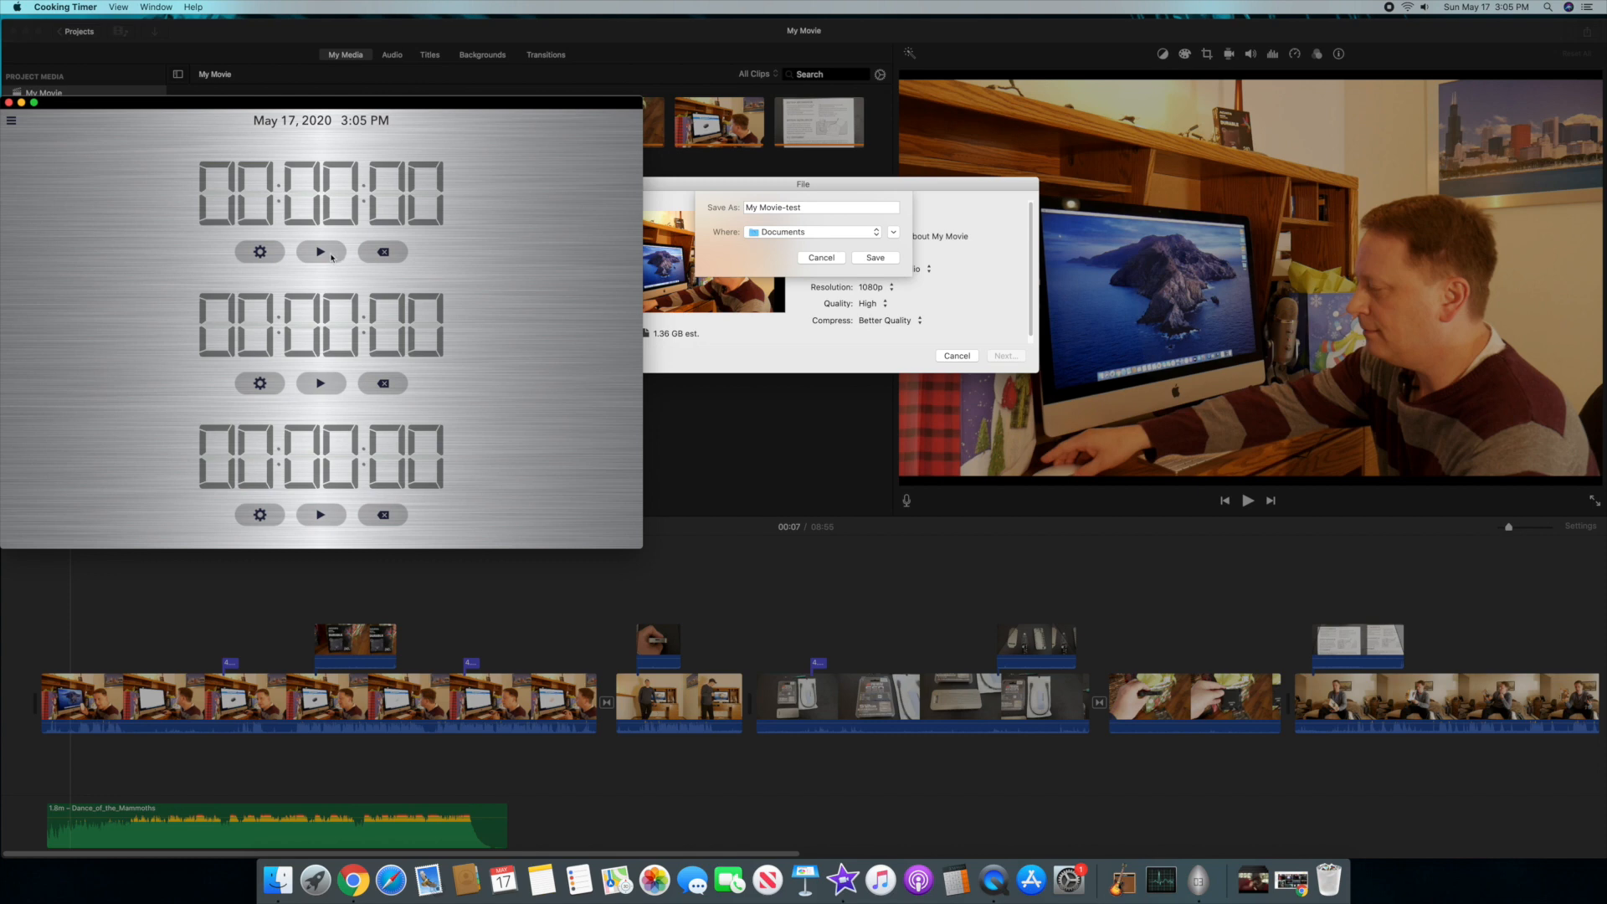
pyautogui.click(321, 251)
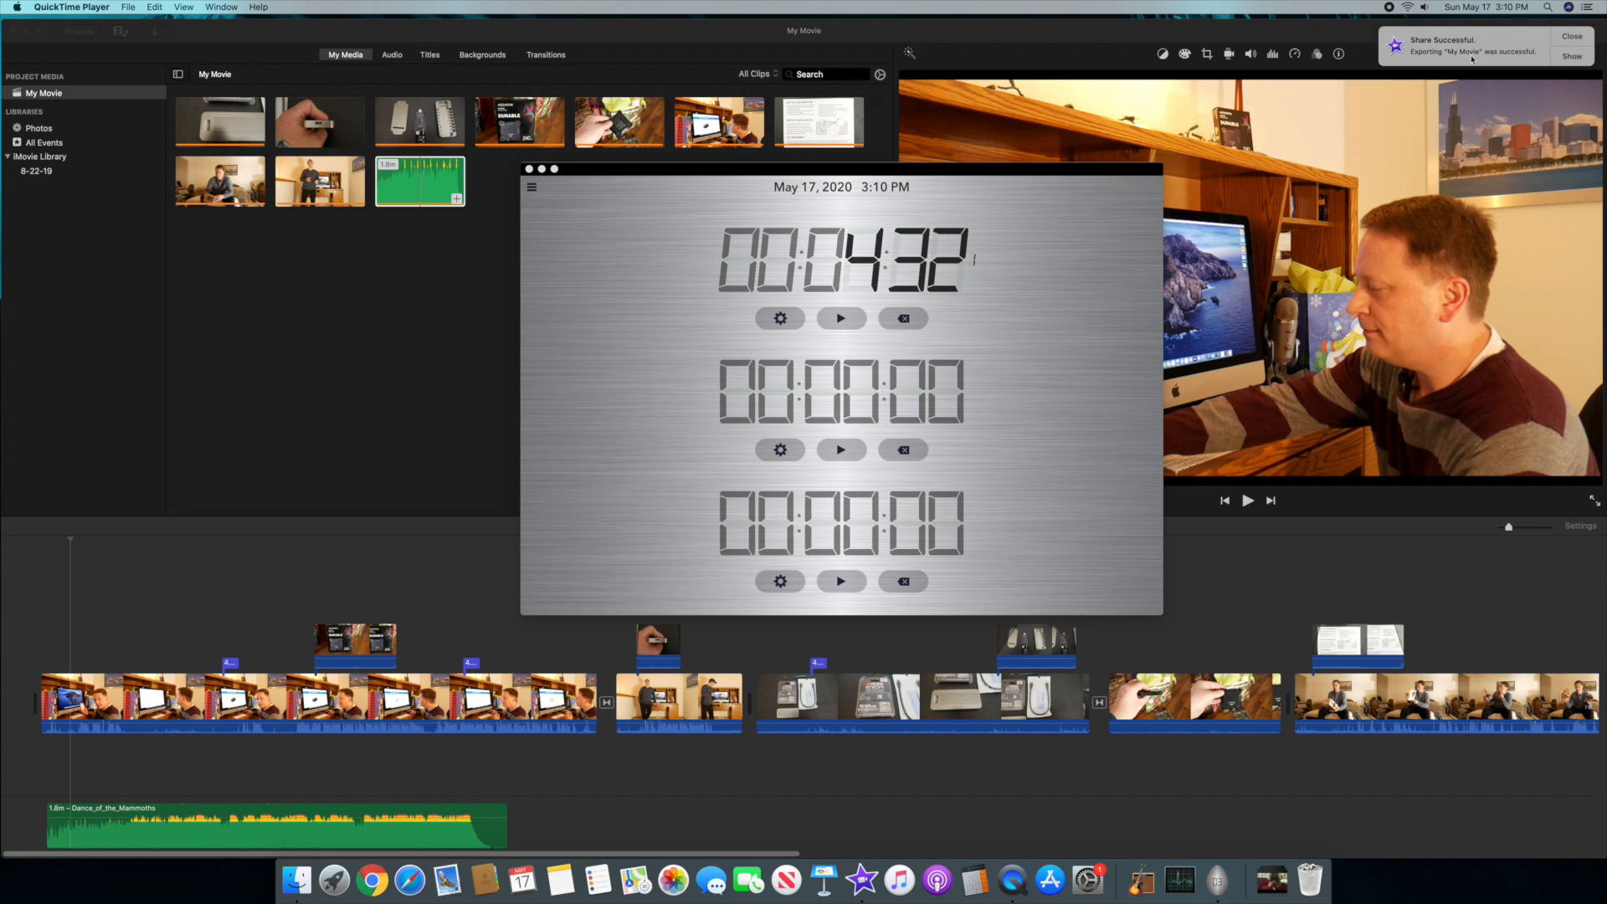
pyautogui.moveTo(881, 298)
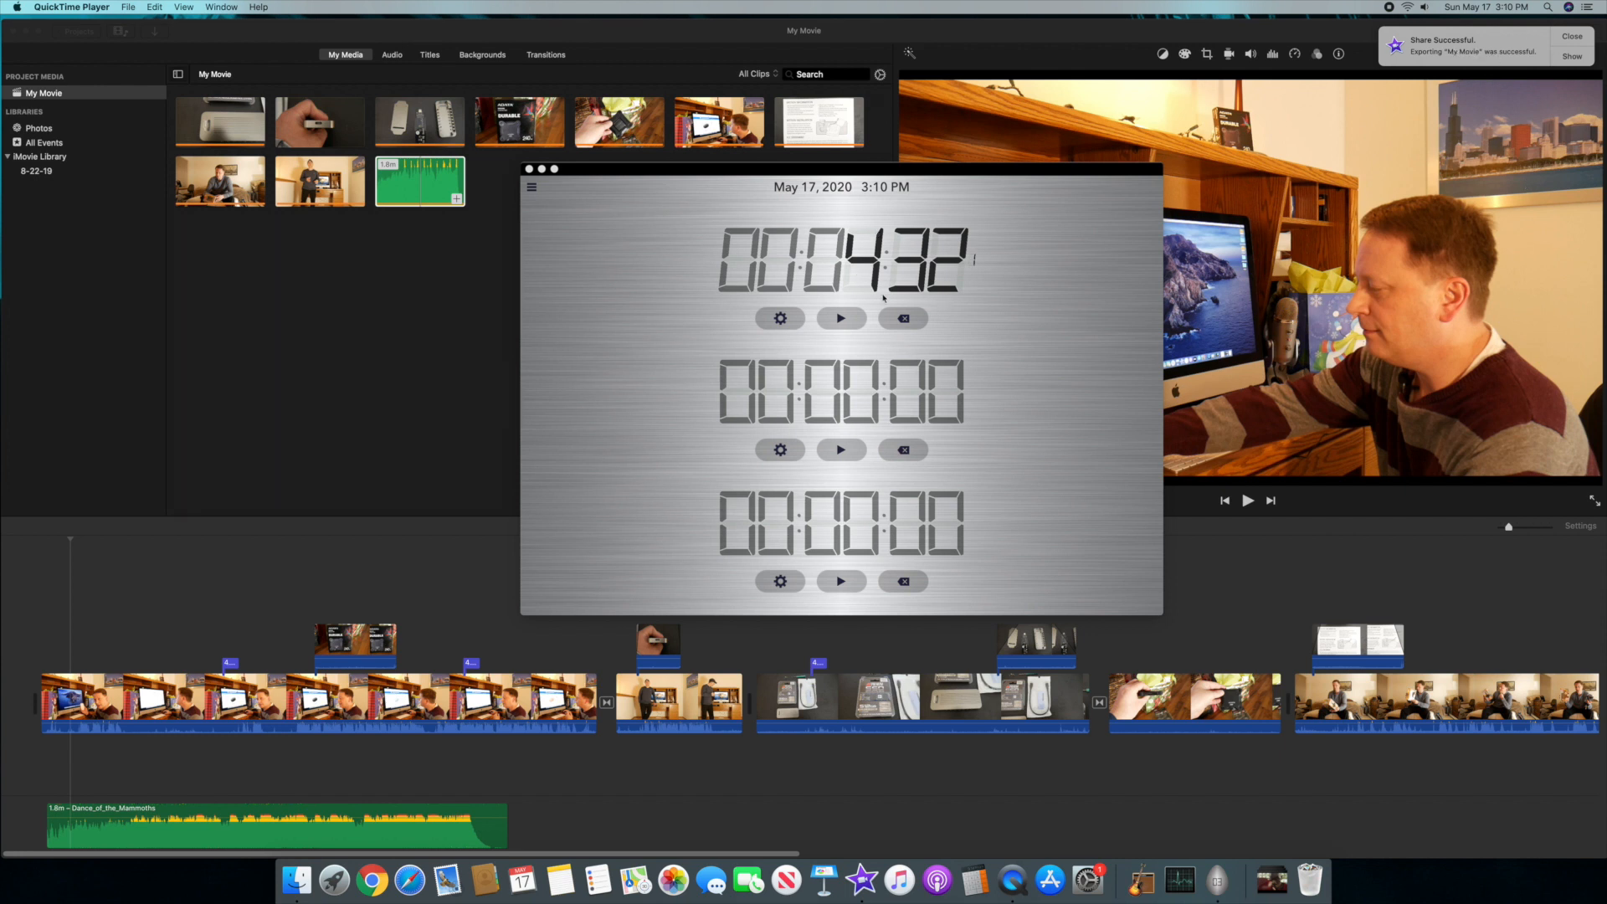
pyautogui.moveTo(867, 269)
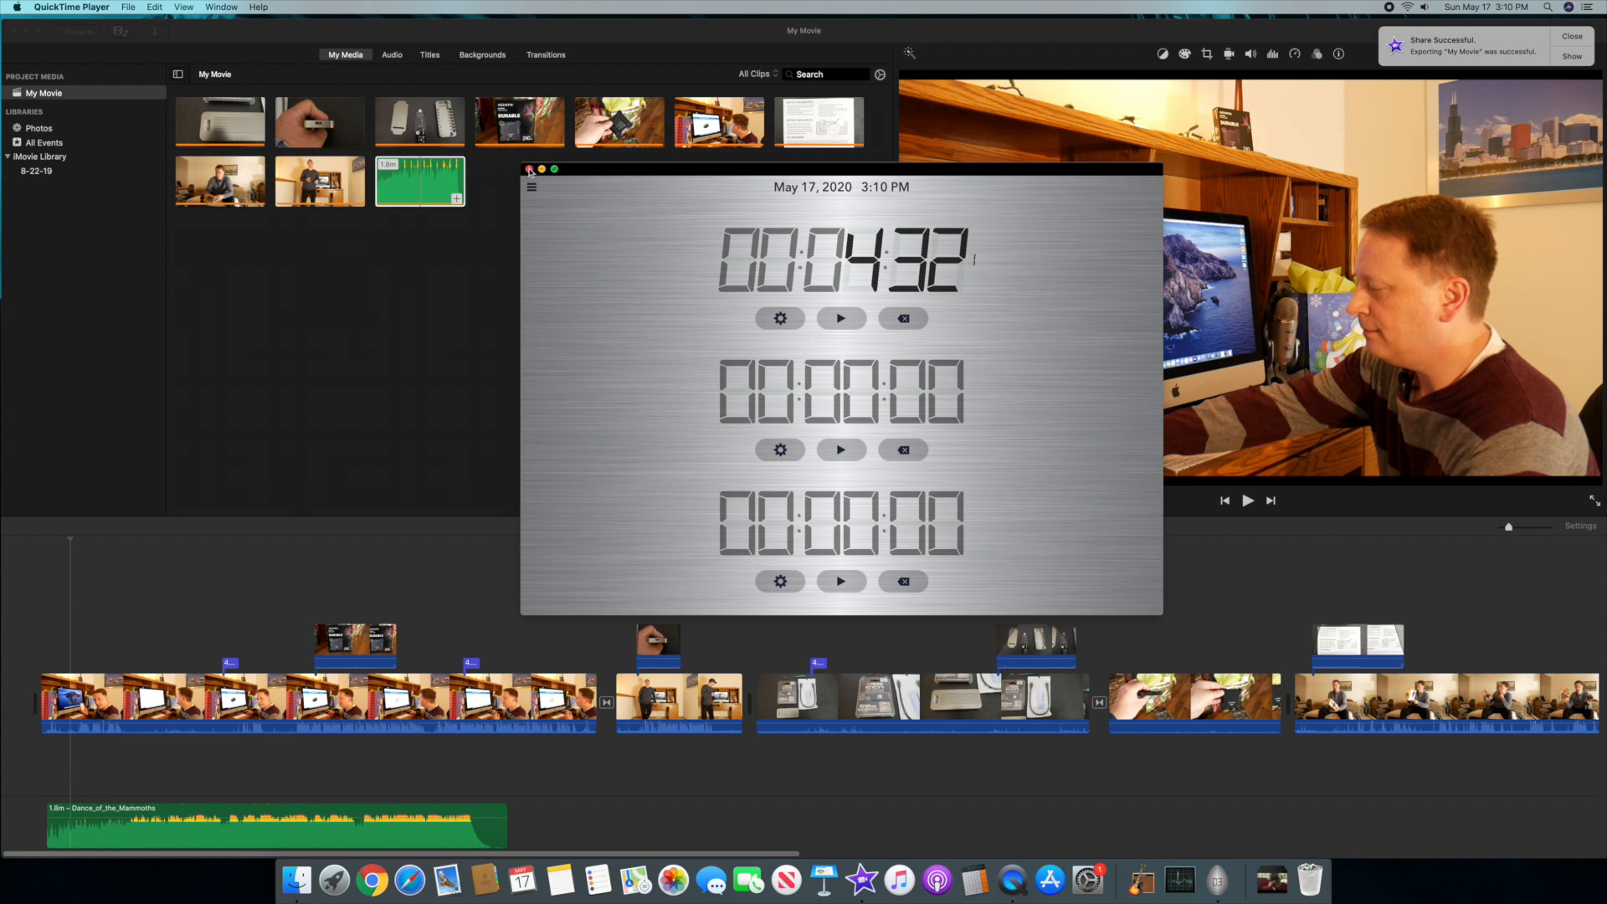
# - Close the Cooking Timer window once the export finishes at 4:32
pyautogui.click(529, 169)
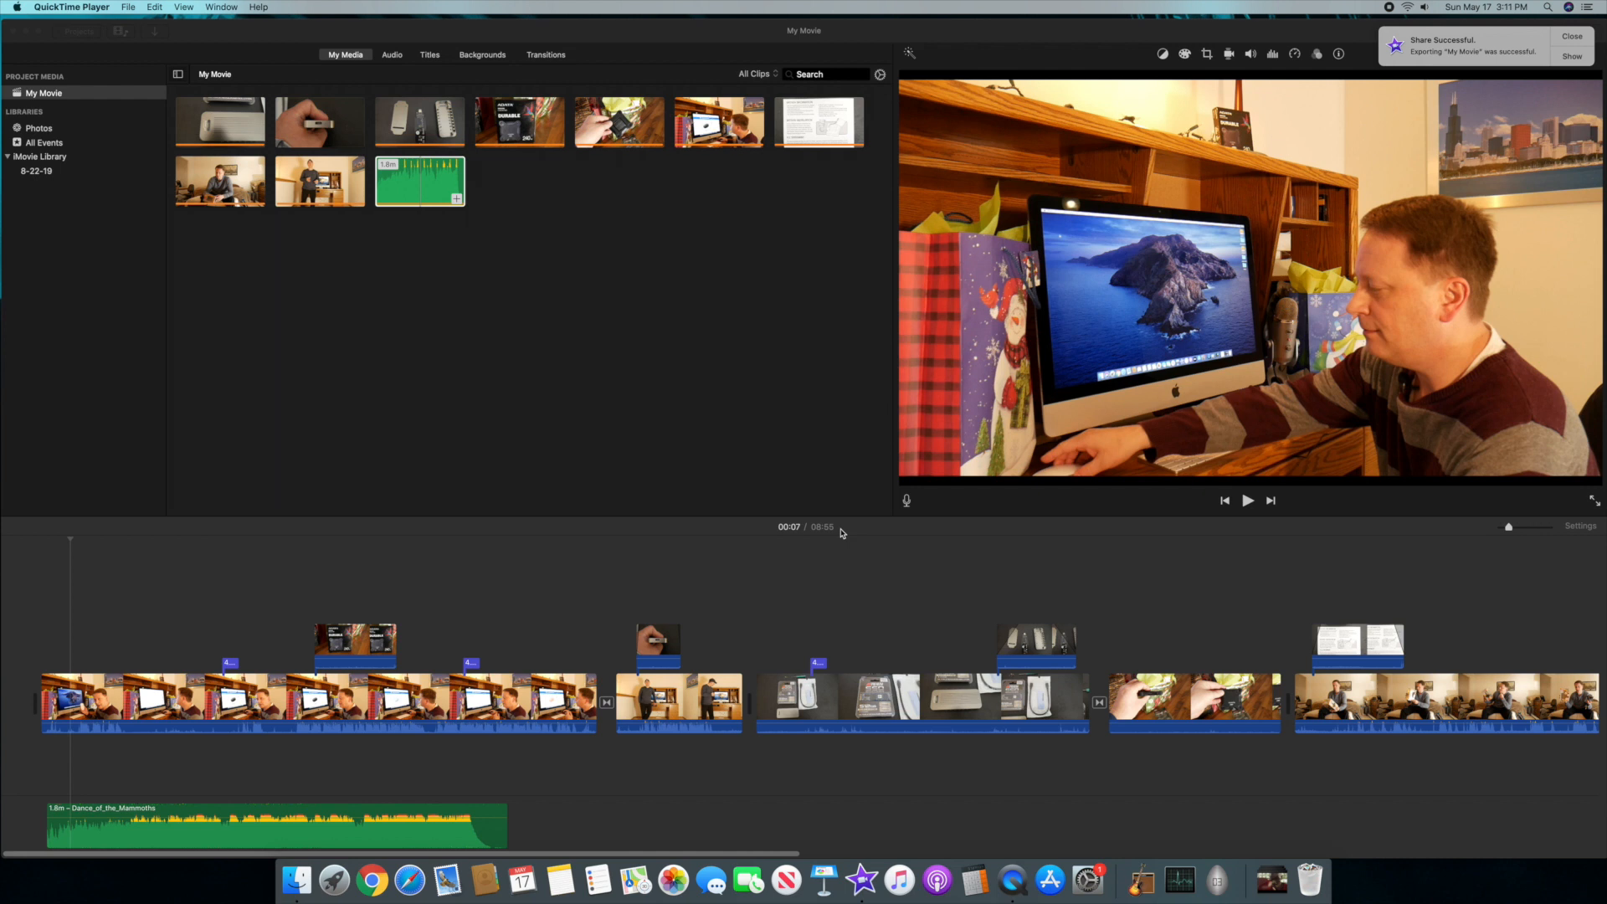
pyautogui.moveTo(1520, 365)
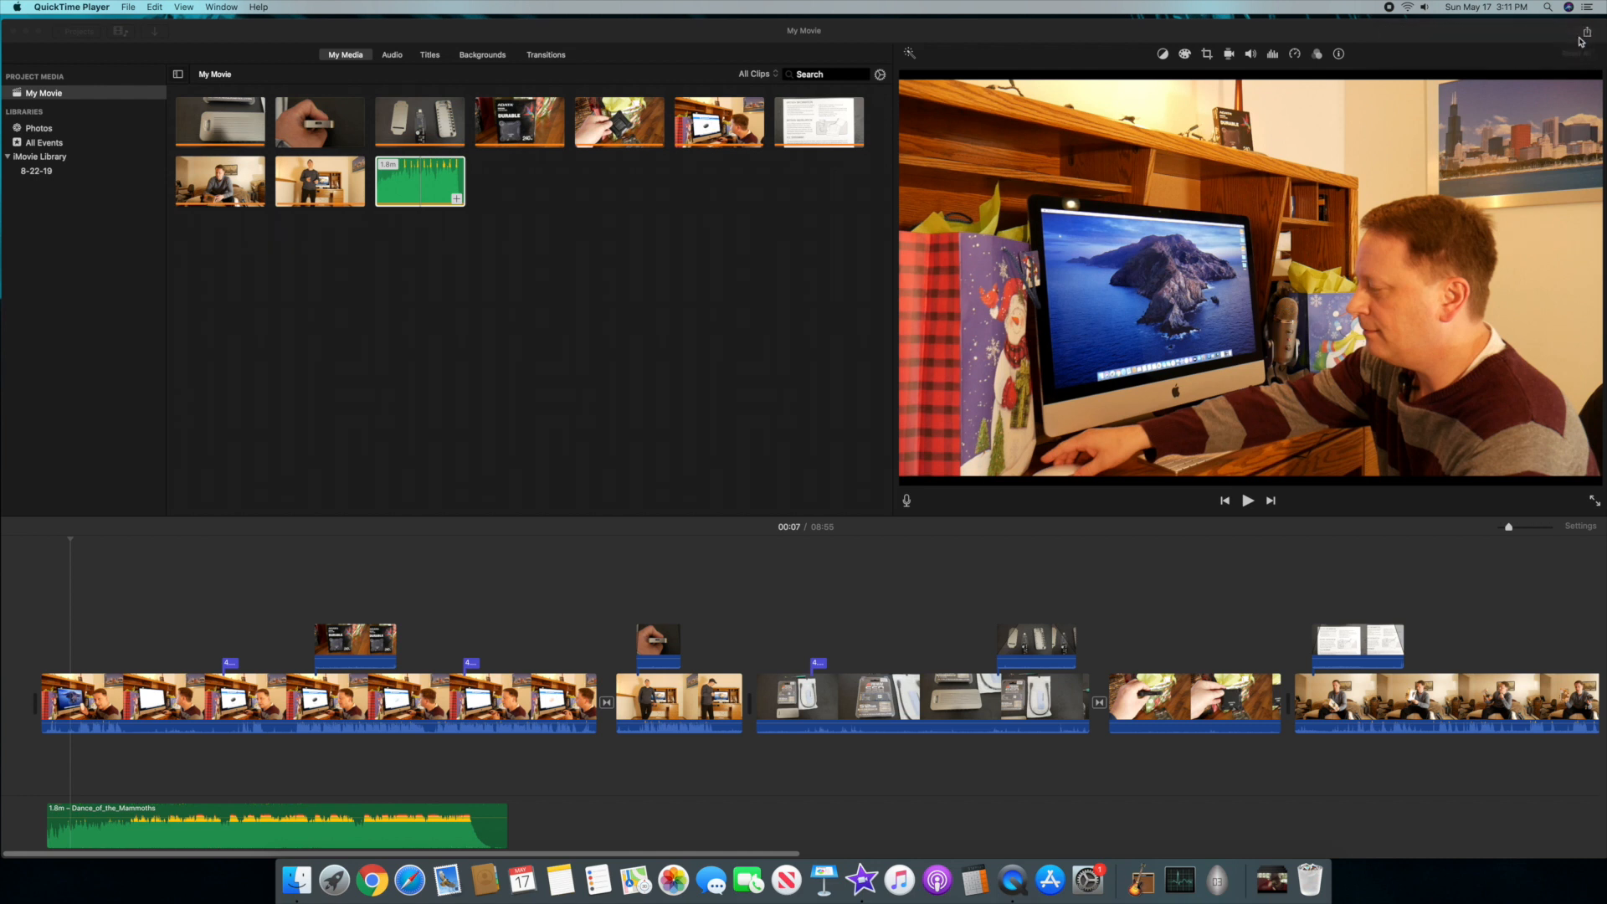
pyautogui.moveTo(1581, 41)
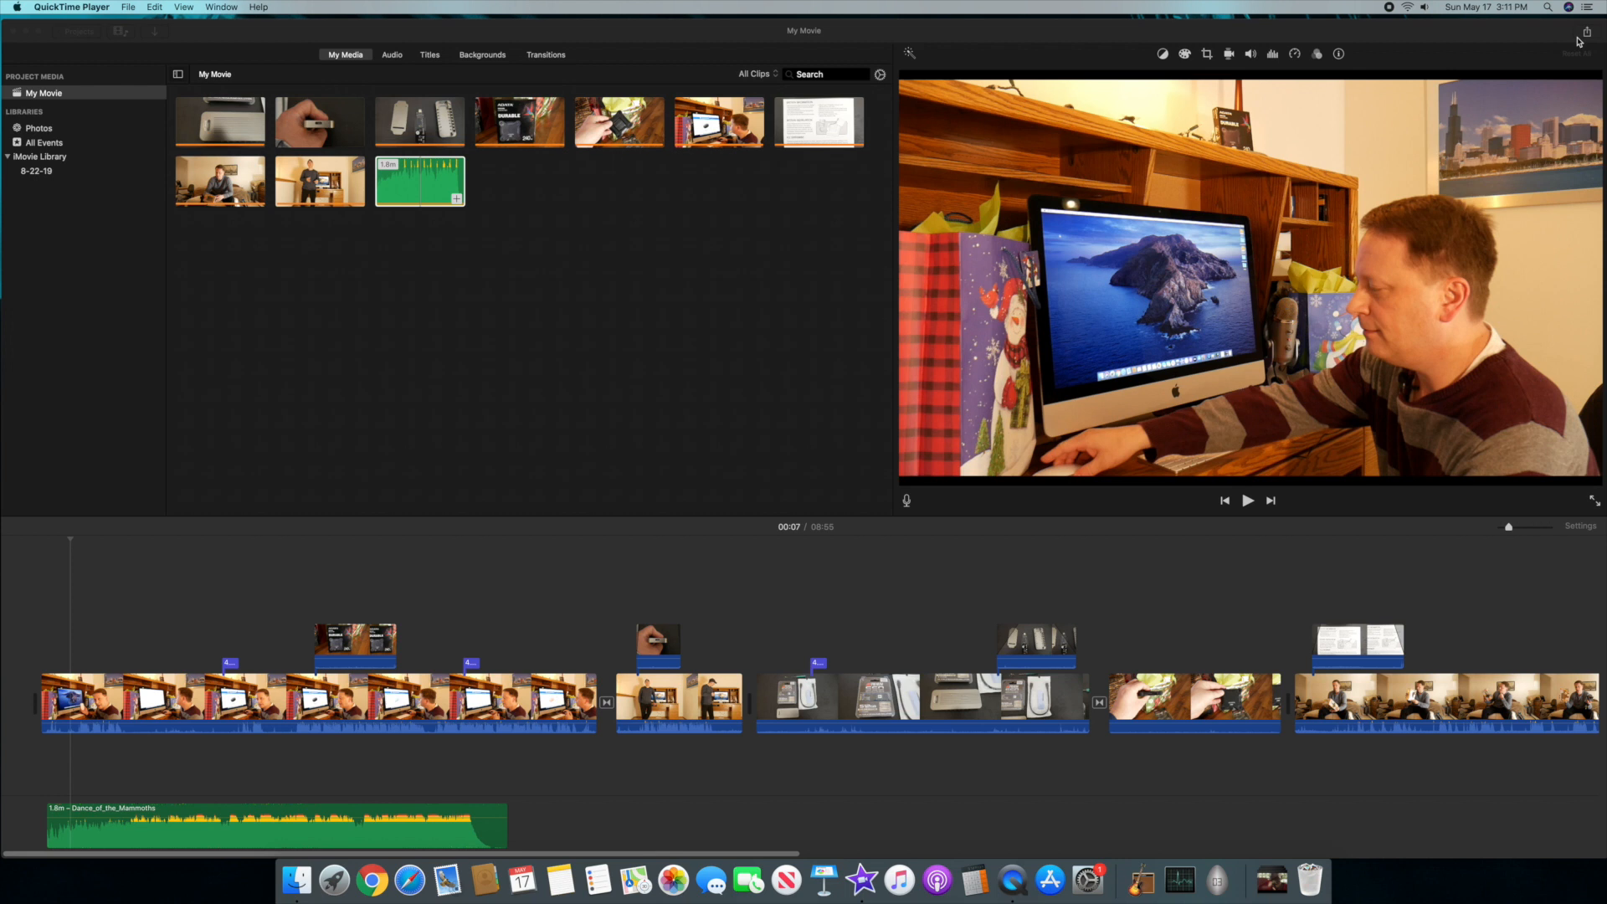
pyautogui.moveTo(1579, 41)
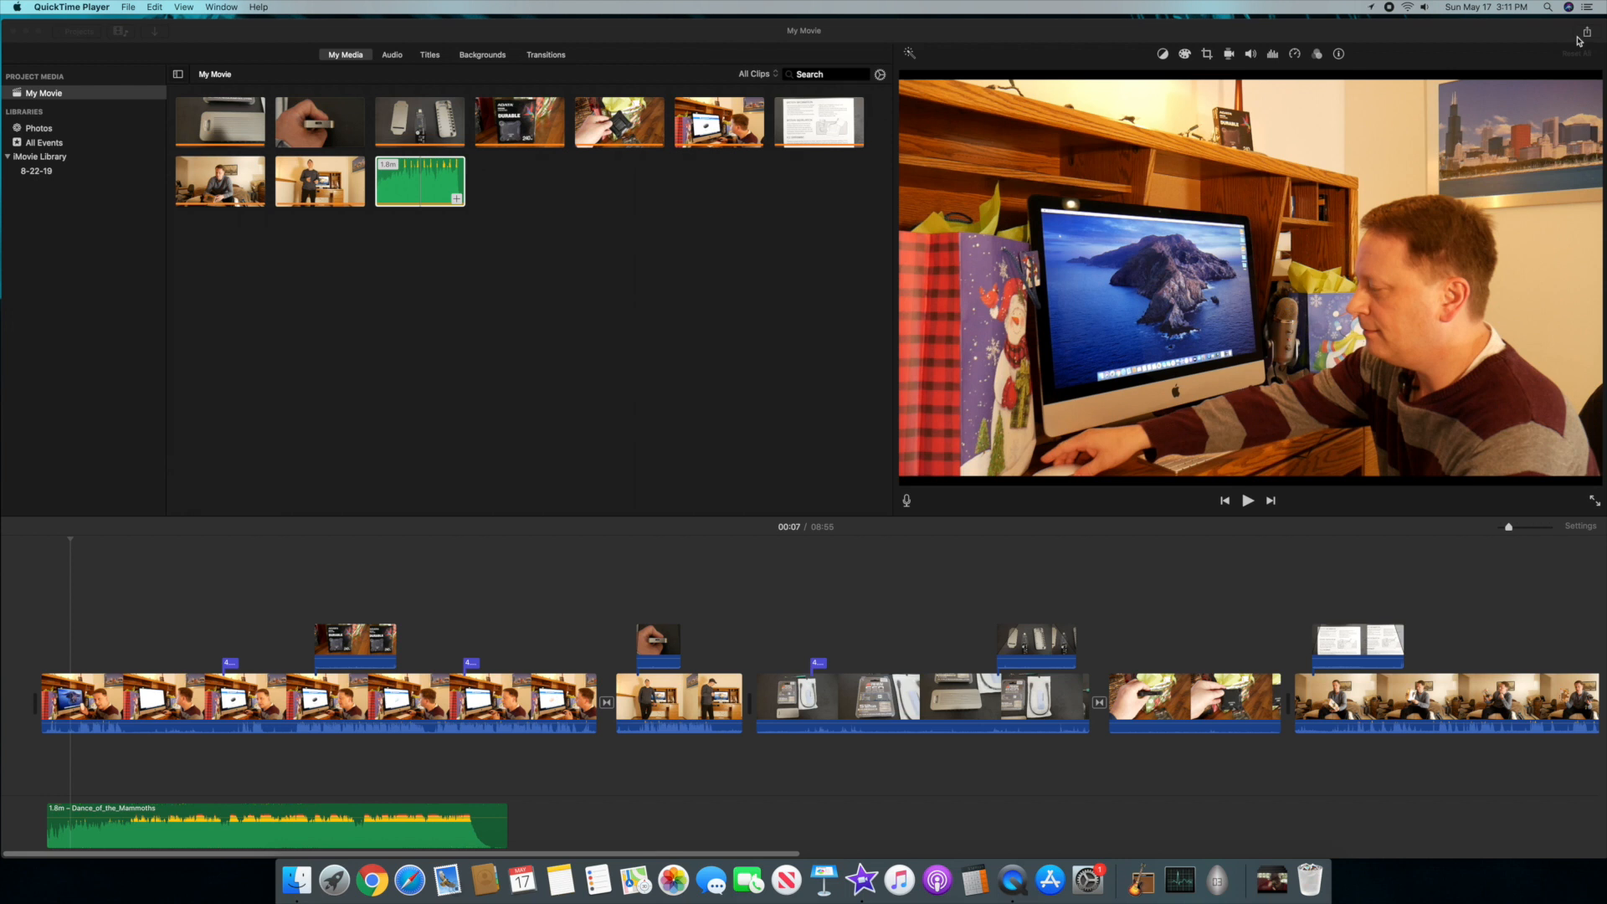